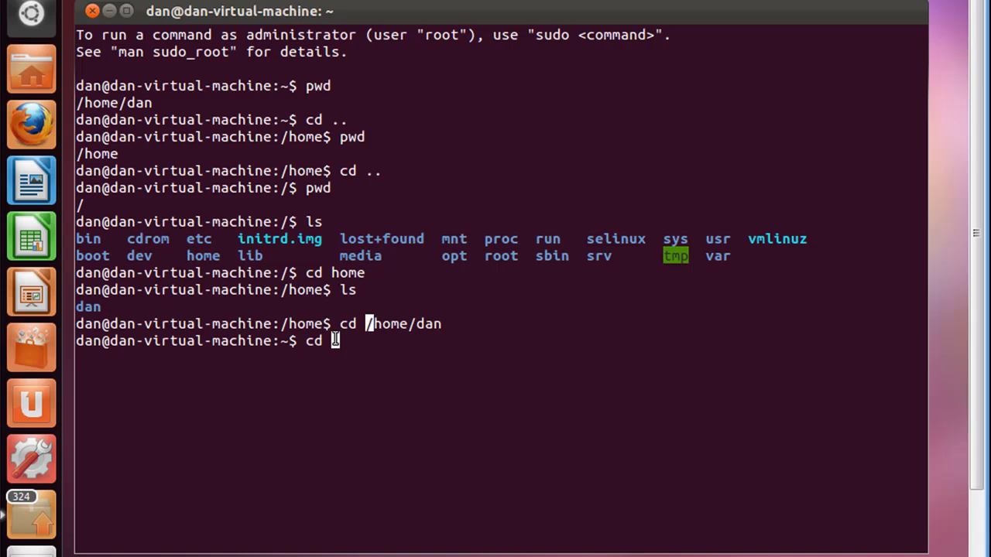
# Confirm the working directory is /home/dan with pwd, then change into /etc.
pyautogui.write('pw')
pyautogui.press('Return')
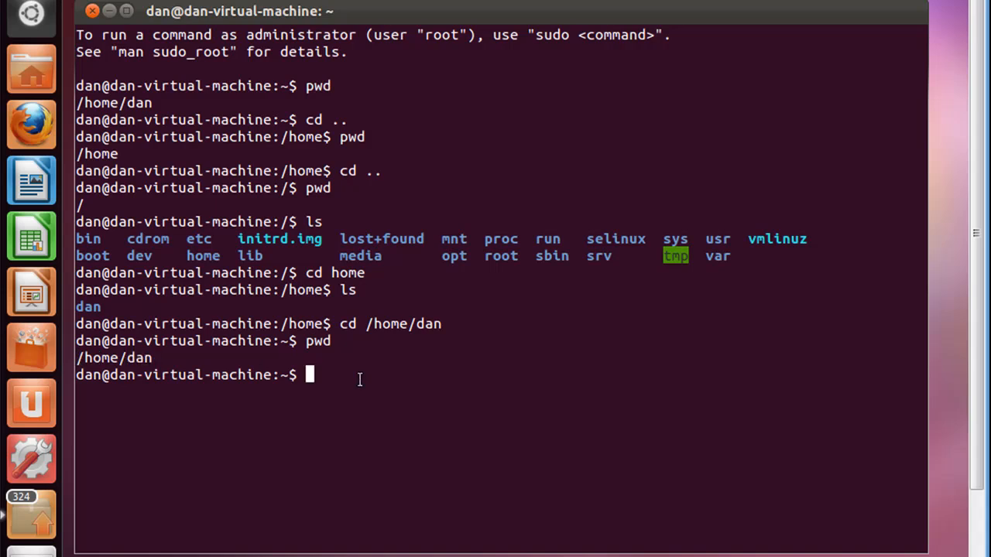
pyautogui.write('cd')
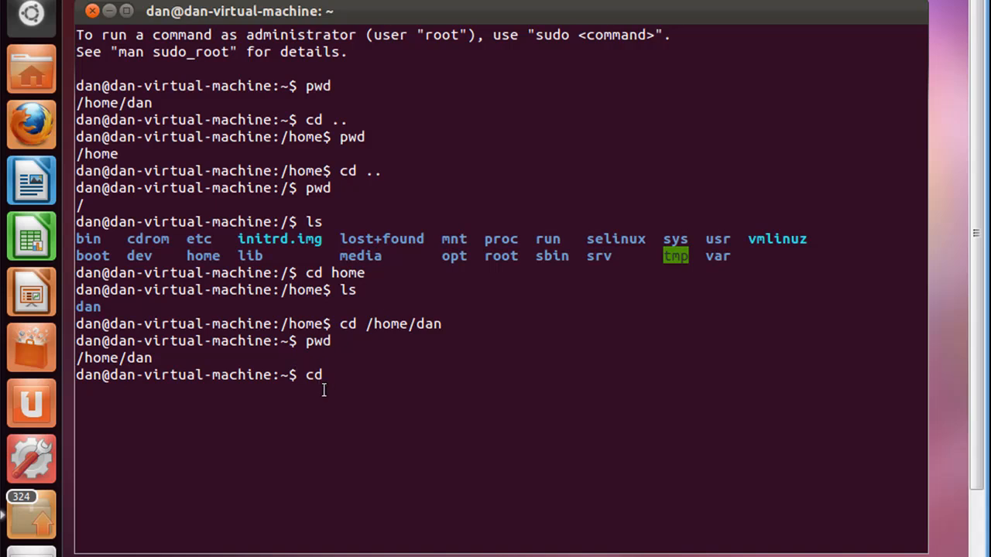
pyautogui.moveTo(354, 422)
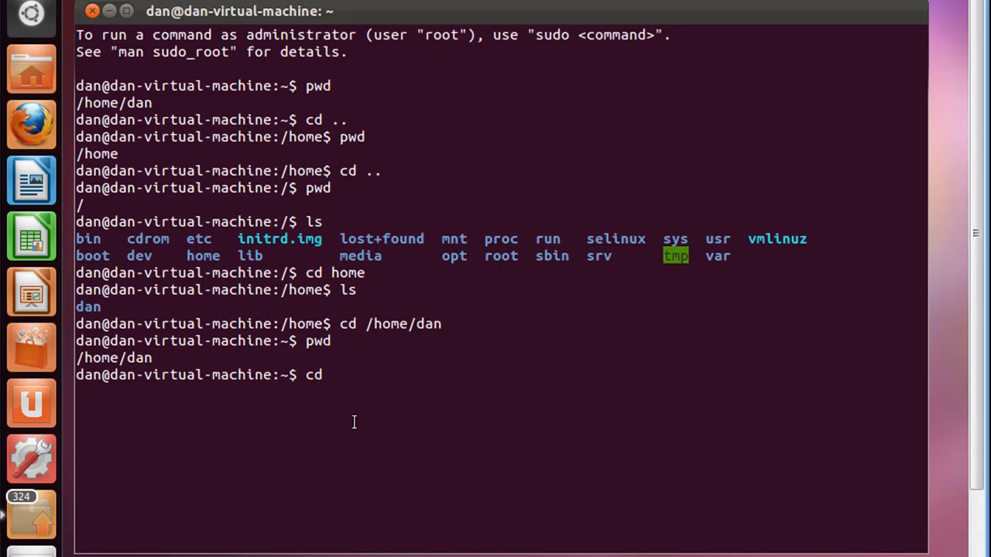
pyautogui.write('/')
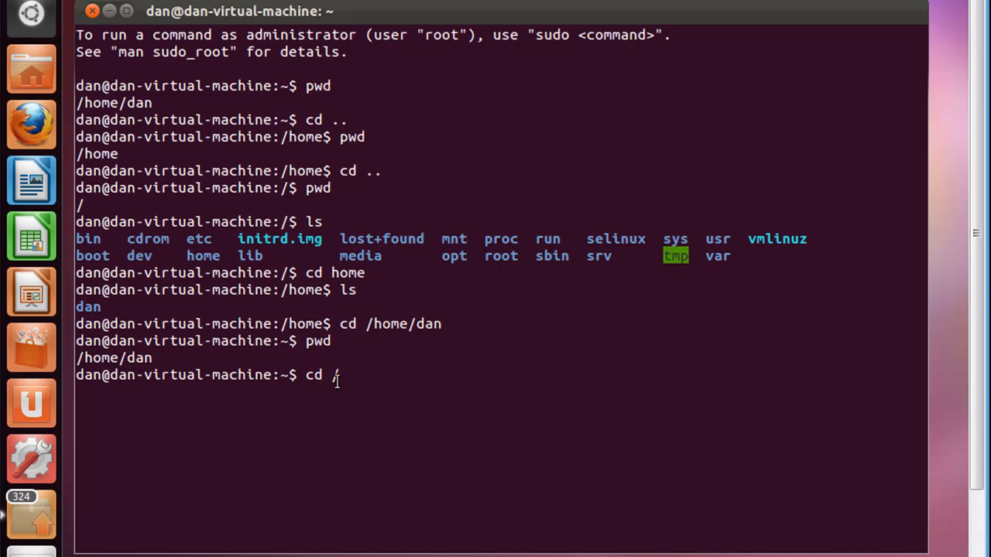
pyautogui.write('etc')
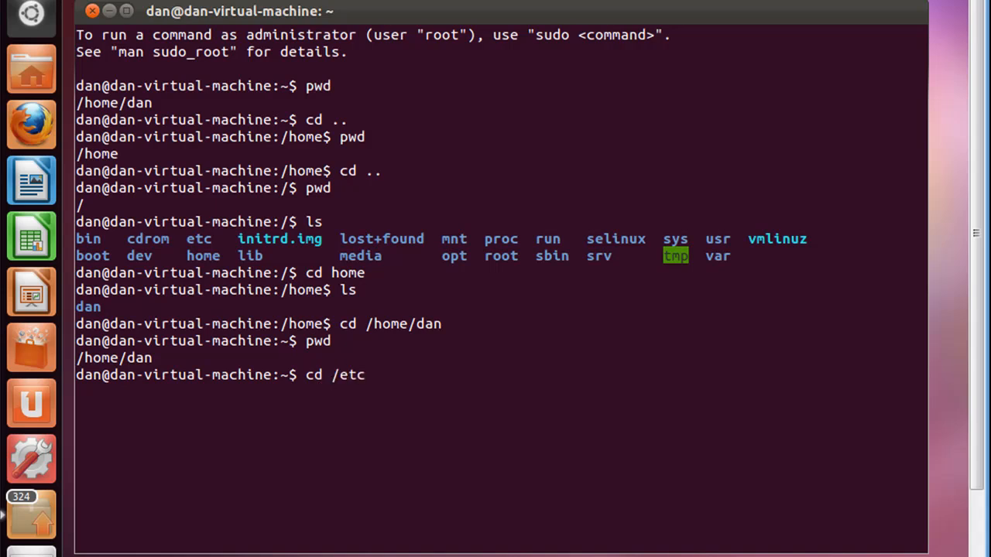
pyautogui.press('Return')
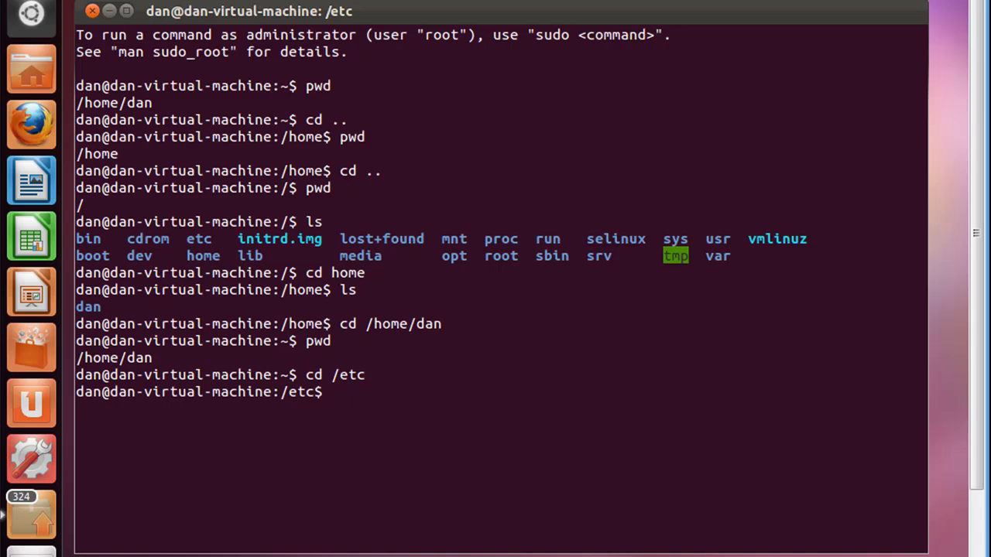
pyautogui.moveTo(306, 398)
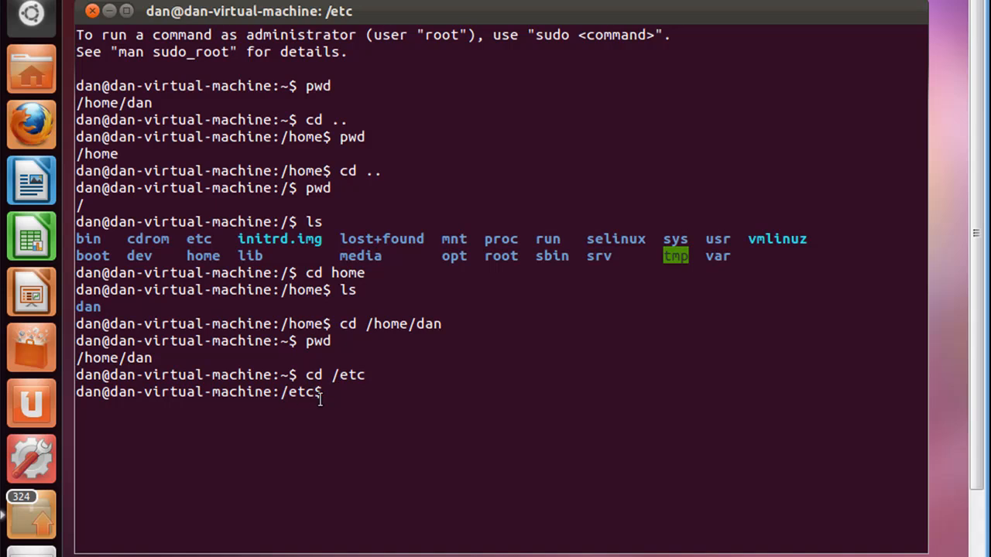
# List the contents of /etc with ls and clear the screen.
pyautogui.press('Return')
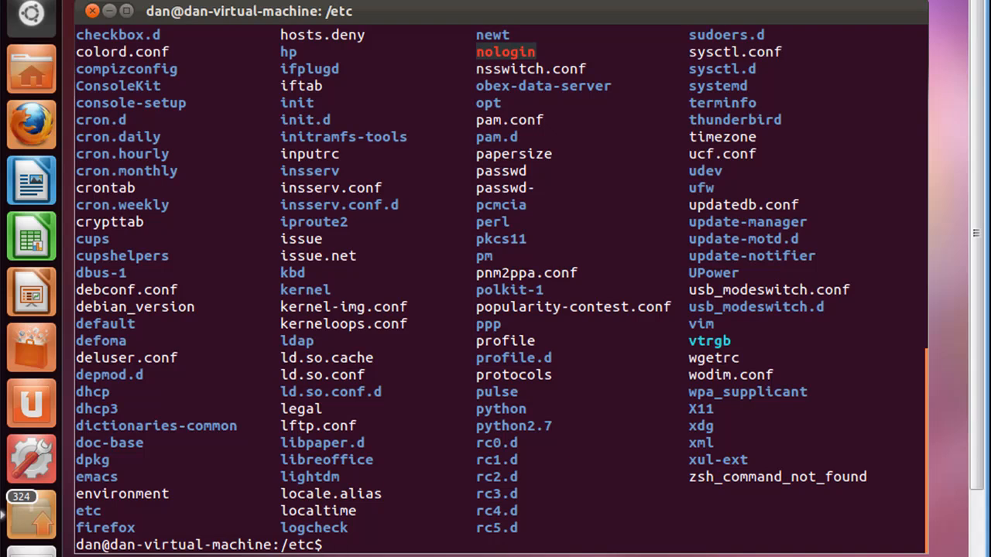
pyautogui.write('clear')
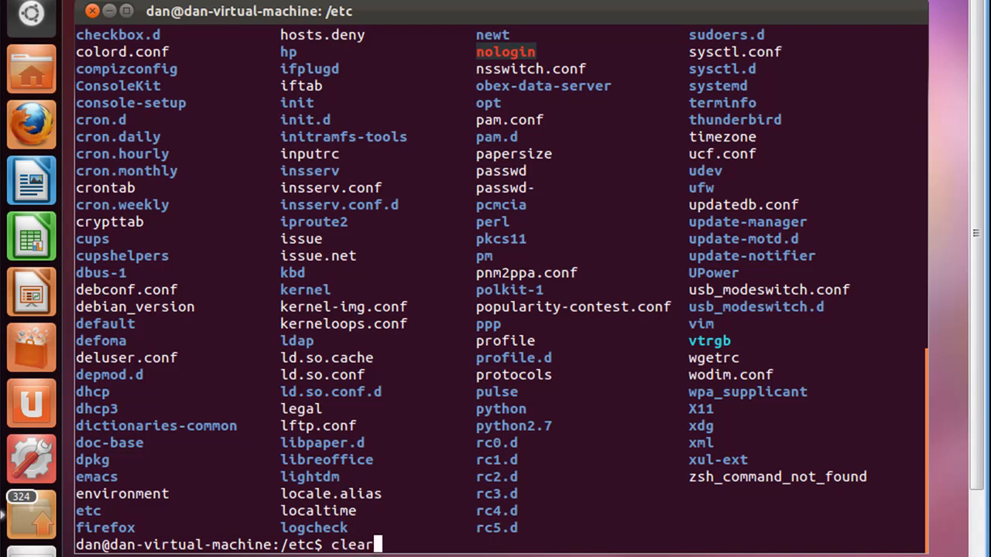
pyautogui.moveTo(274, 256)
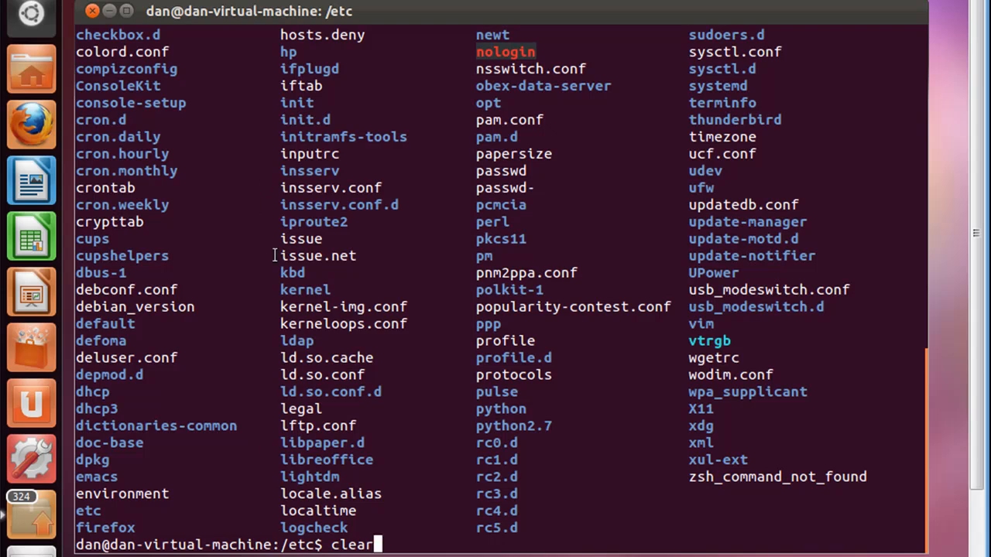
pyautogui.press('Return')
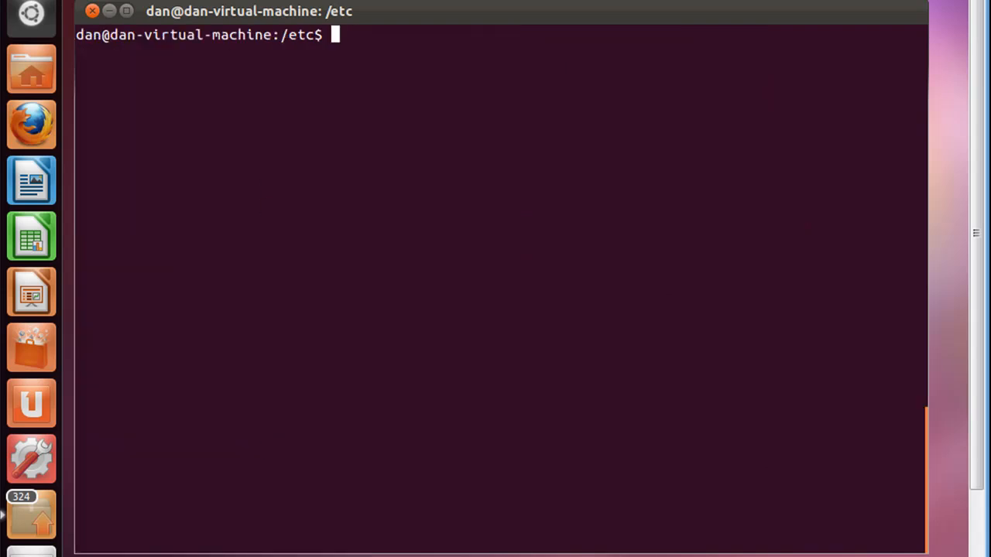
pyautogui.moveTo(413, 85)
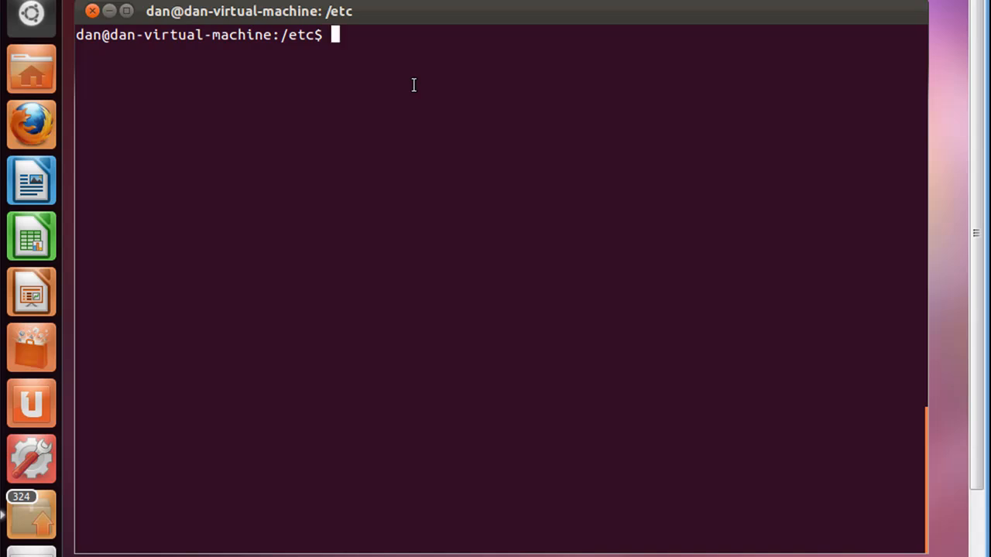
# Confirm the location is /etc with pwd, then return home with a bare cd.
pyautogui.write('p')
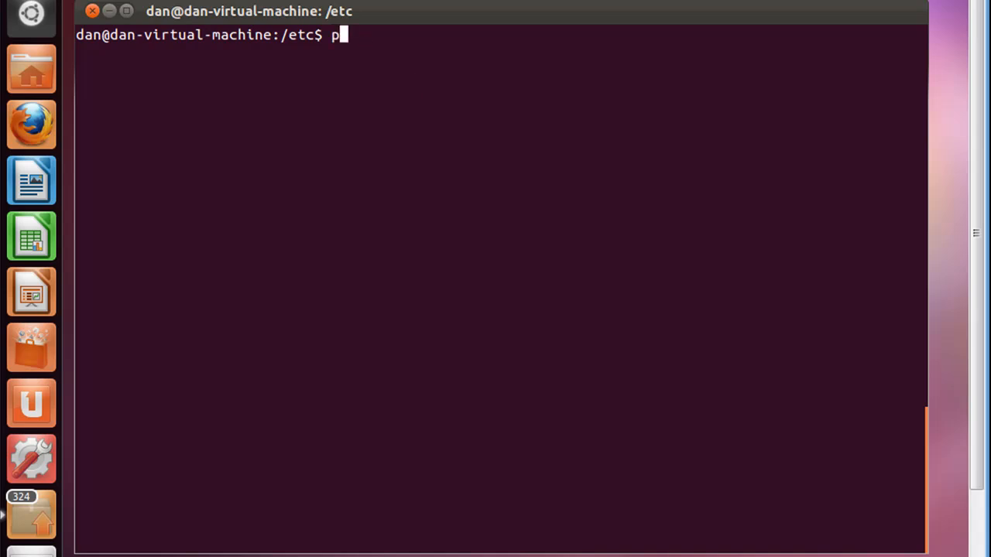
pyautogui.press('Return')
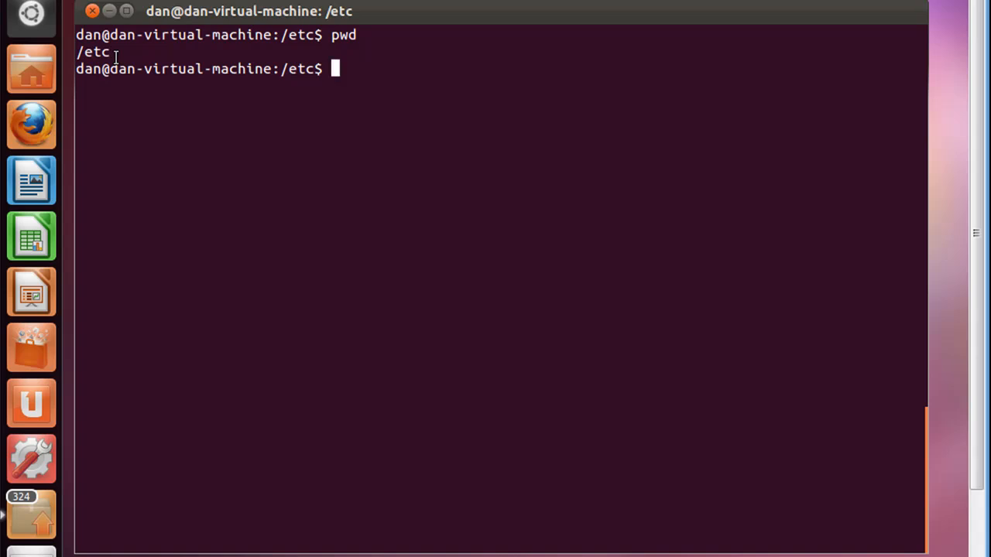
pyautogui.press('Return')
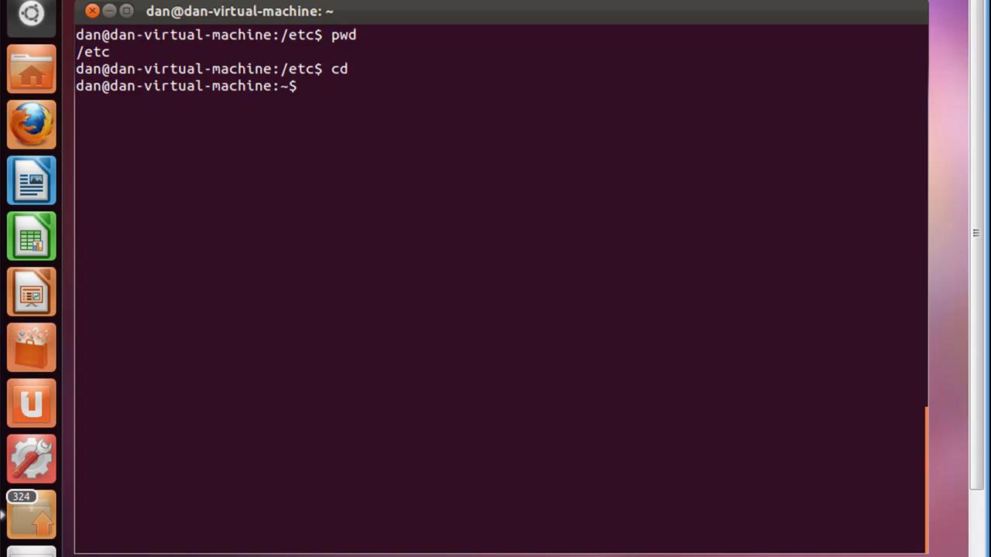
# Change into /var with an absolute cd, then return to the home folder.
pyautogui.write('cd')
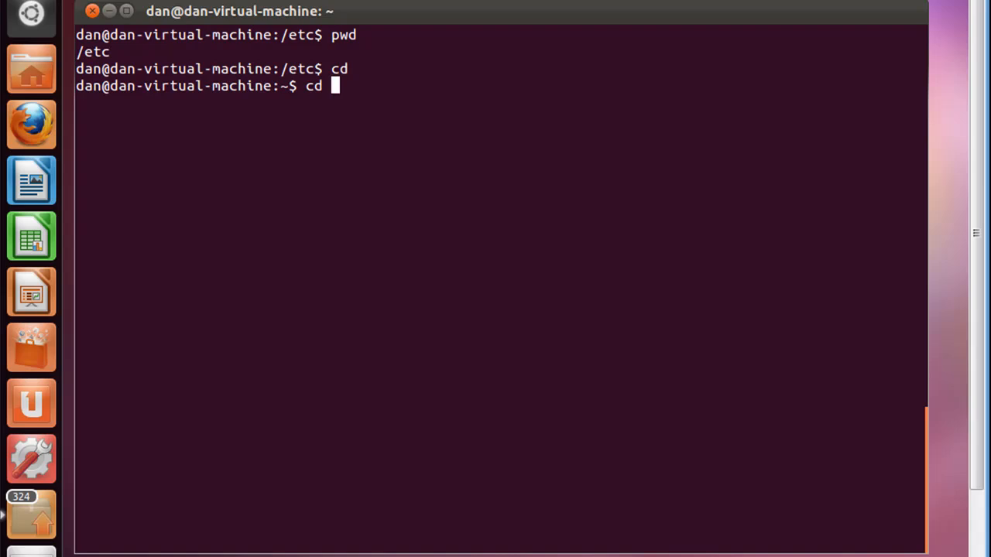
pyautogui.write('/')
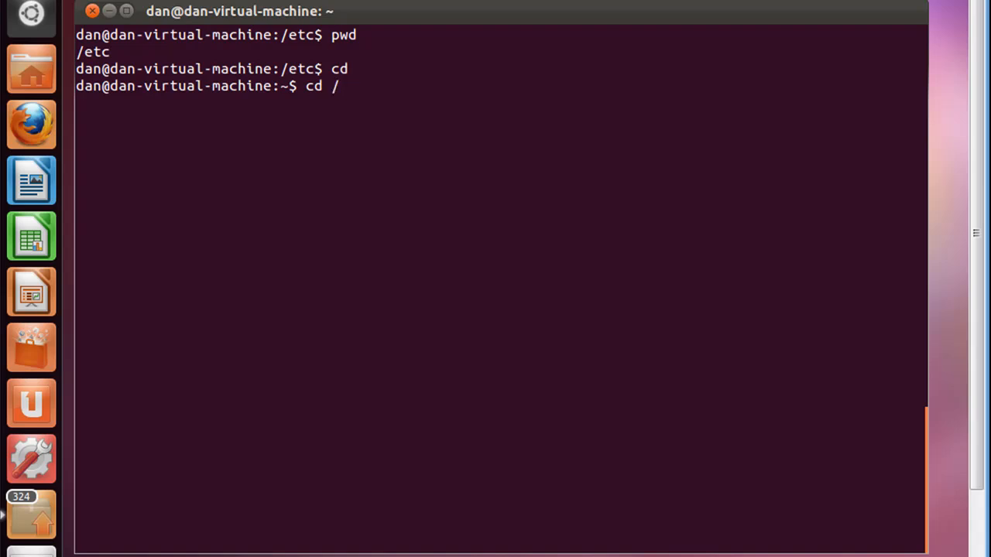
pyautogui.write('var')
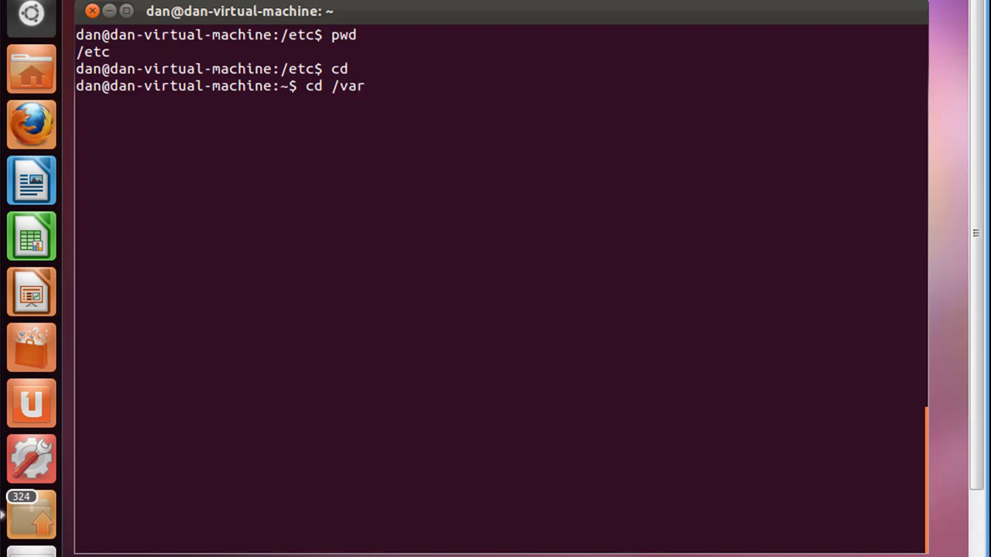
pyautogui.press('Return')
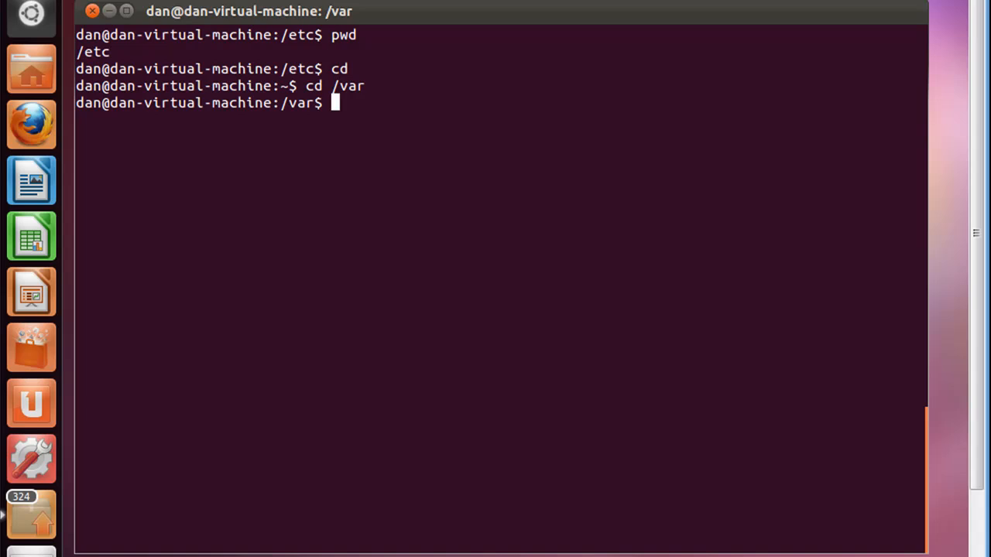
pyautogui.moveTo(331, 143)
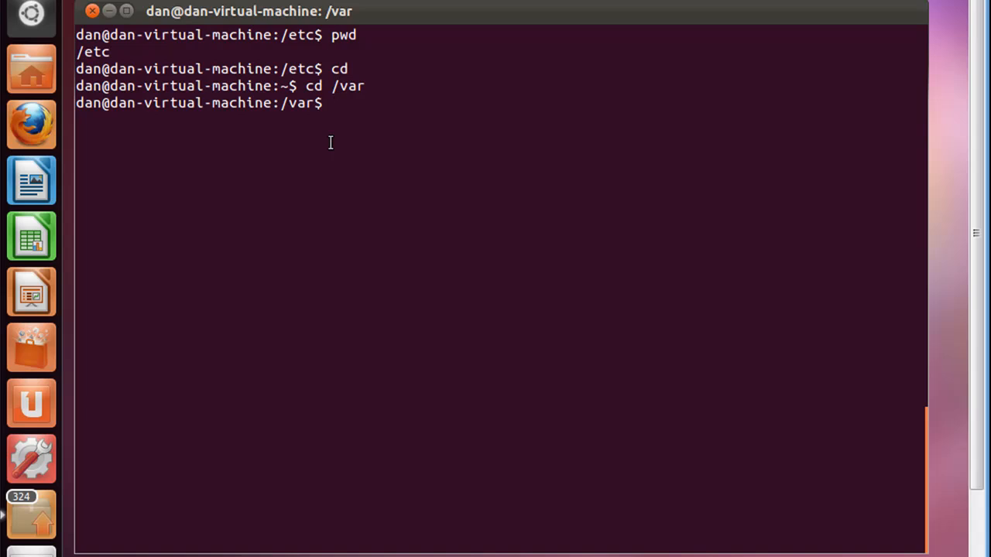
pyautogui.write('cd')
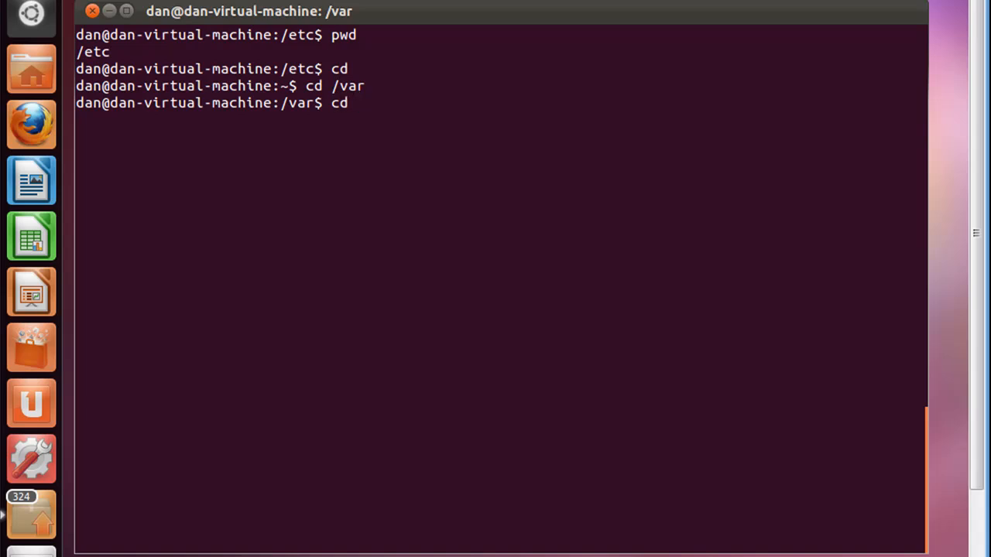
pyautogui.press('Return')
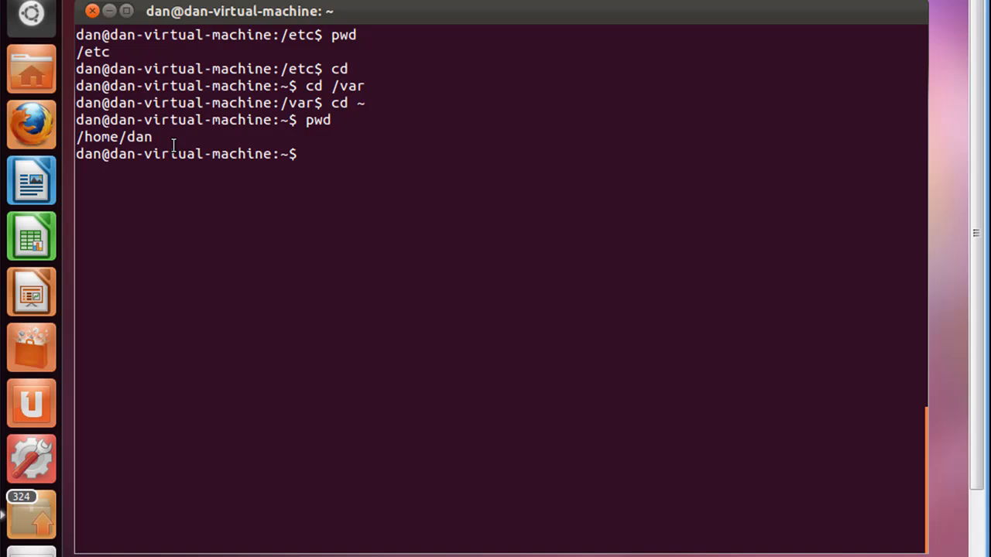
pyautogui.moveTo(284, 157)
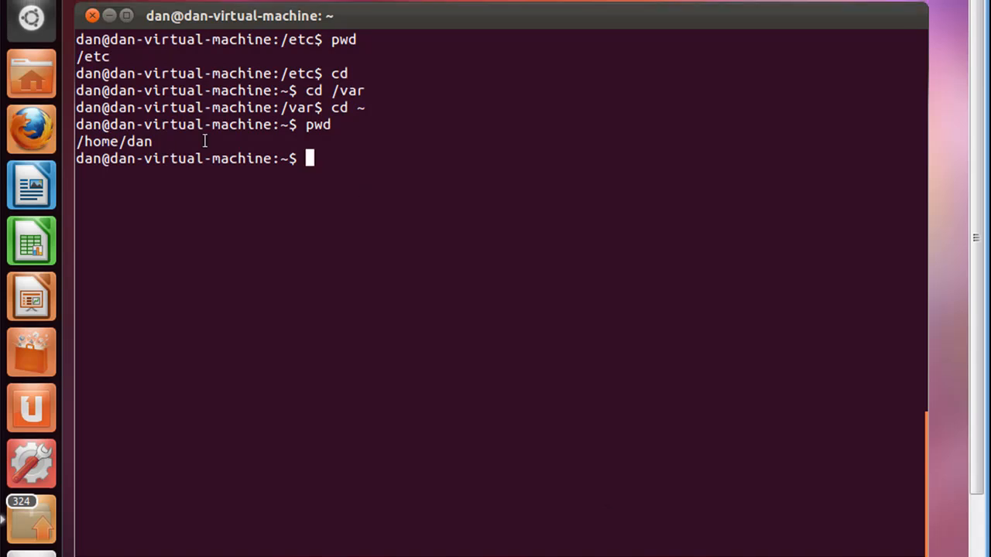
pyautogui.moveTo(291, 203)
pyautogui.write('ls')
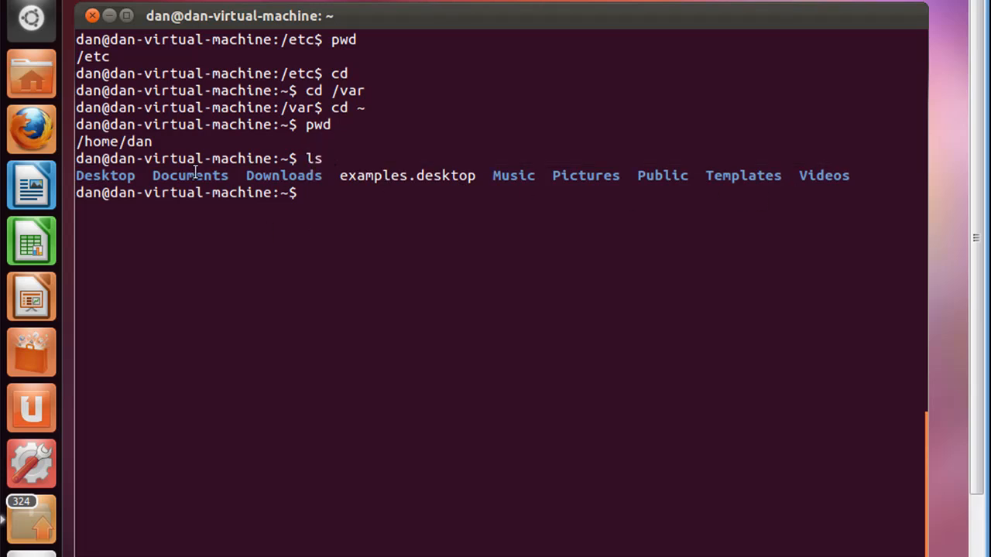
# Highlight Desktop and Downloads in the listing, then try cd desktop, which fails.
pyautogui.doubleClick(106, 175)
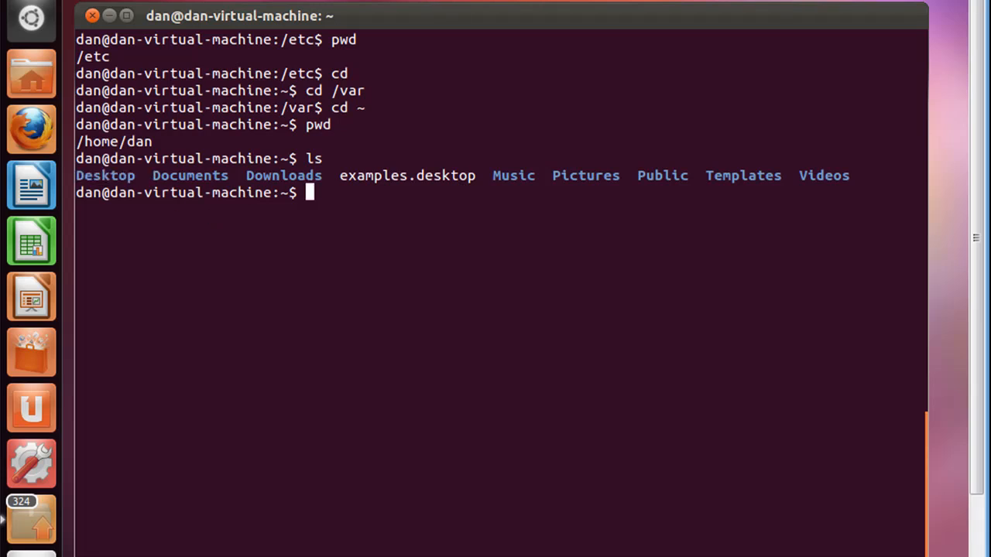
pyautogui.doubleClick(284, 175)
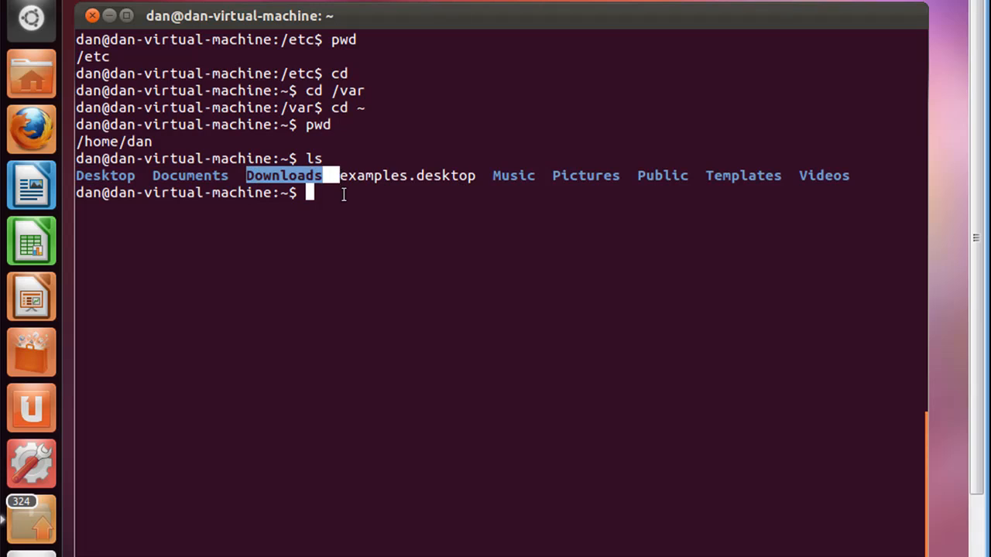
pyautogui.moveTo(313, 195)
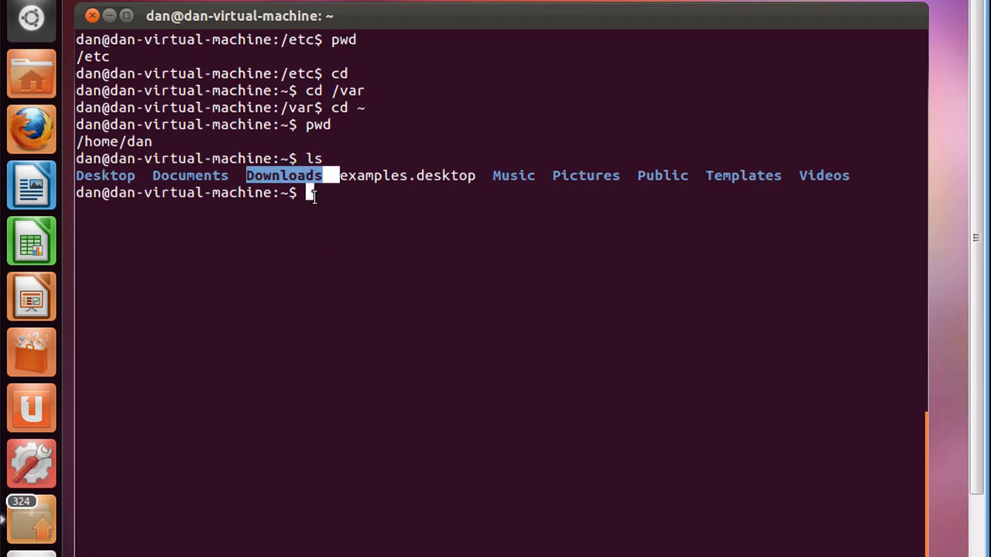
pyautogui.write('cd')
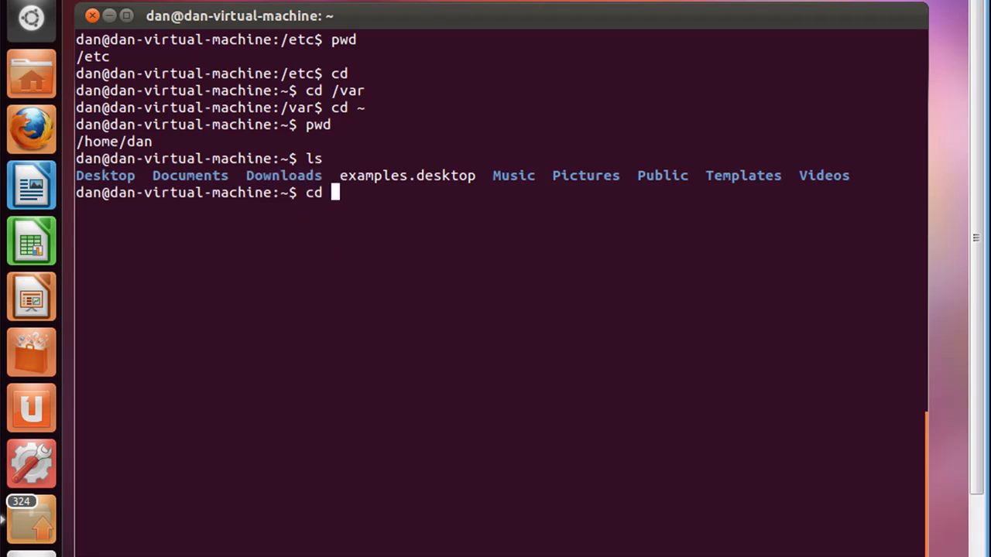
pyautogui.write('deskto')
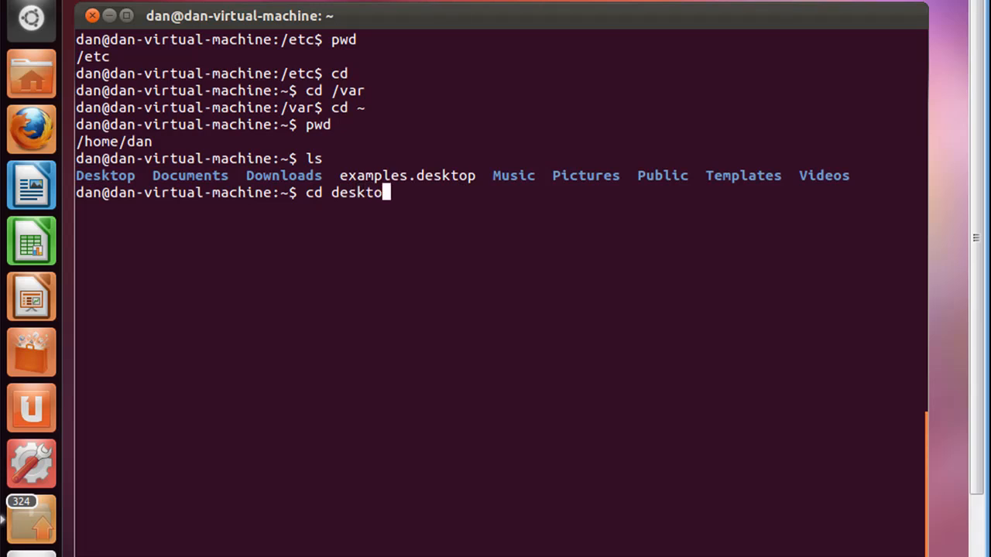
pyautogui.press('Return')
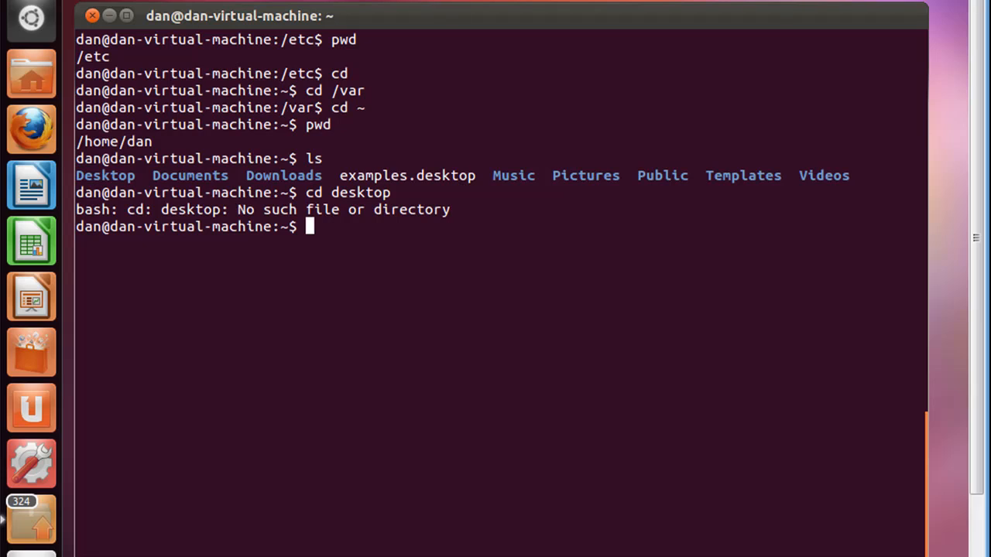
pyautogui.moveTo(473, 212)
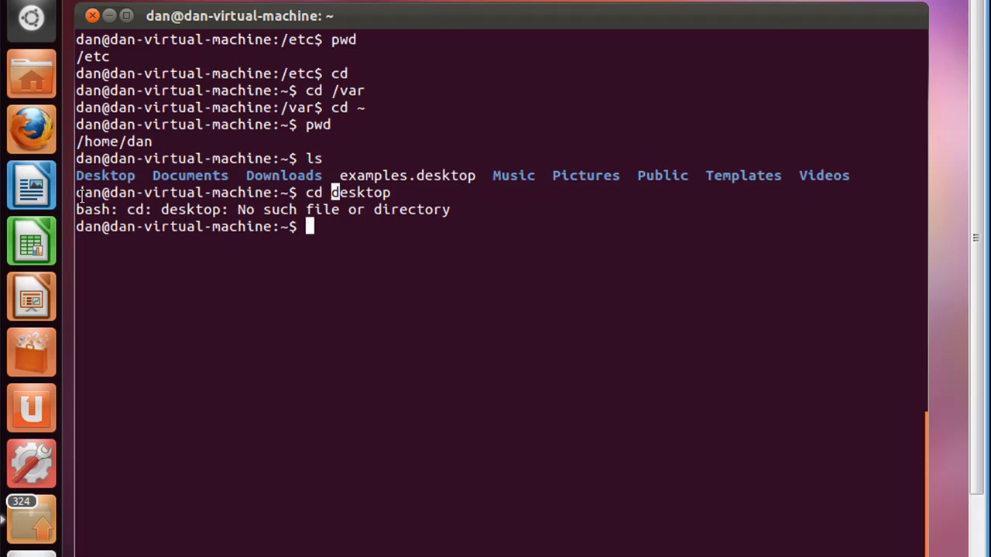
pyautogui.moveTo(203, 211)
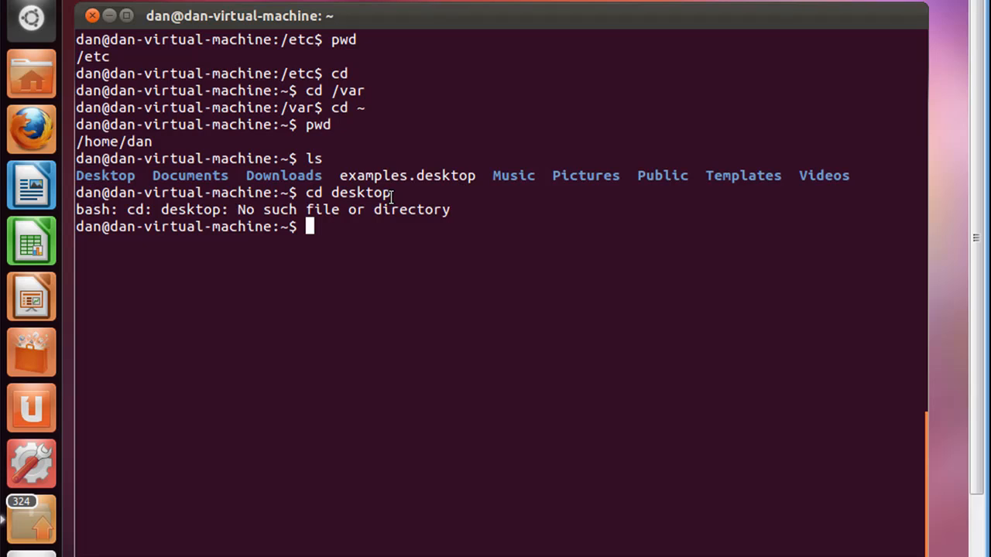
# Enter the Desktop folder using Tab completion on 'cd Des'.
pyautogui.write('cd')
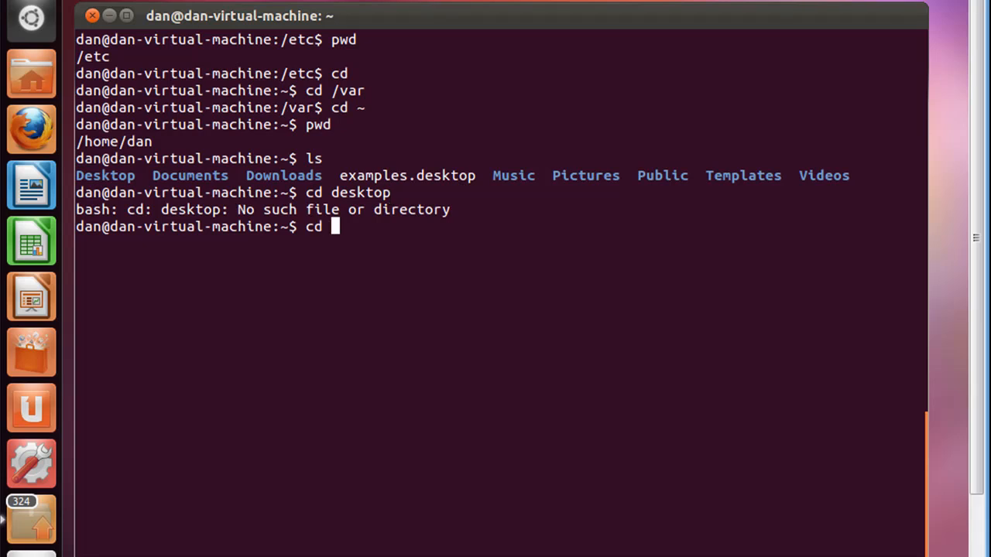
pyautogui.write('D')
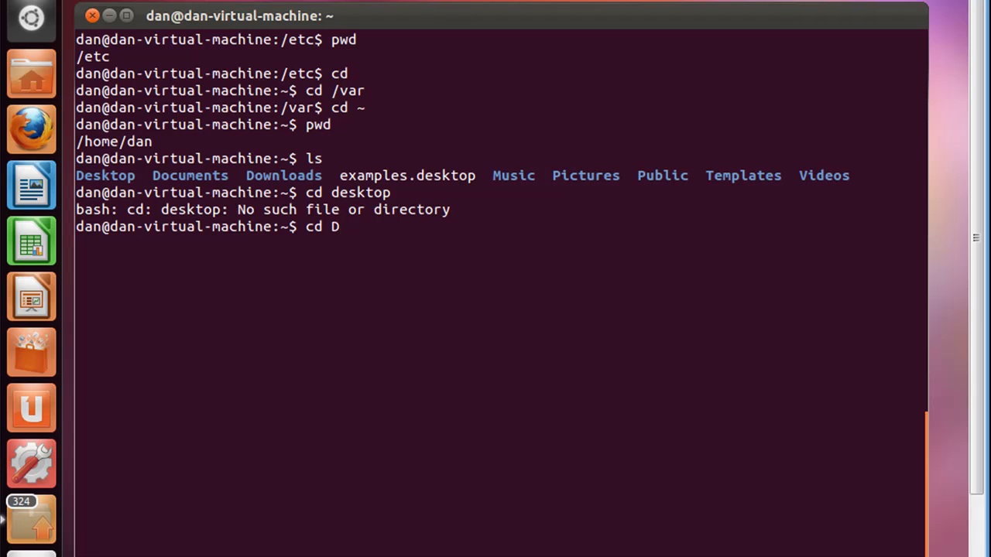
pyautogui.write('es')
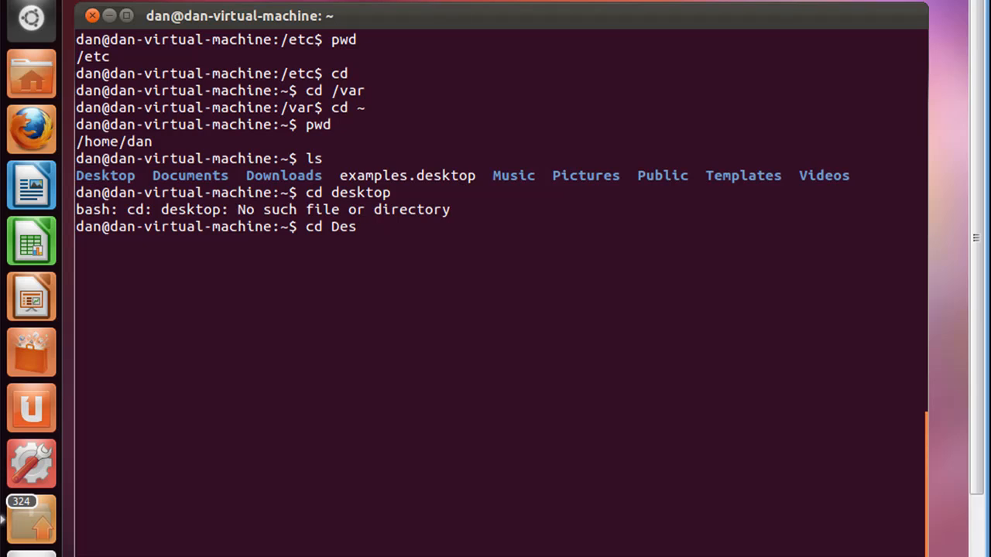
pyautogui.press('Tab')
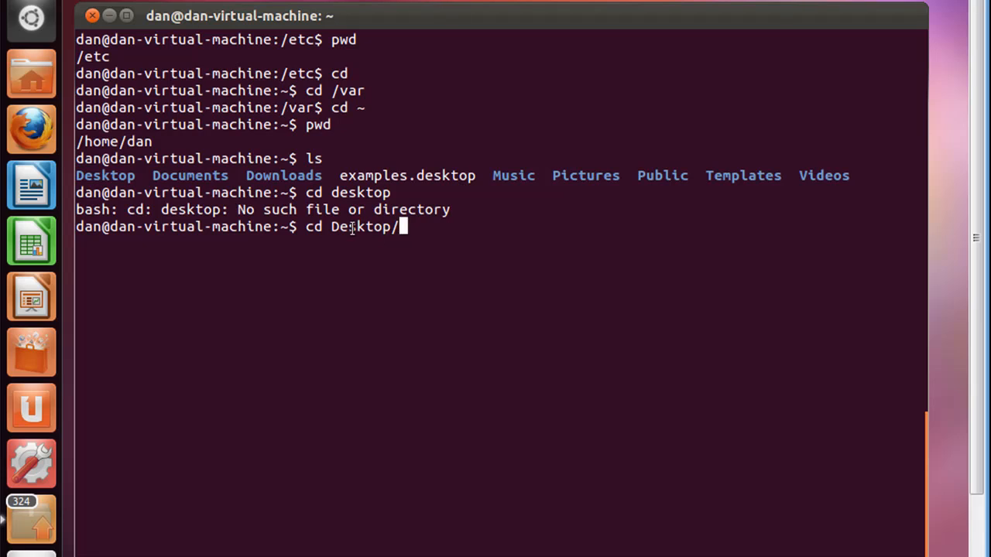
pyautogui.moveTo(346, 238)
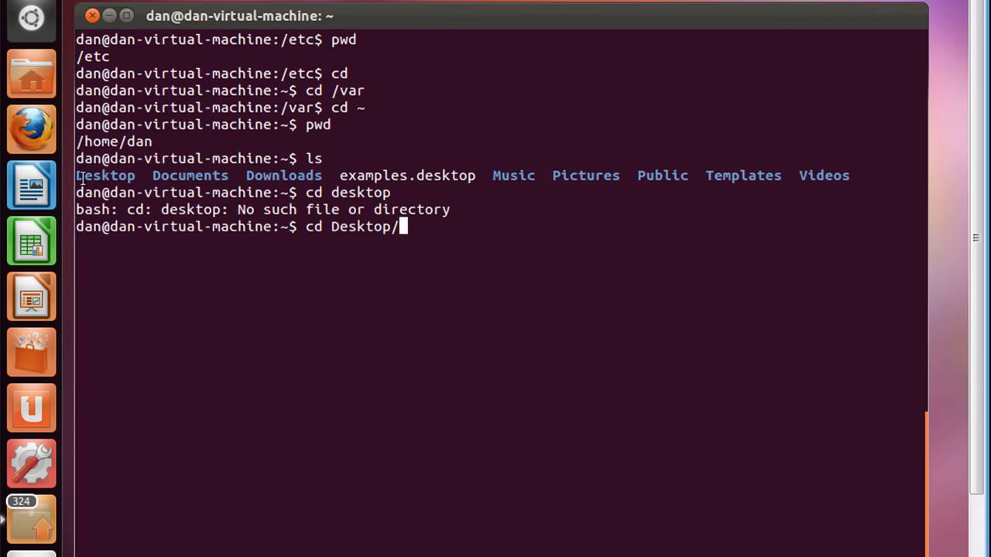
pyautogui.doubleClick(105, 175)
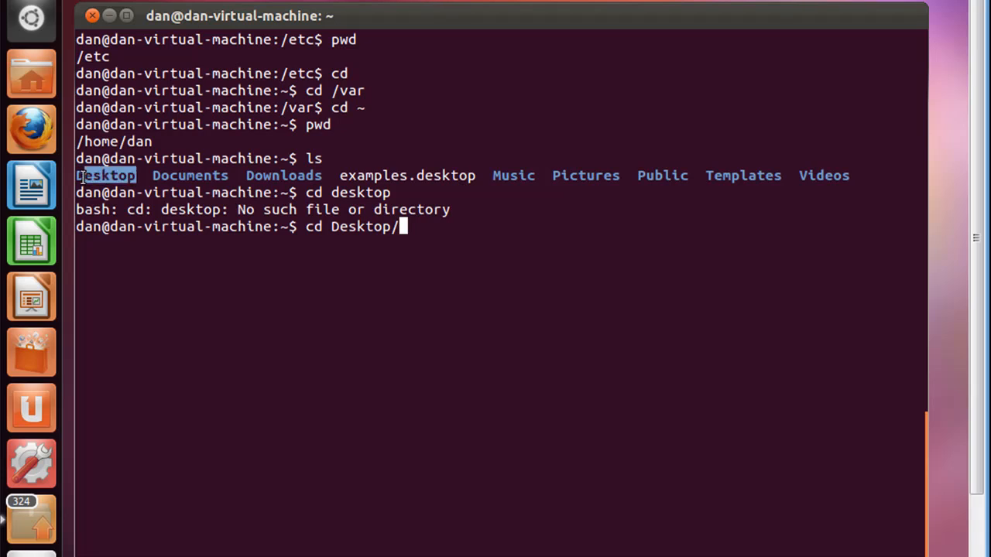
pyautogui.moveTo(432, 261)
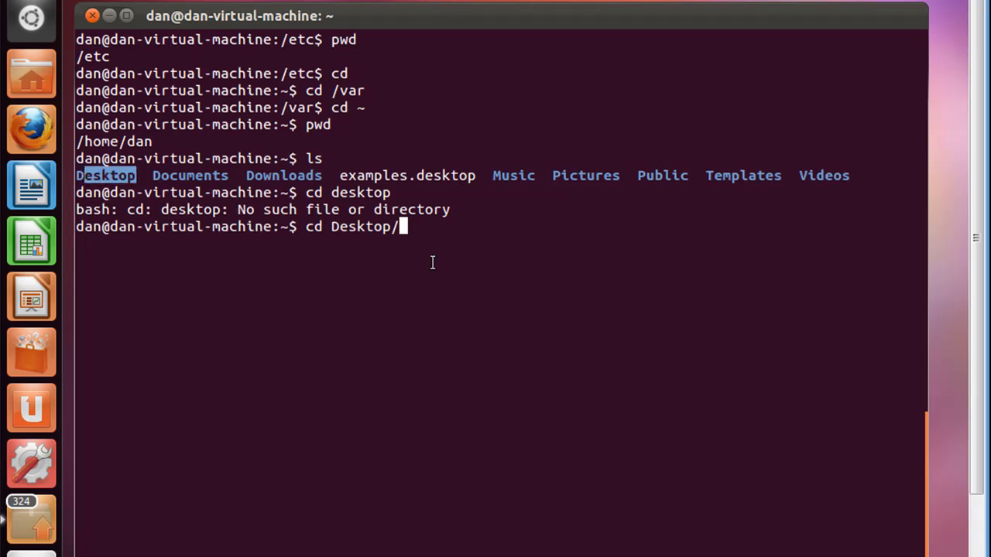
pyautogui.press('Return')
pyautogui.write('ls')
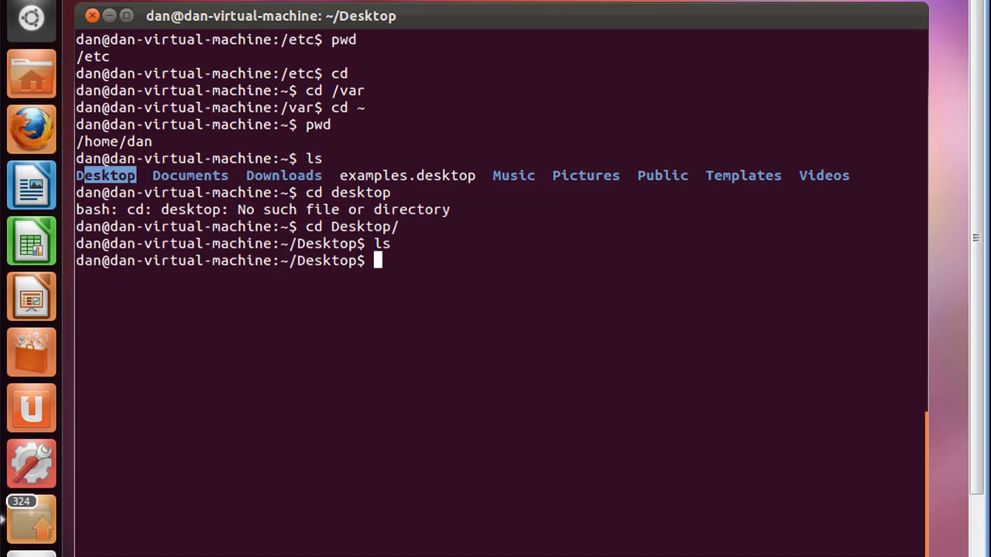
# Go back up to the home folder with cd .. and list it.
pyautogui.write('cd')
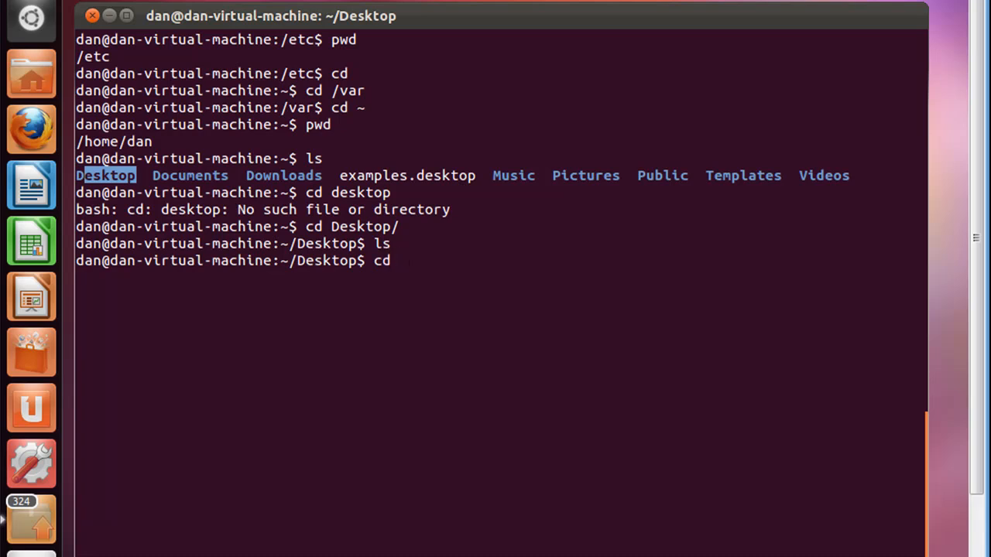
pyautogui.write('..')
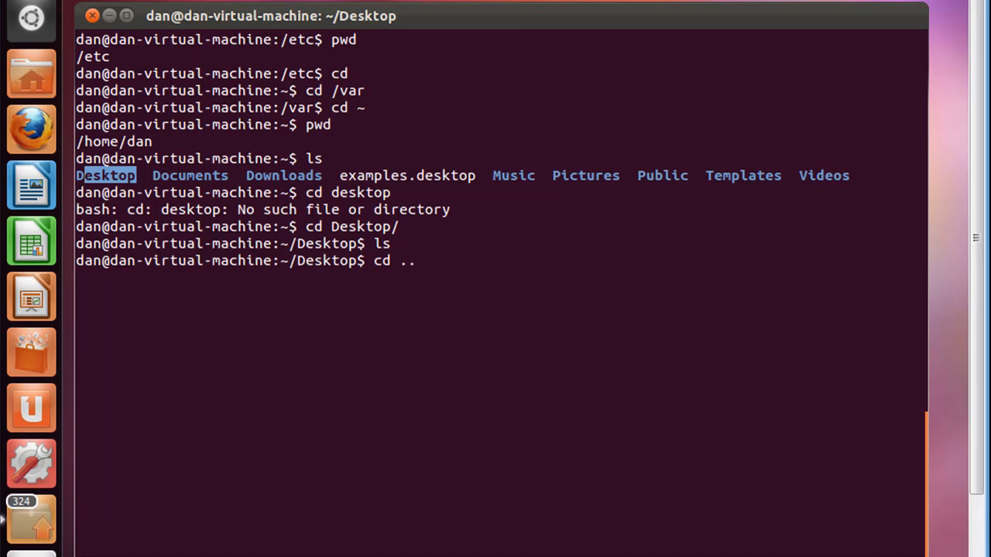
pyautogui.press('Return')
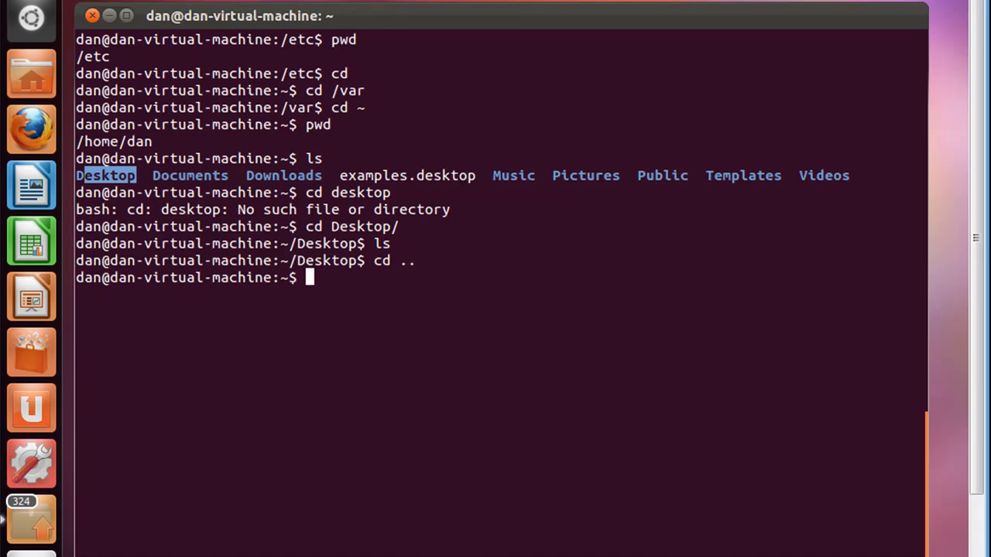
pyautogui.press('Return')
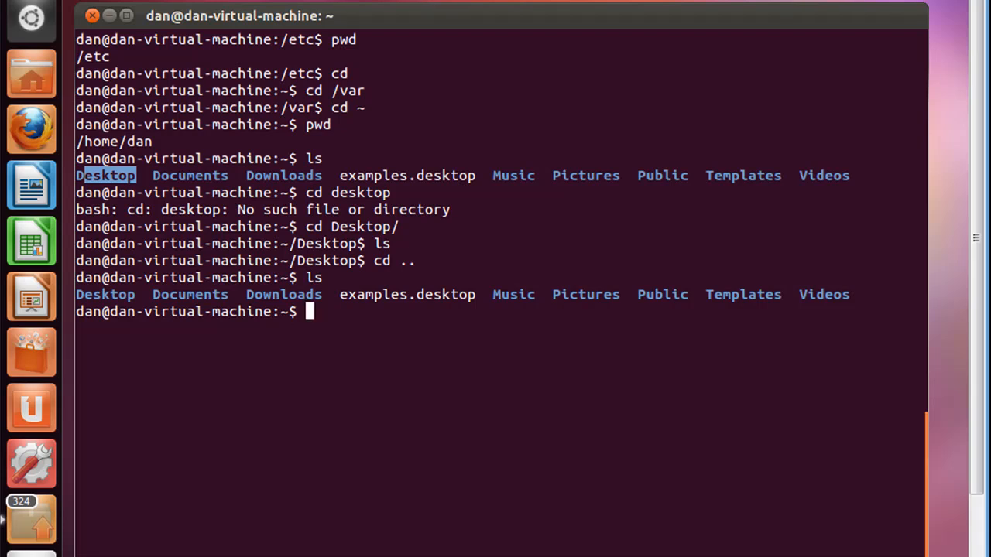
# Run cd . and pwd to show /home/dan, then cd .. to /home.
pyautogui.write('cd')
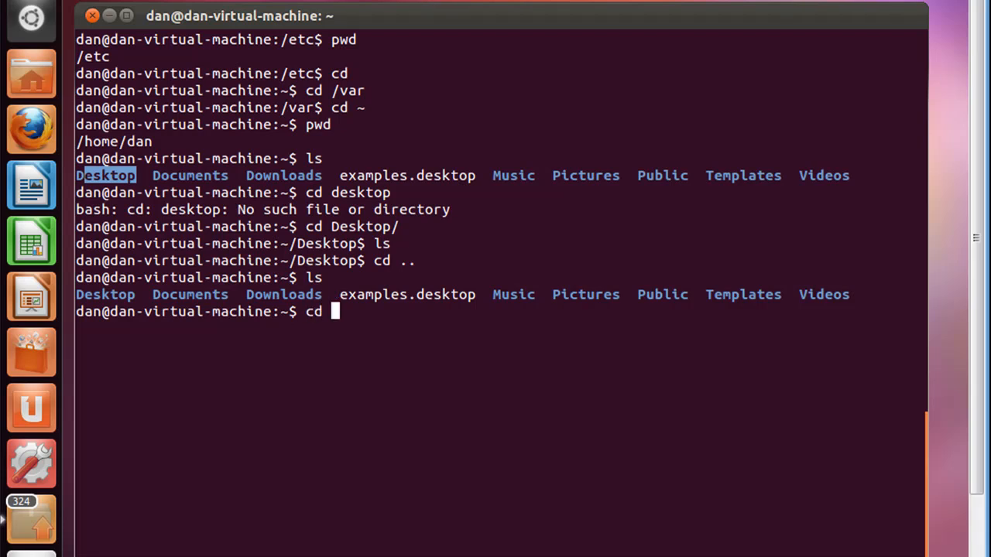
pyautogui.write('.')
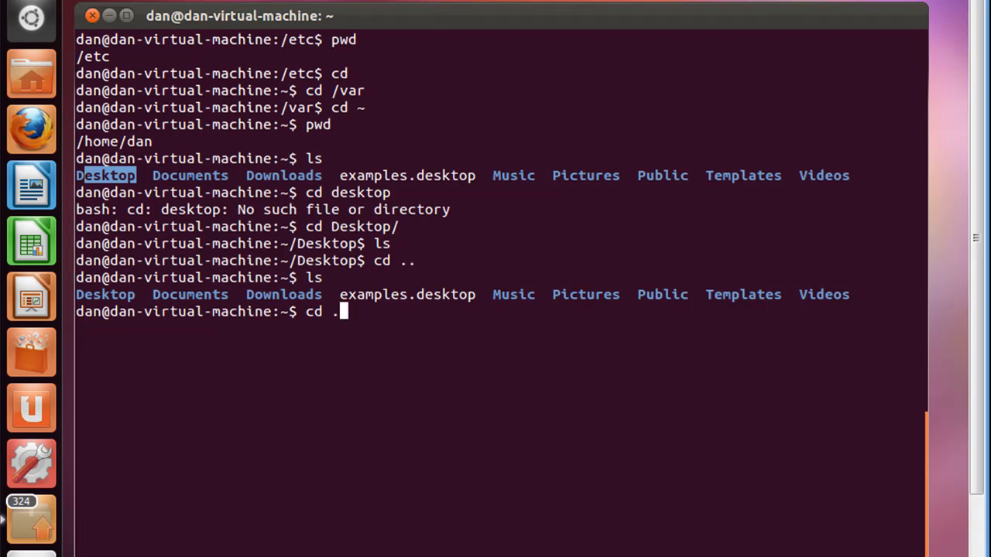
pyautogui.press('Return')
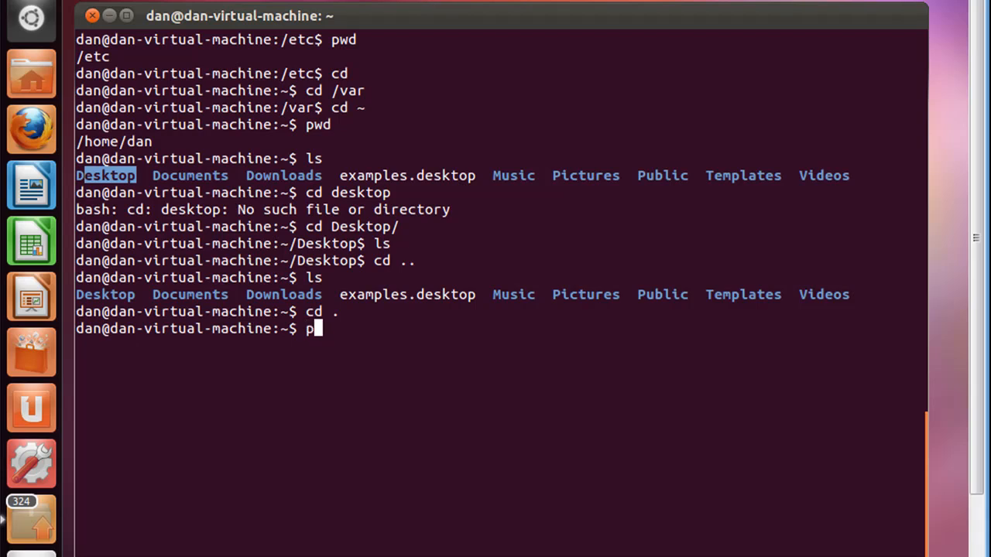
pyautogui.press('Return')
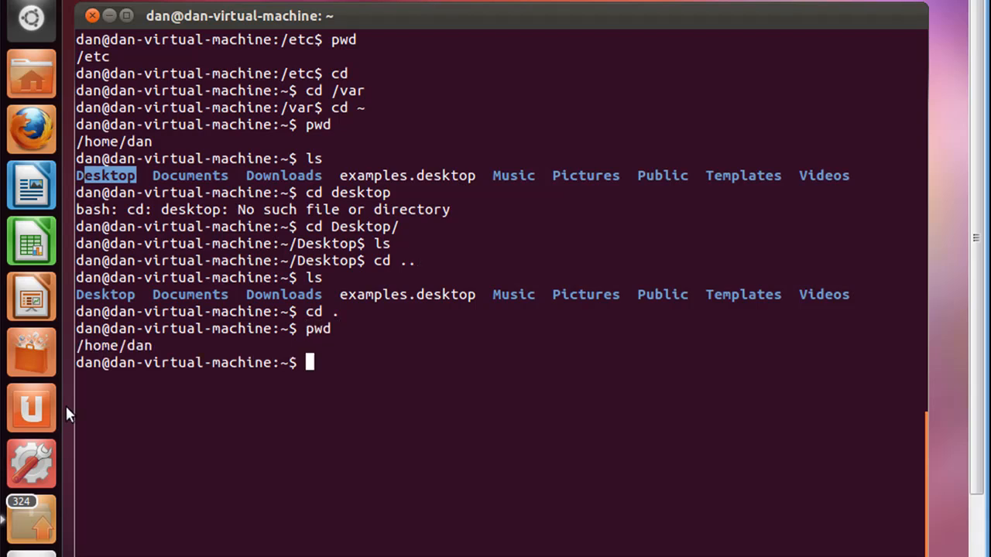
pyautogui.doubleClick(139, 346)
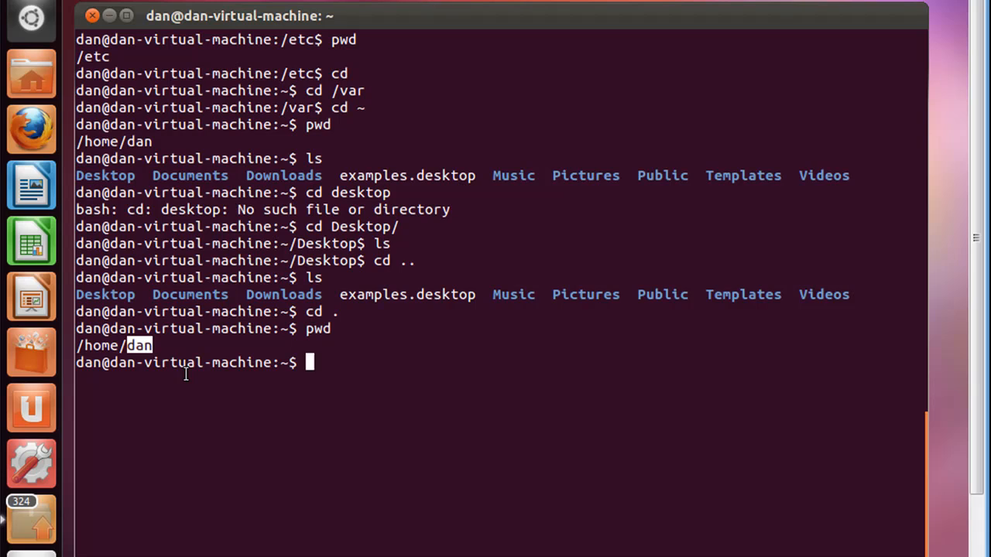
pyautogui.write('cd ..')
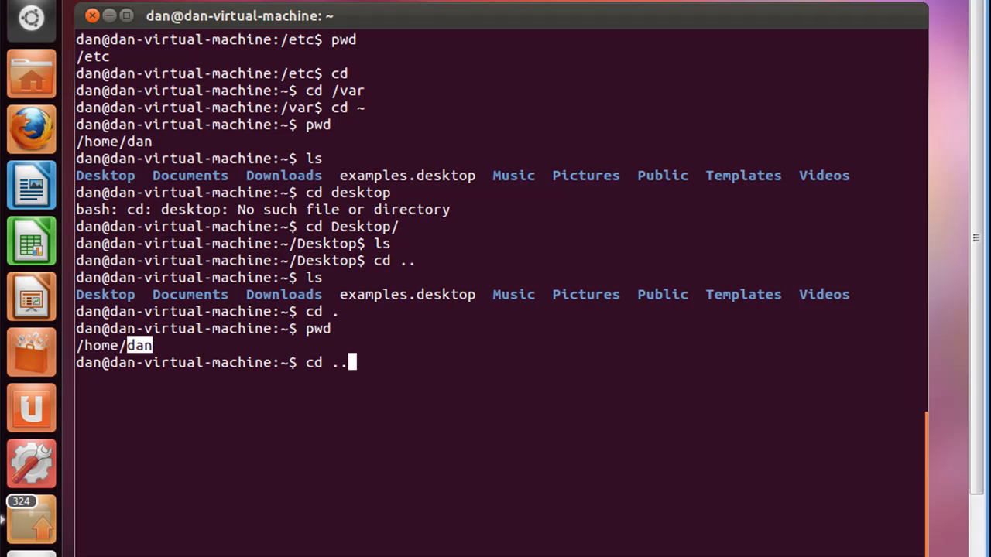
pyautogui.press('Return')
pyautogui.write('pwd')
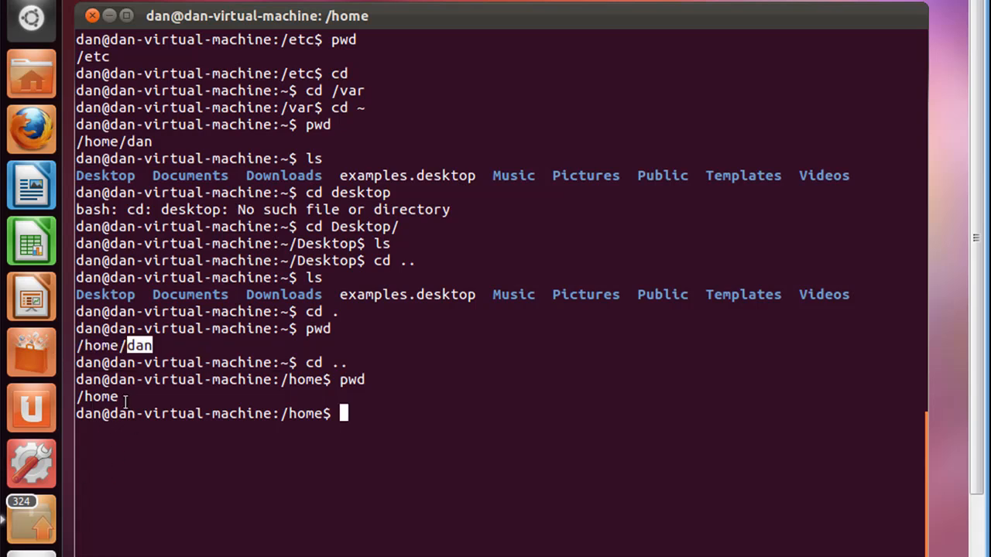
pyautogui.write('c')
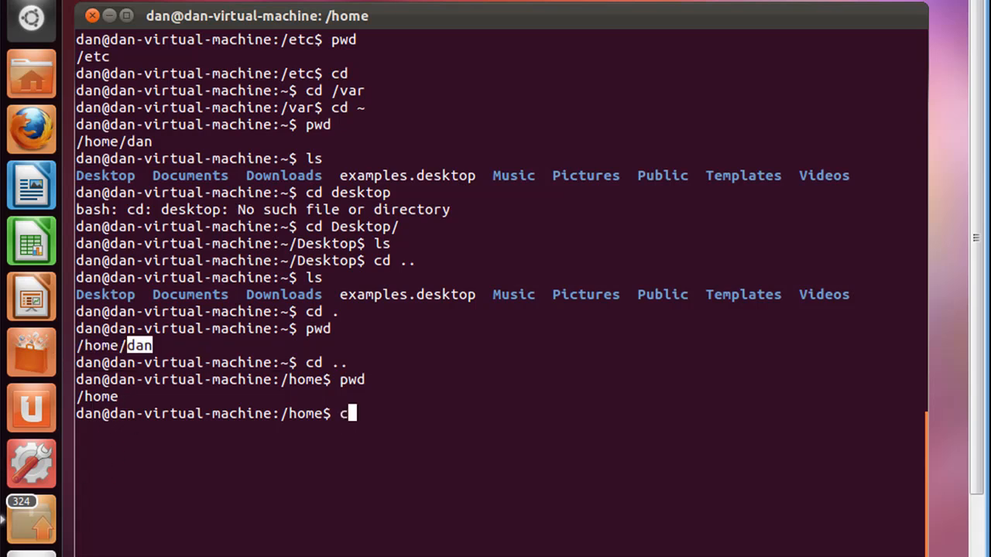
pyautogui.write('d')
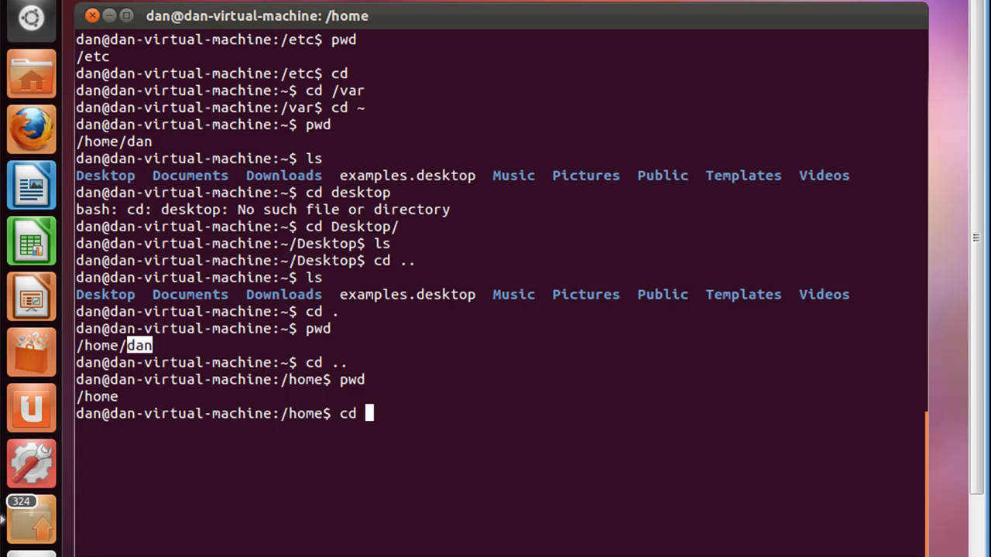
pyautogui.write('/')
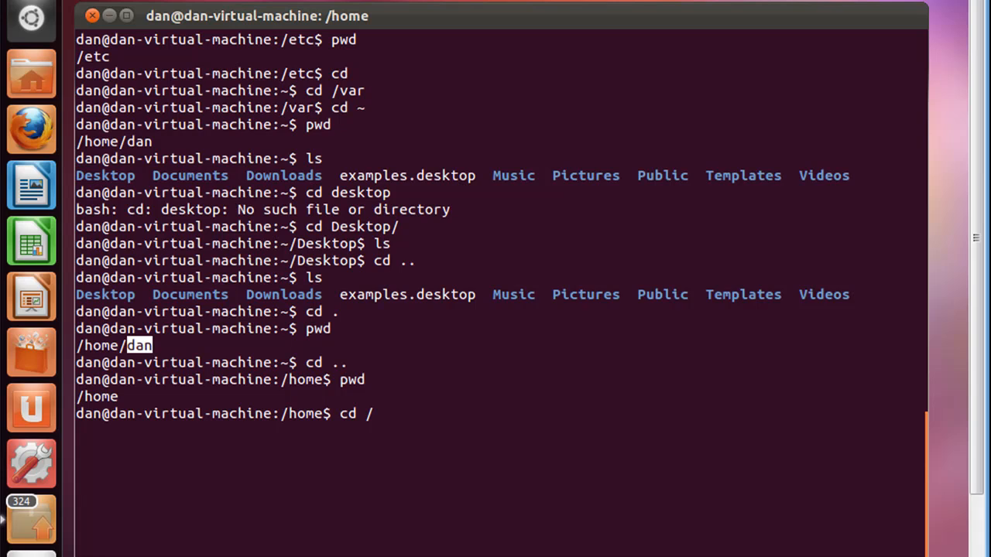
pyautogui.write('home')
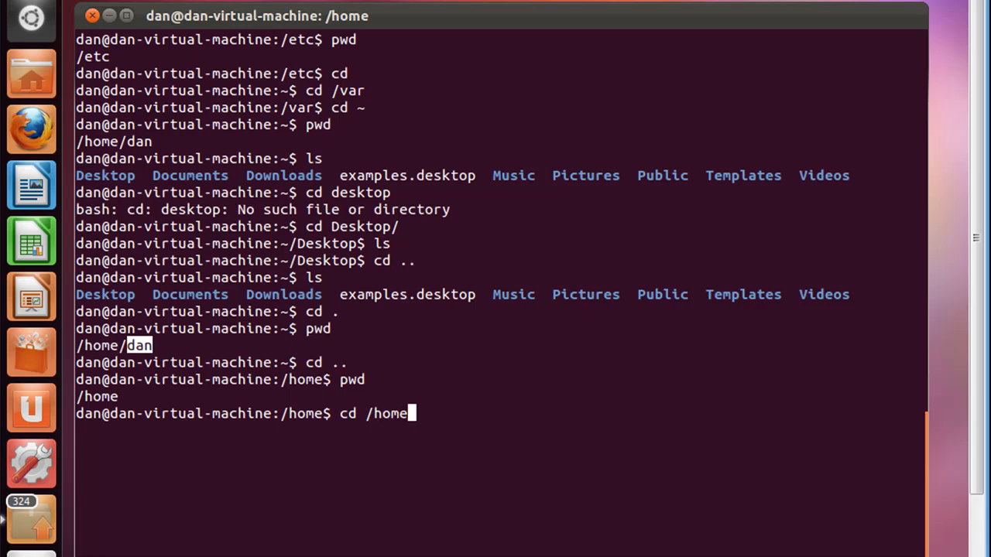
pyautogui.write('/d')
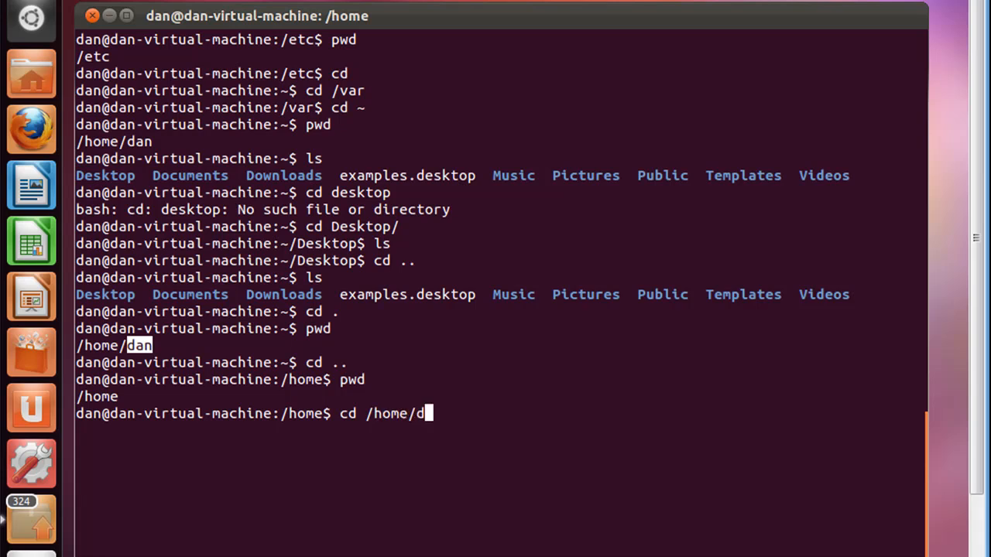
pyautogui.write('an/')
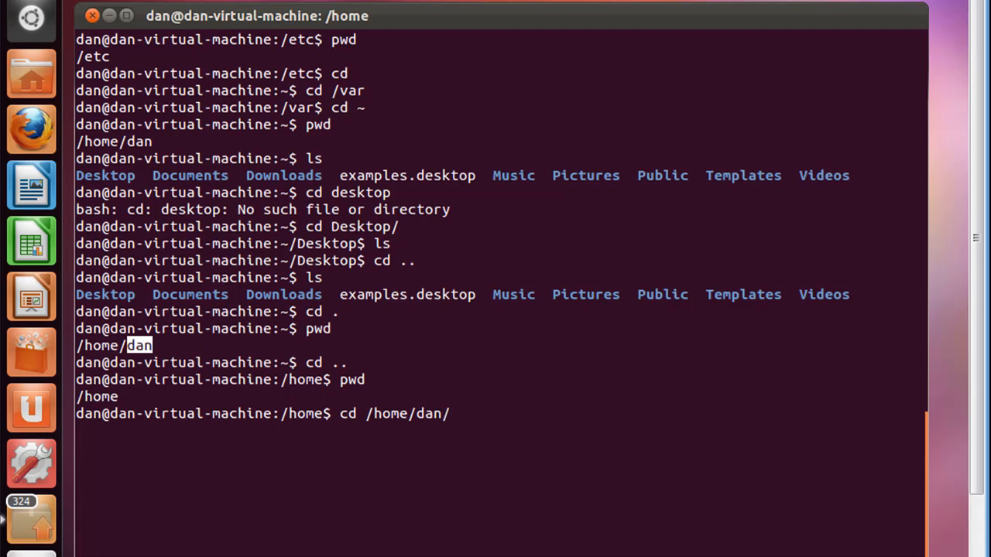
pyautogui.write('Deskt')
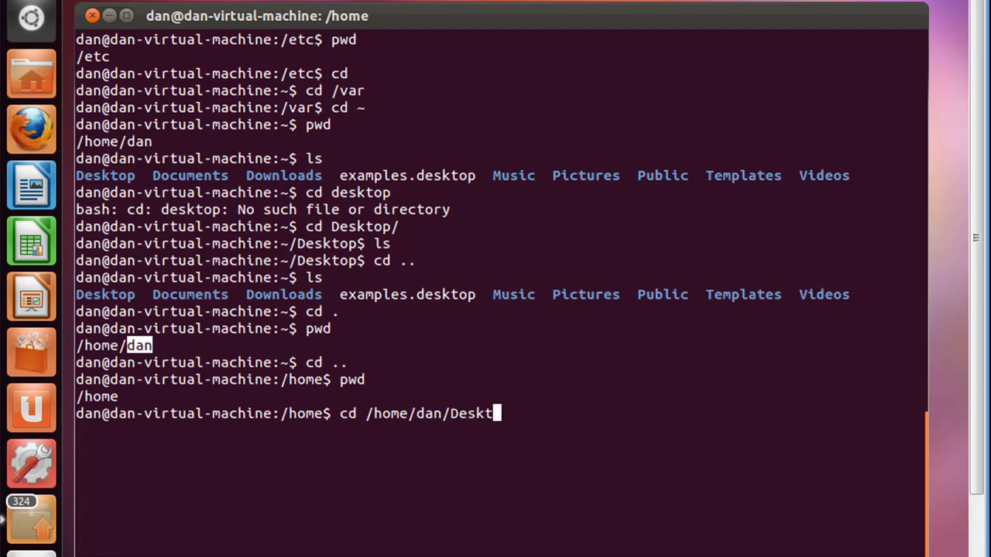
pyautogui.write('op')
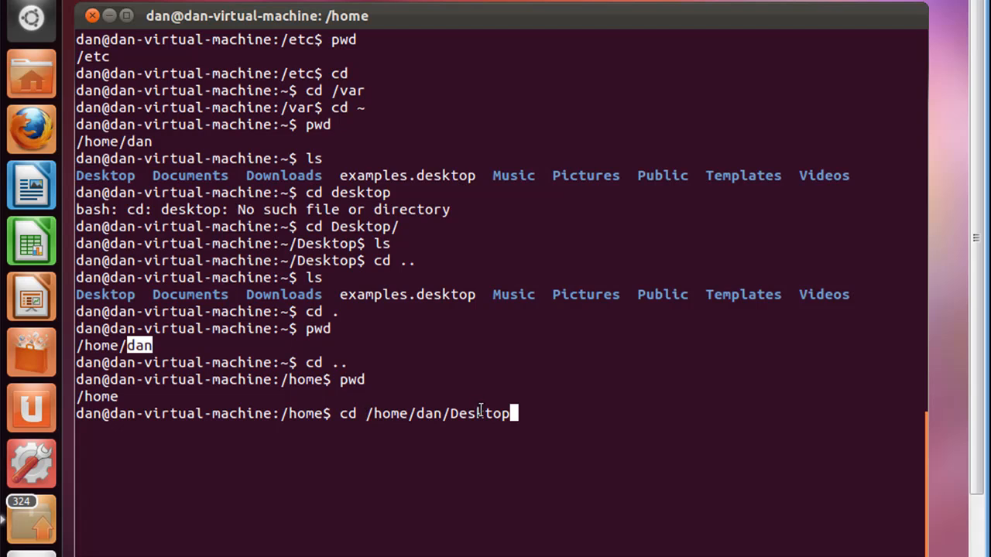
pyautogui.moveTo(577, 419)
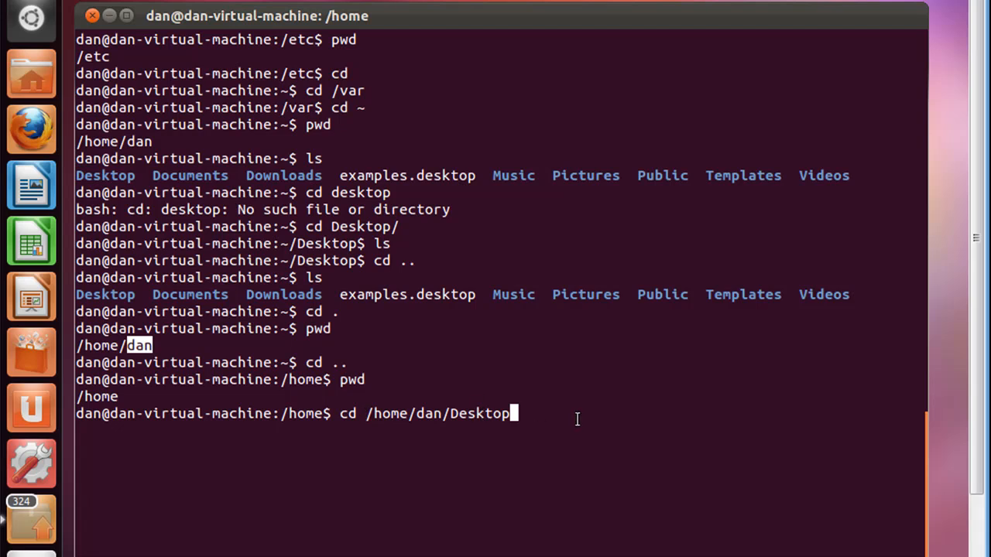
pyautogui.press('BackSpace')
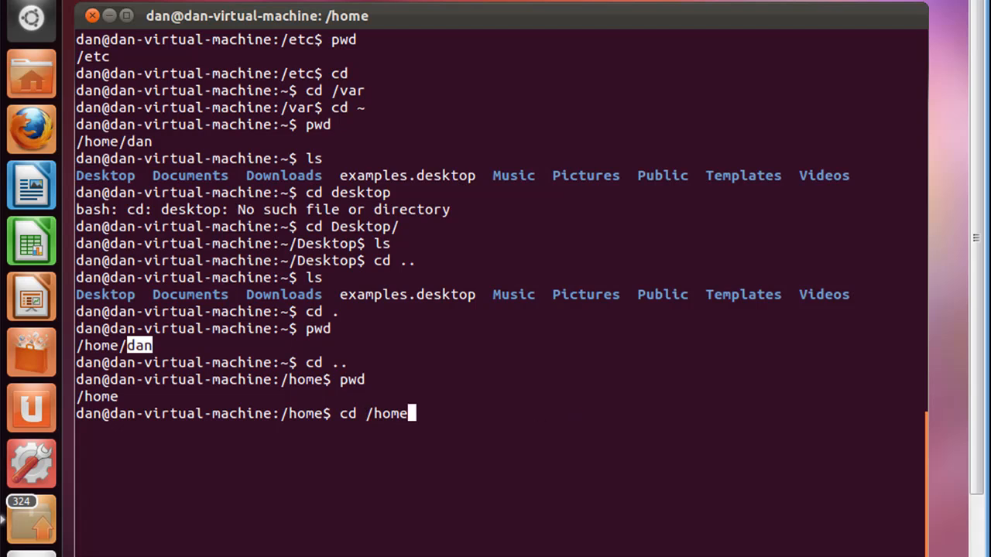
pyautogui.press('BackSpace')
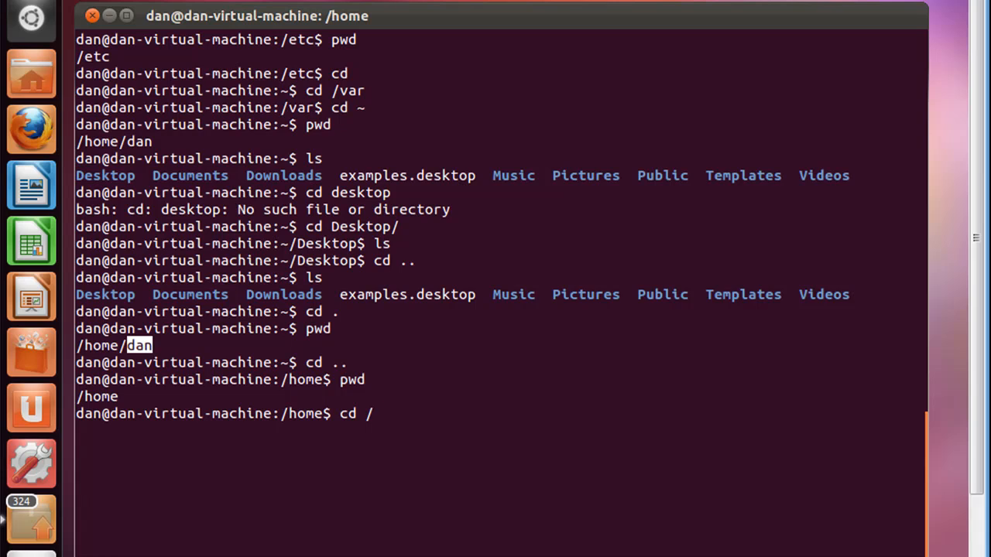
pyautogui.press('BackSpace')
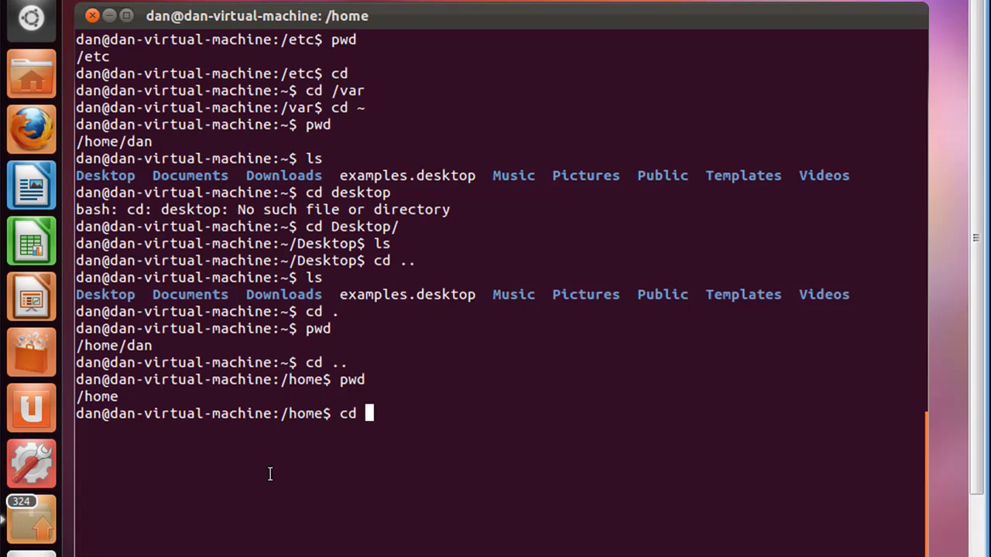
# Run the relative cd dan/Desktop from /home, so the prompt shows ~/Desktop.
pyautogui.write('dan')
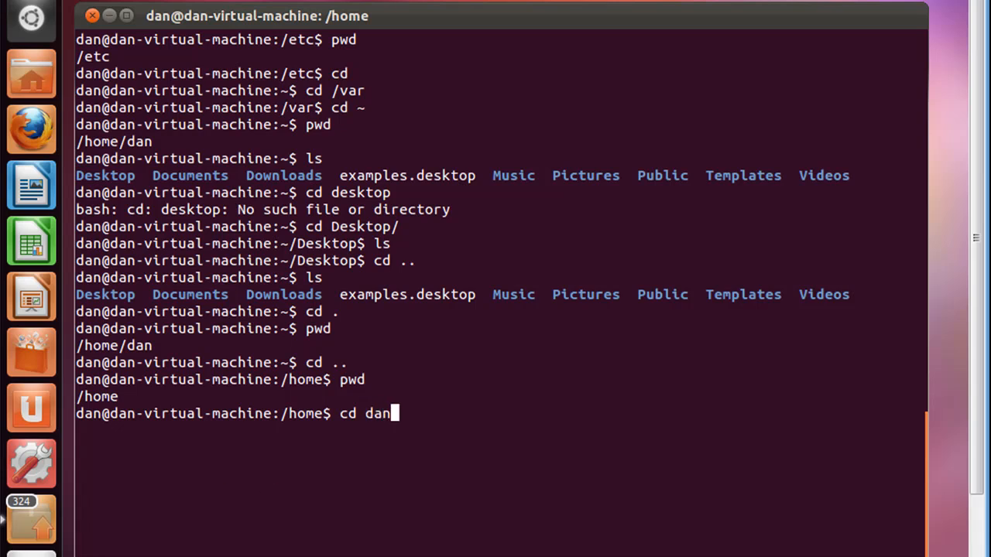
pyautogui.write('/Desktop')
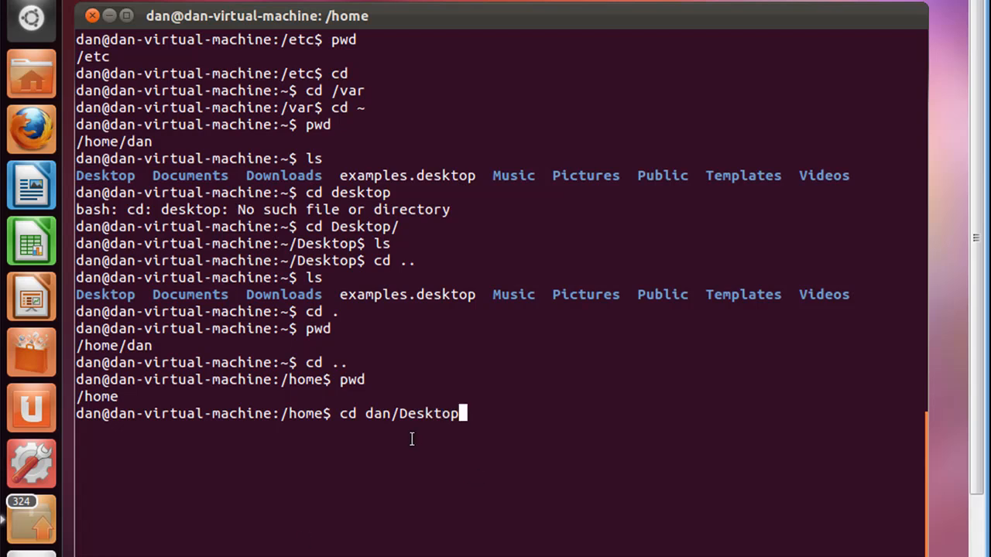
pyautogui.moveTo(399, 424)
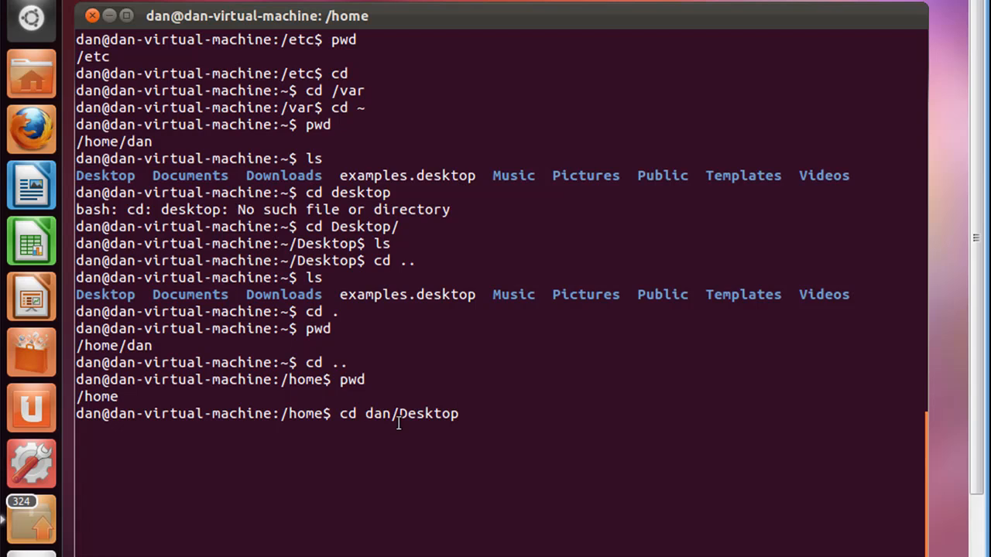
pyautogui.moveTo(377, 444)
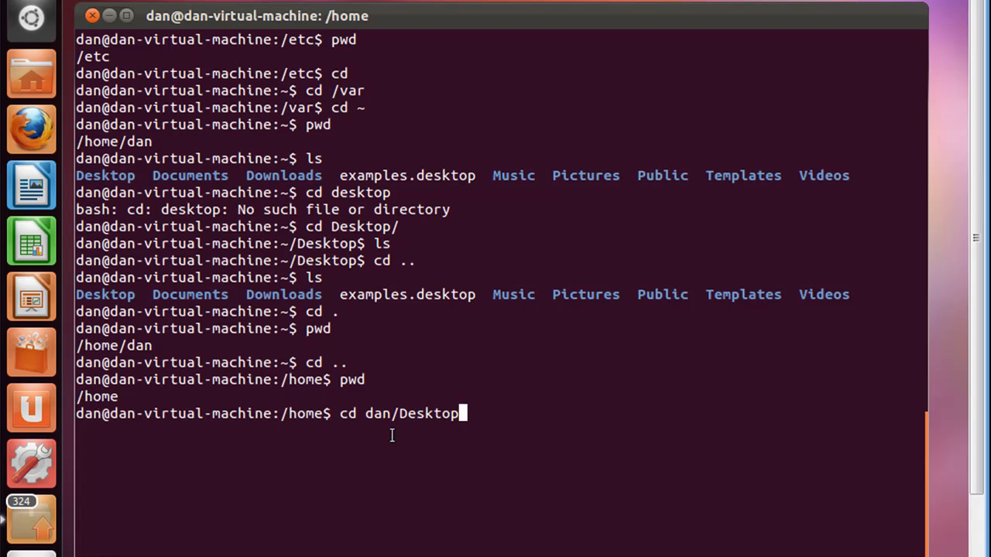
pyautogui.moveTo(383, 432)
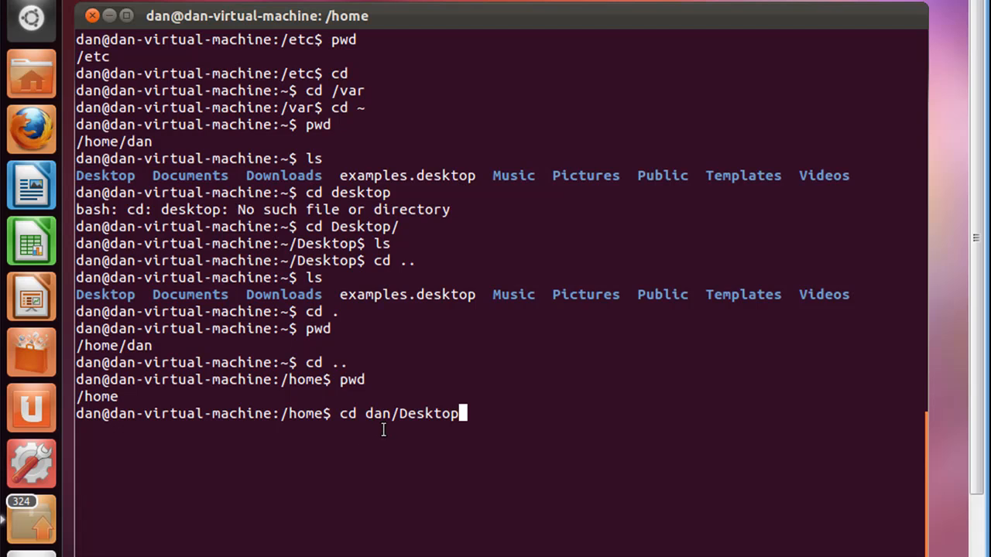
pyautogui.moveTo(374, 421)
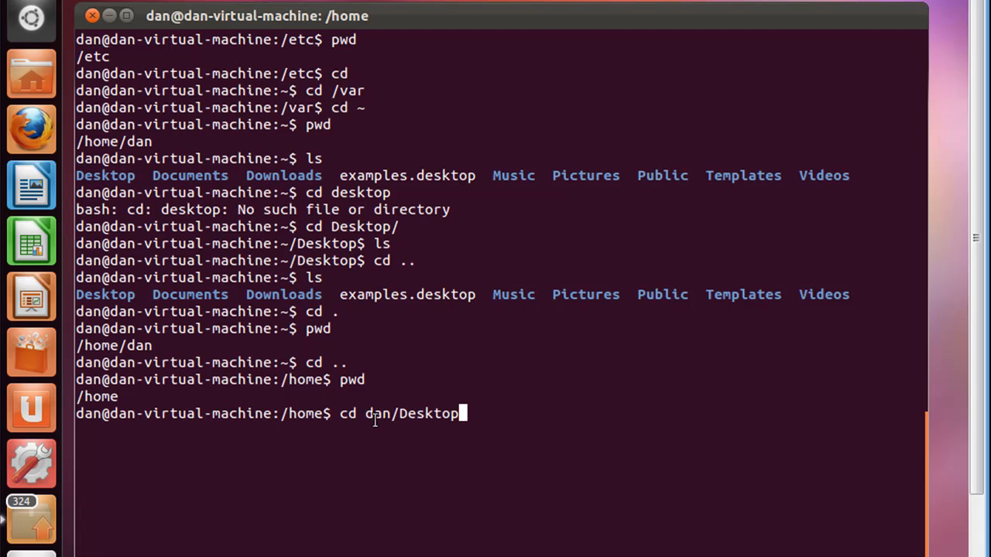
pyautogui.doubleClick(411, 413)
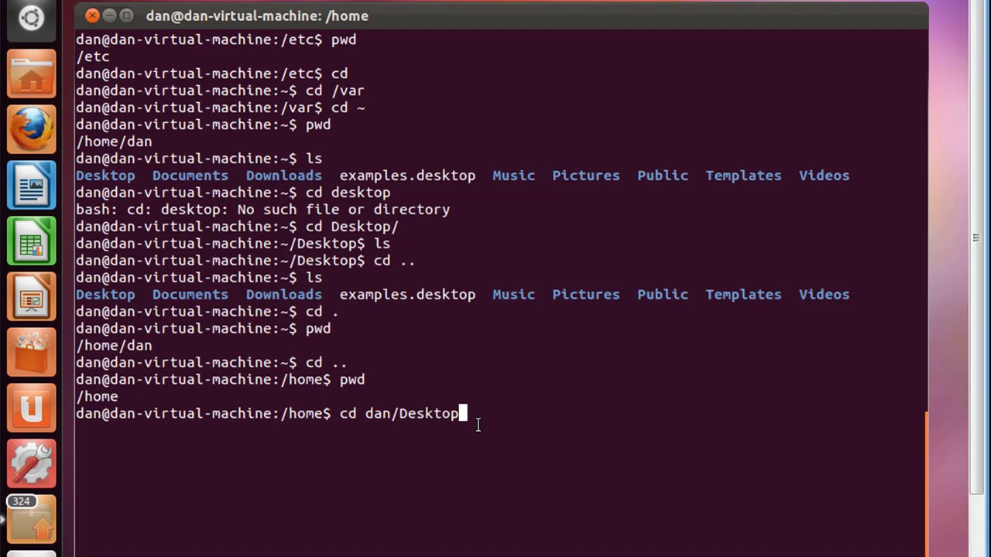
pyautogui.press('Return')
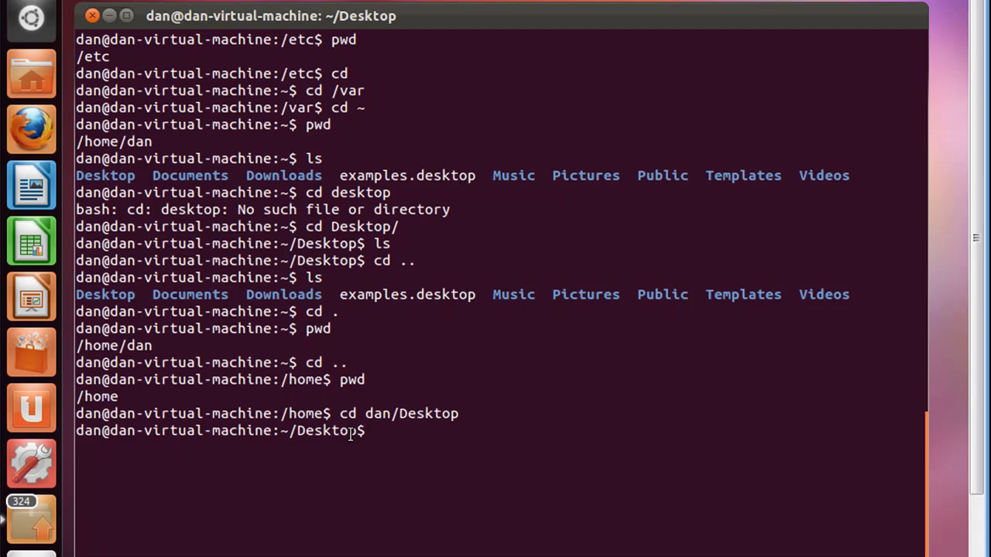
pyautogui.moveTo(424, 435)
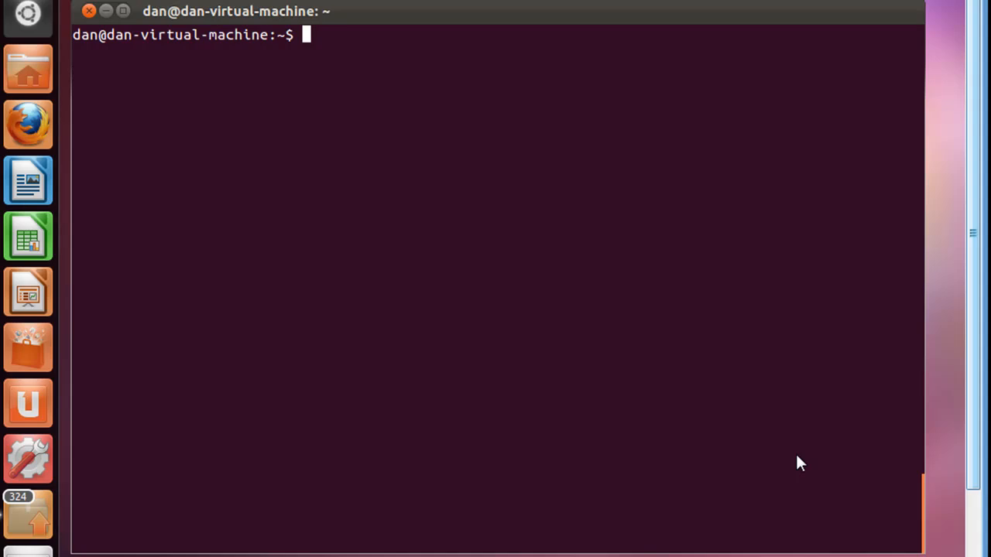
# Return home with cd, confirm /home/dan with pwd, and list Desktop, Documents and others.
pyautogui.write('cd ~')
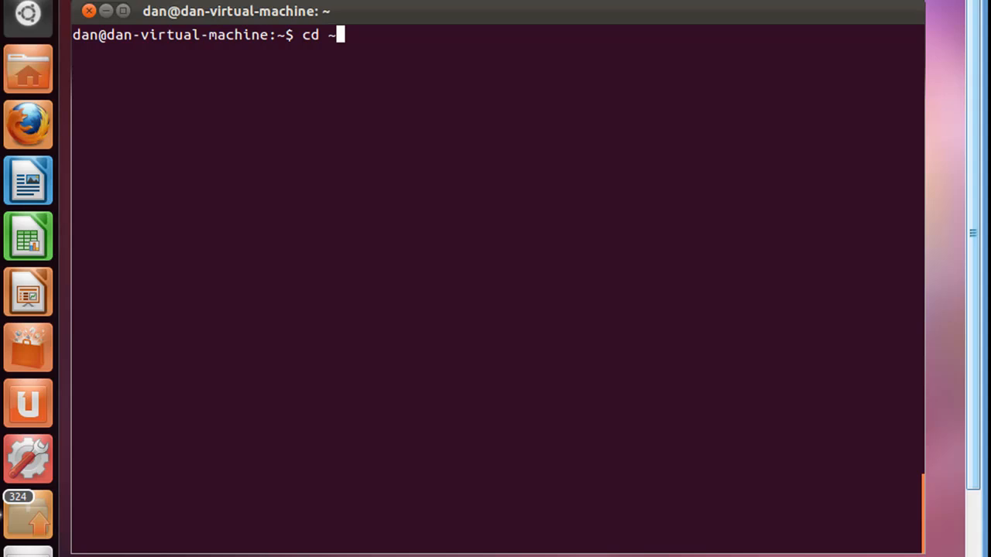
pyautogui.press('Return')
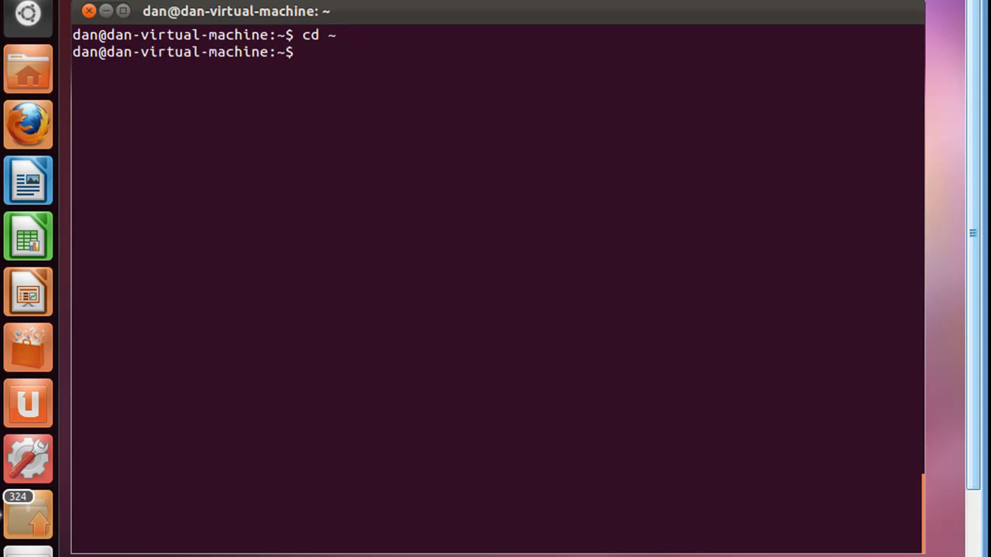
pyautogui.press('Return')
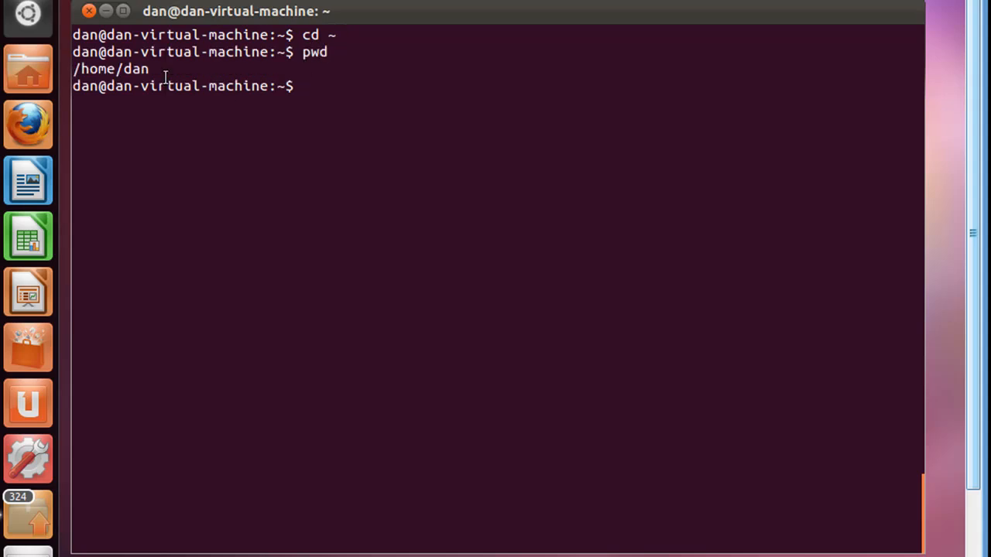
pyautogui.write('ls')
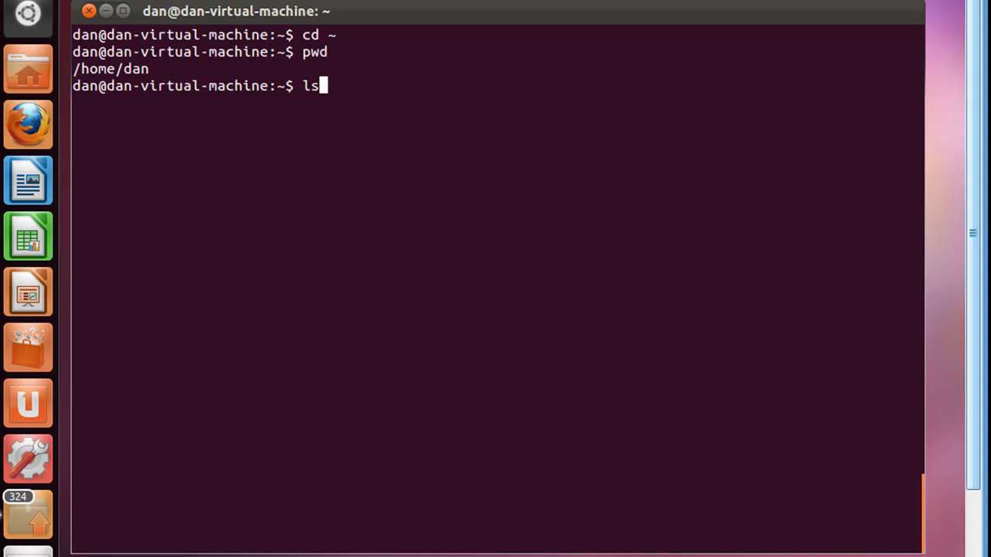
pyautogui.press('Return')
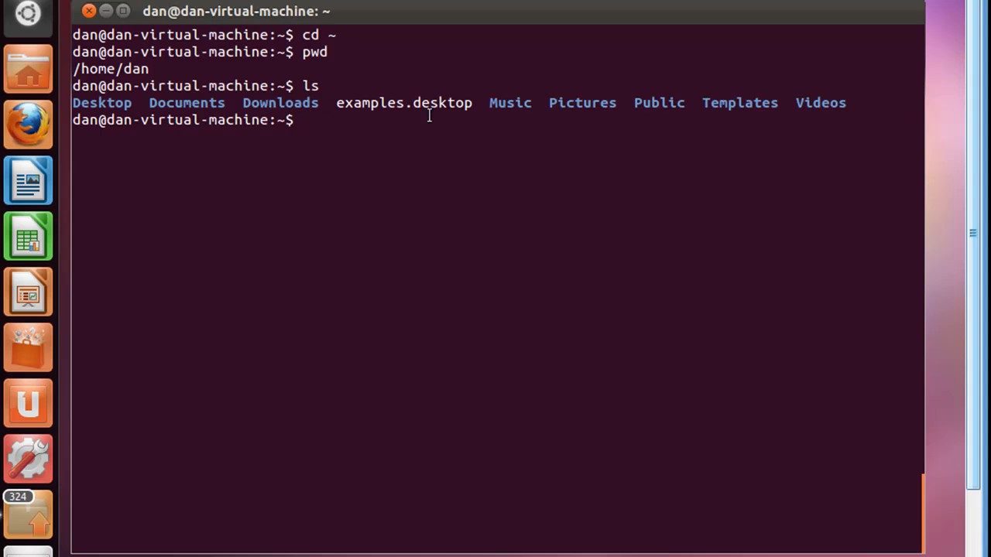
pyautogui.moveTo(635, 97)
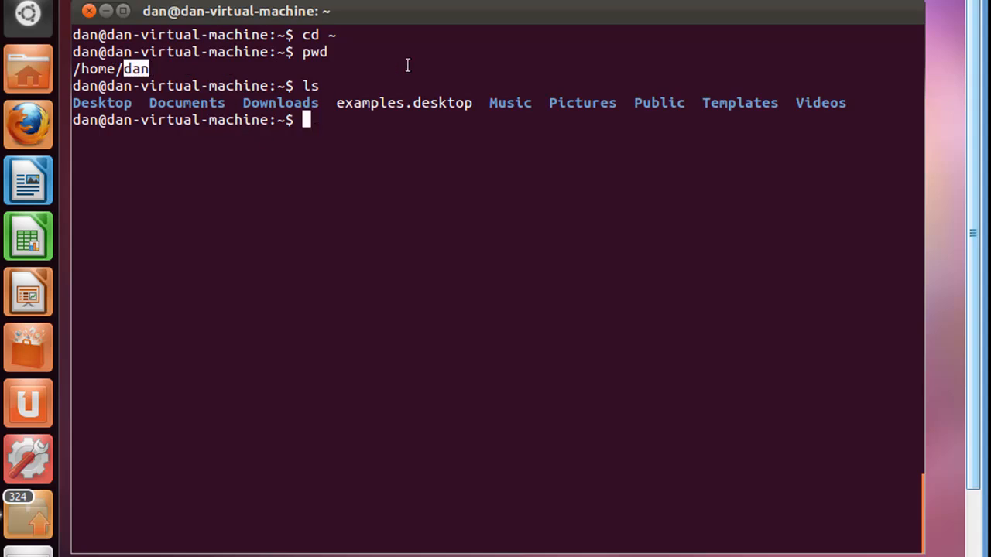
# Run ls -l to show the home folder's long listing (total 36).
pyautogui.write('ls')
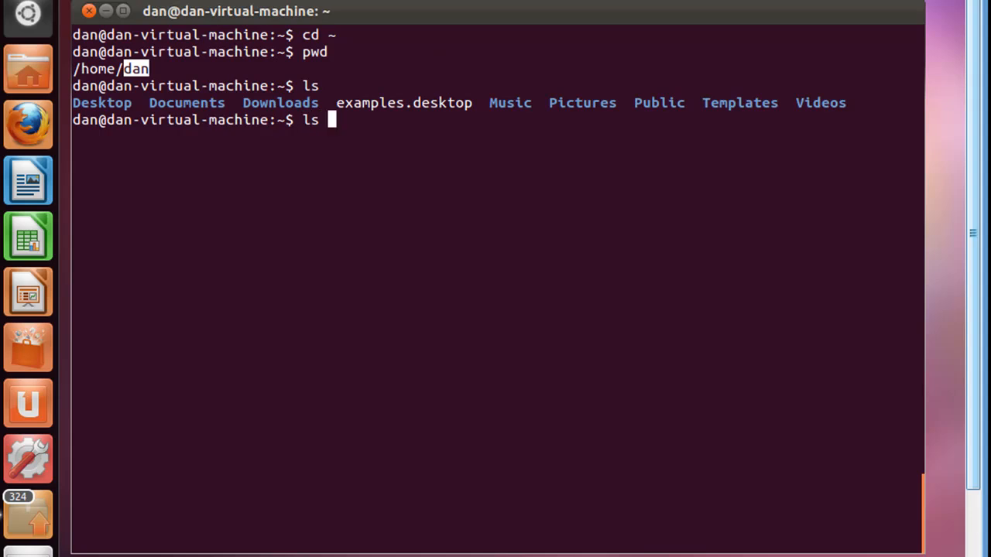
pyautogui.write('-')
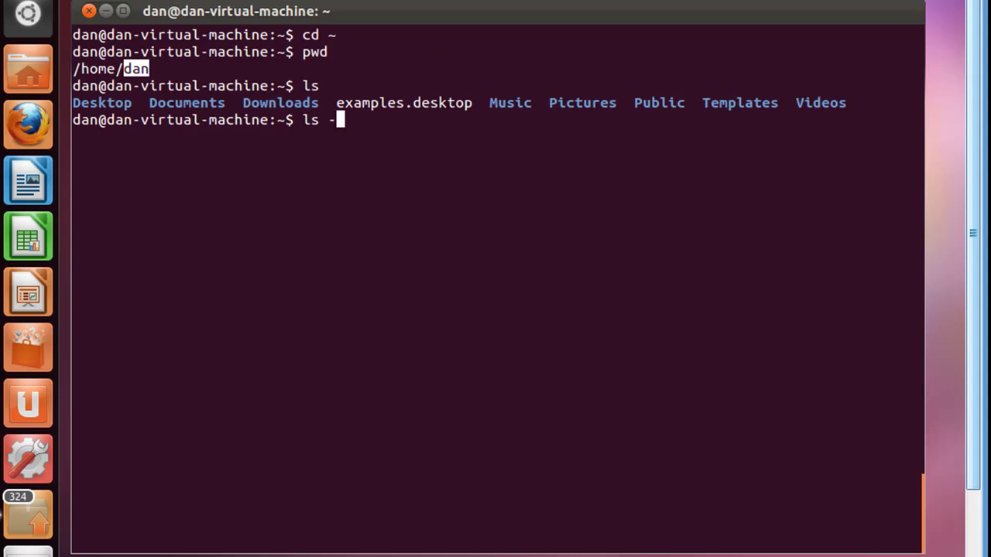
pyautogui.write('l')
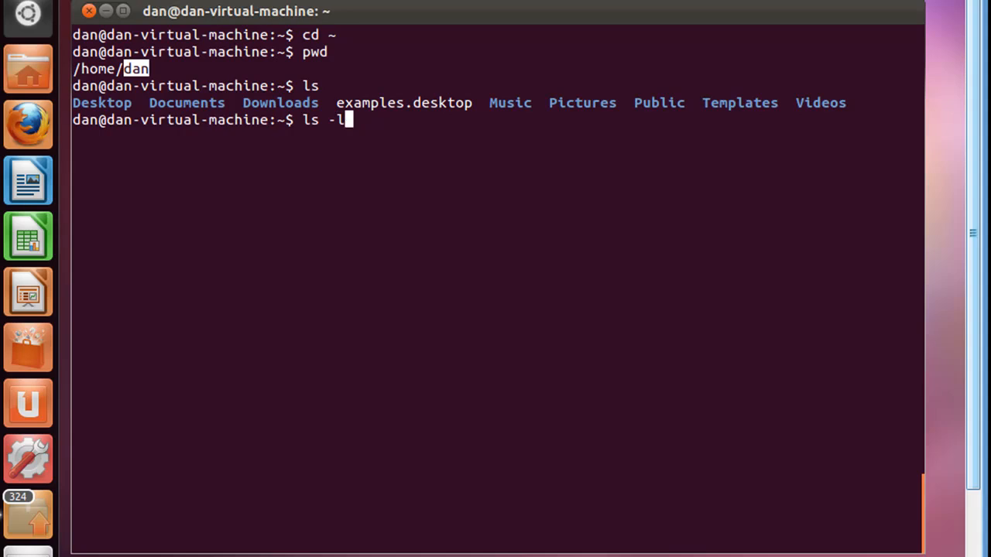
pyautogui.press('Return')
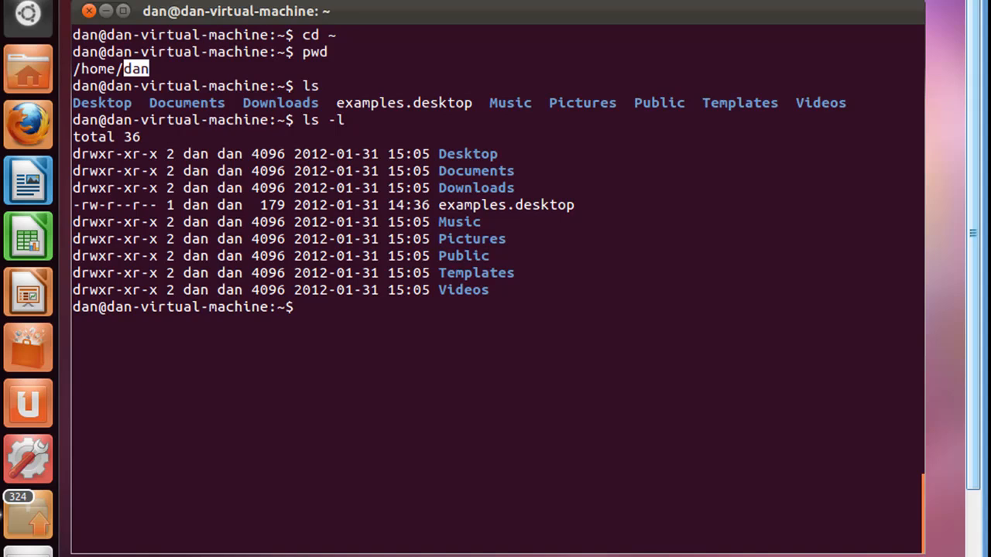
pyautogui.moveTo(378, 184)
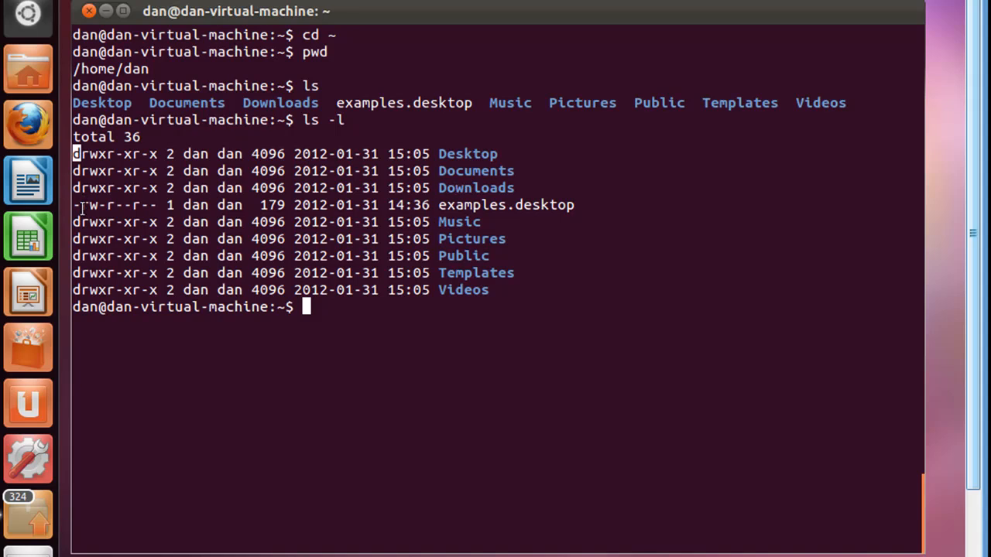
pyautogui.moveTo(111, 235)
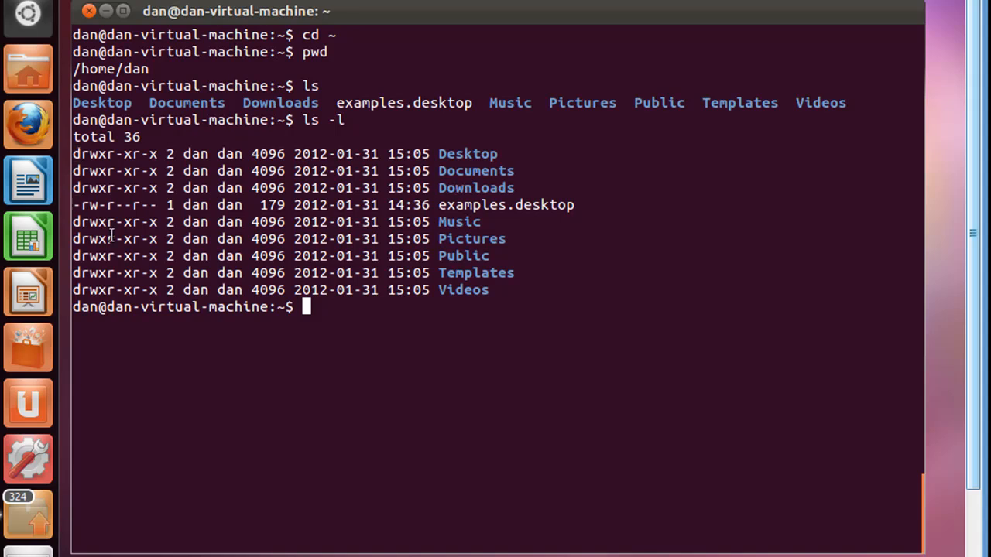
pyautogui.moveTo(175, 198)
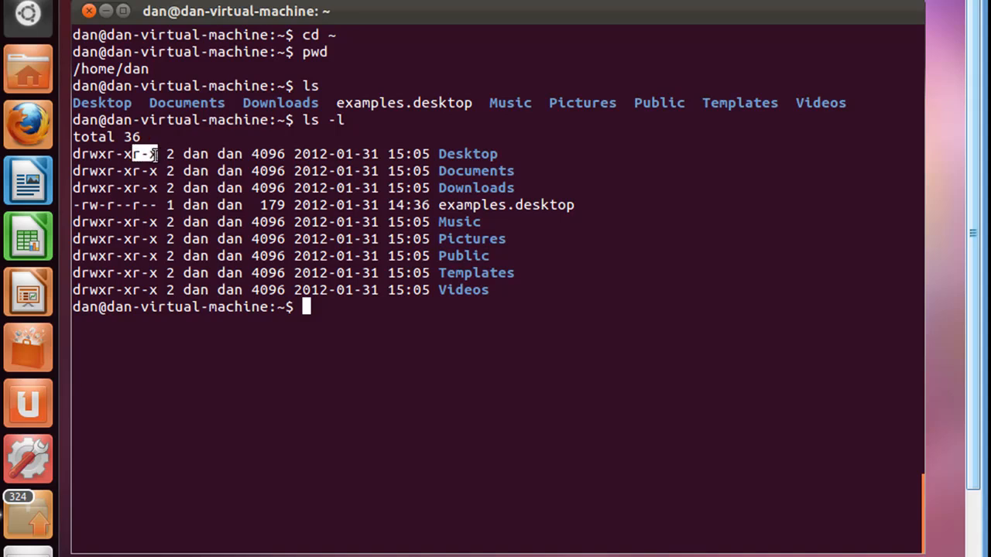
pyautogui.moveTo(165, 222)
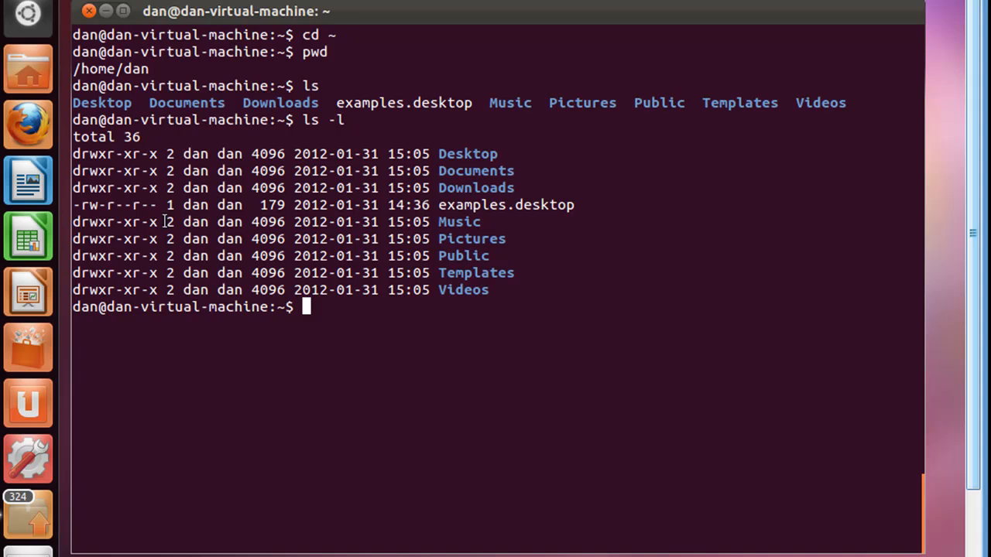
pyautogui.moveTo(28, 181)
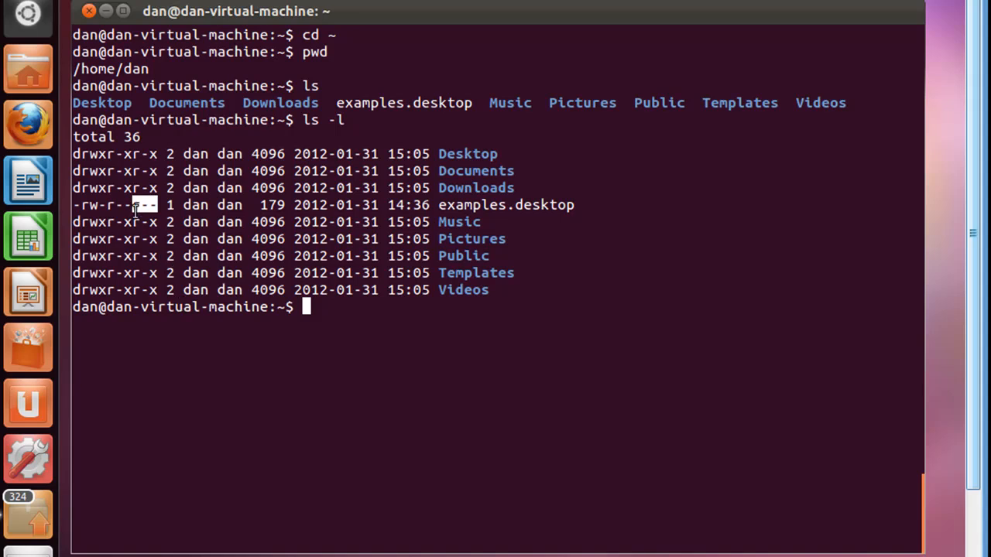
pyautogui.moveTo(103, 221)
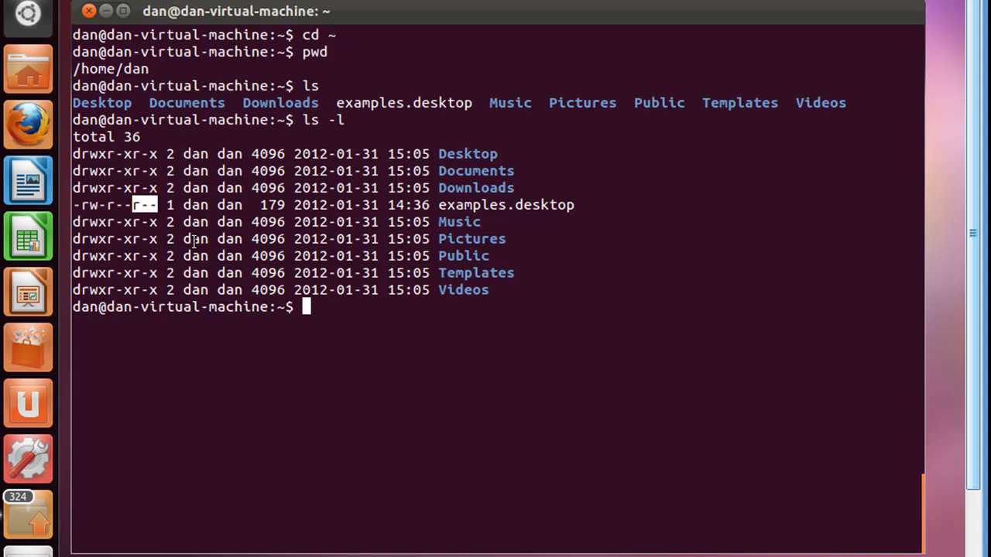
pyautogui.moveTo(207, 188)
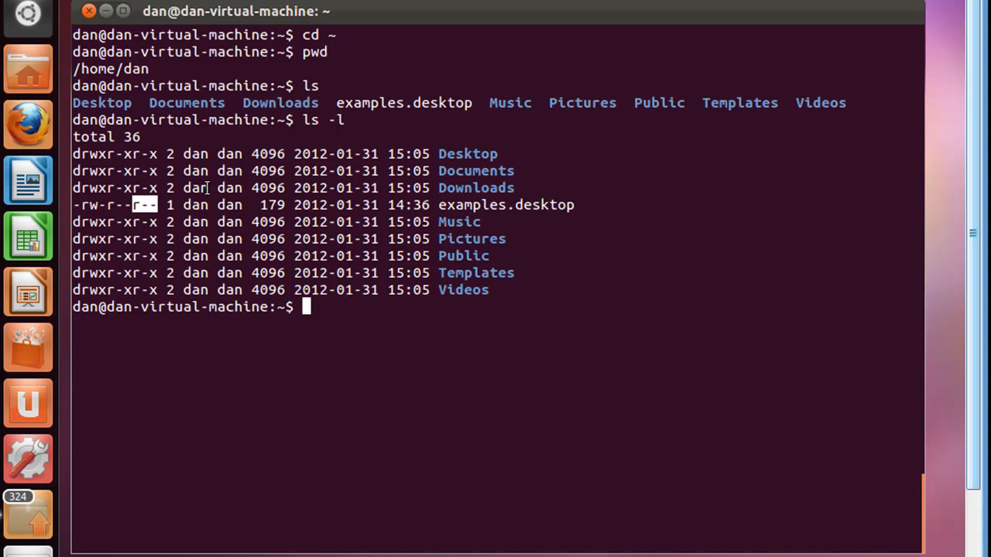
pyautogui.moveTo(200, 197)
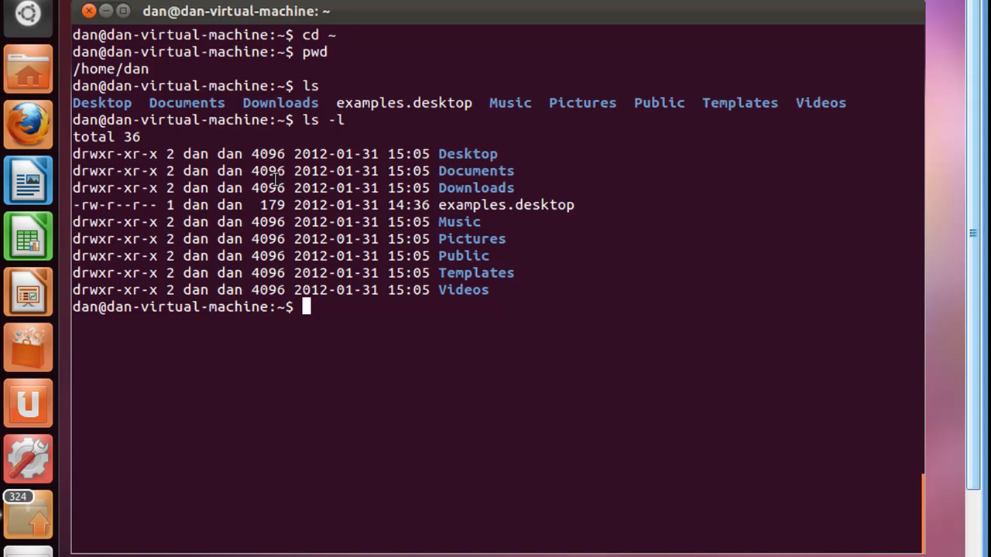
pyautogui.moveTo(354, 281)
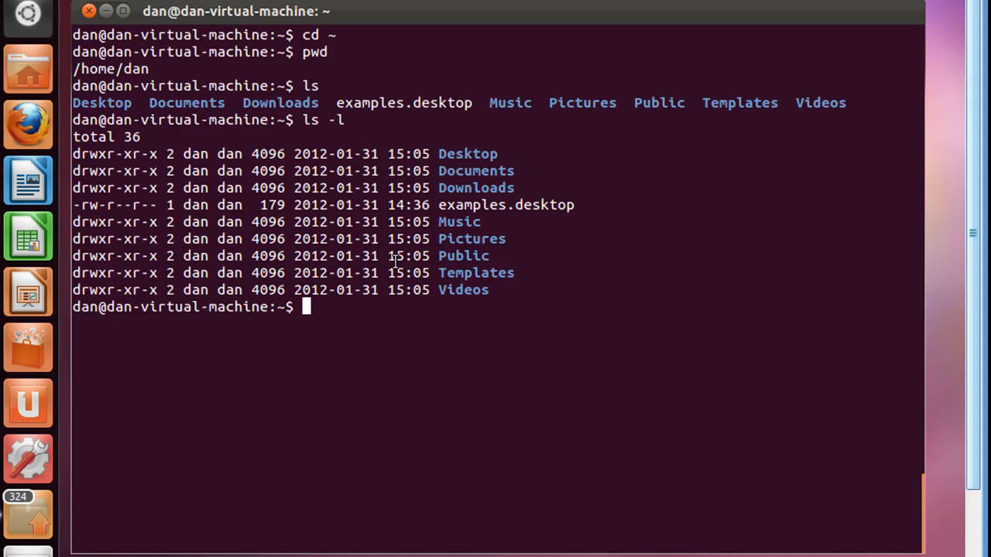
pyautogui.moveTo(406, 158)
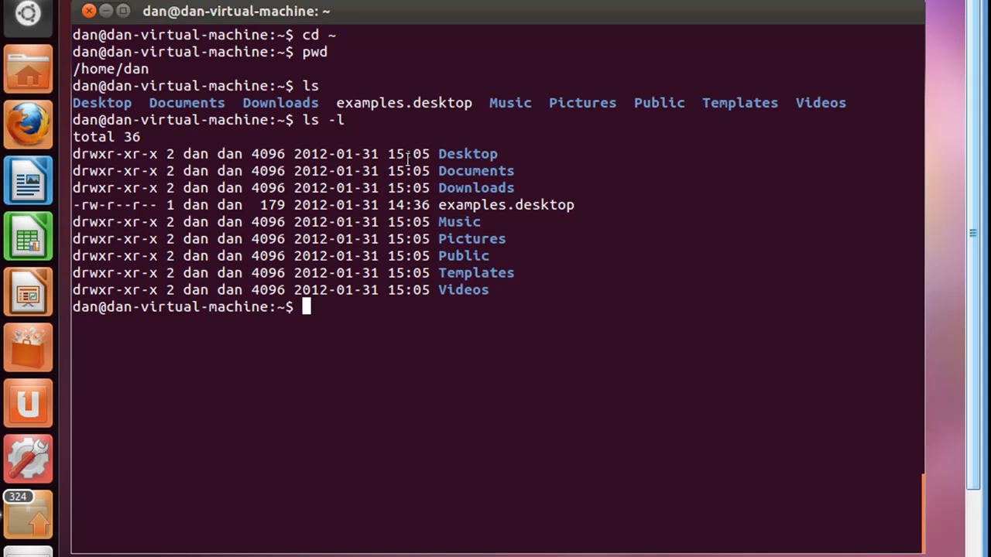
pyautogui.moveTo(370, 316)
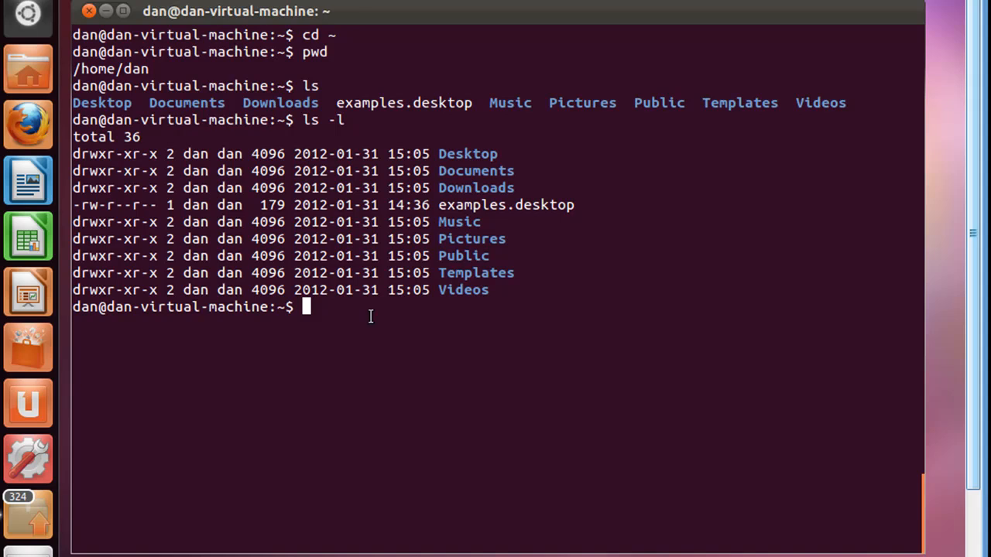
# Run ls -la to list home including hidden .bashrc, .cache and .profile.
pyautogui.write('ls')
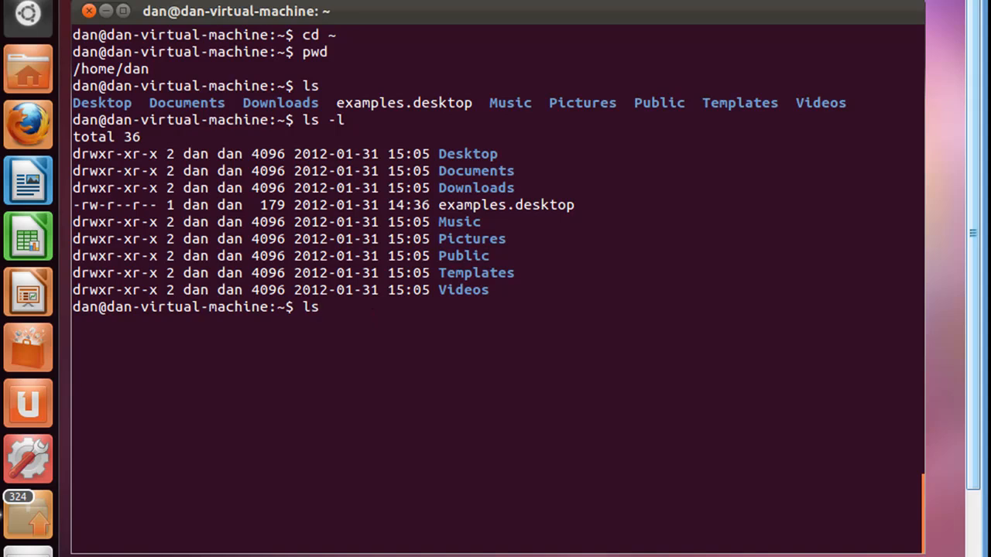
pyautogui.write('-la')
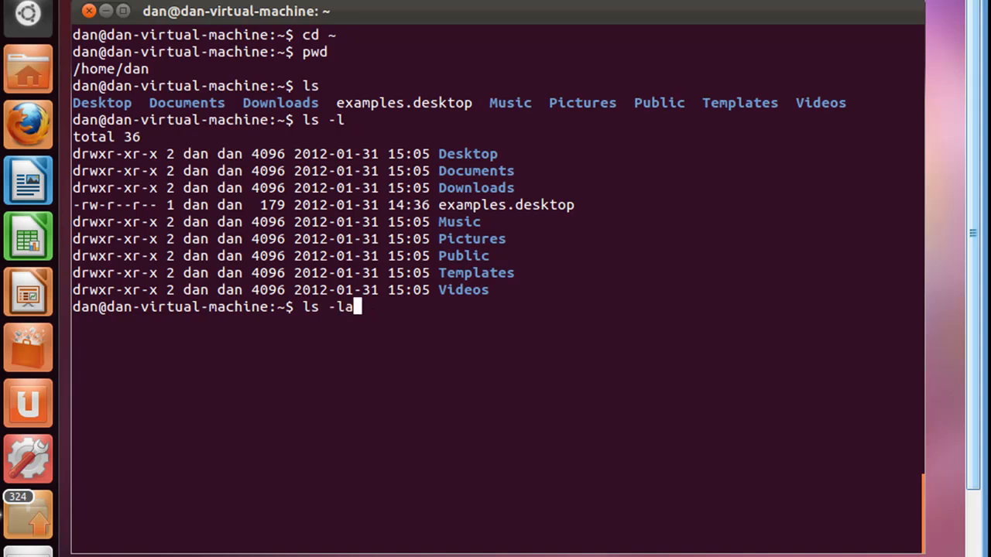
pyautogui.press('Return')
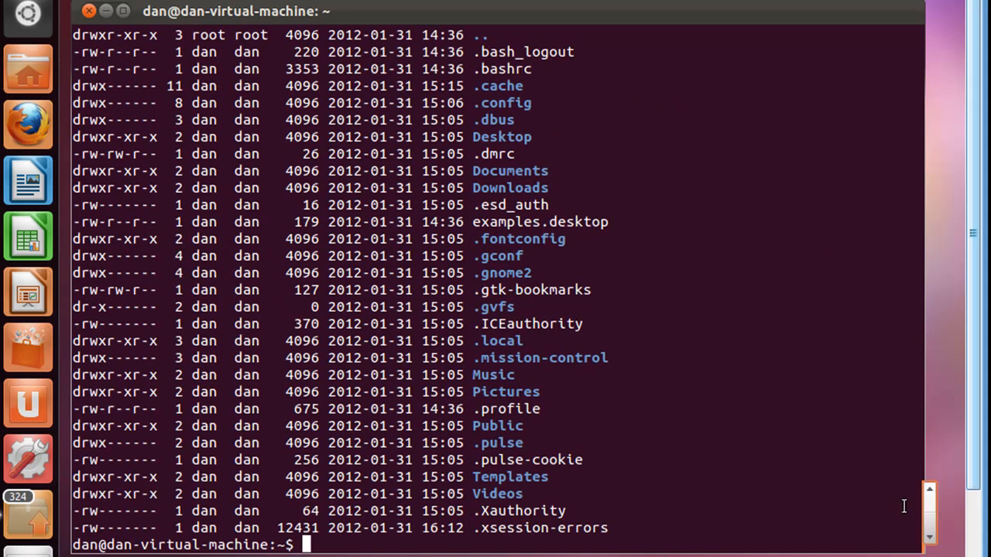
pyautogui.write('ls -l')
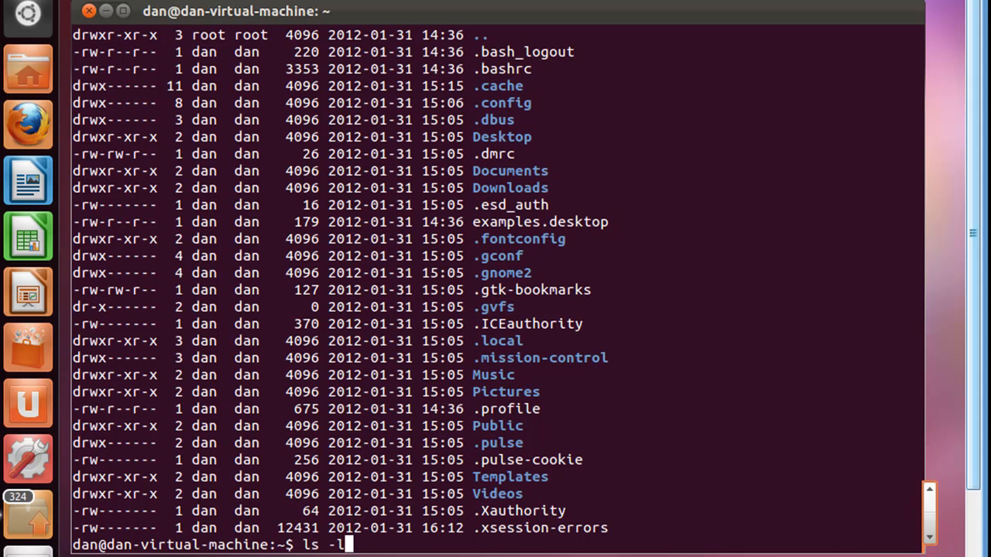
pyautogui.write('a')
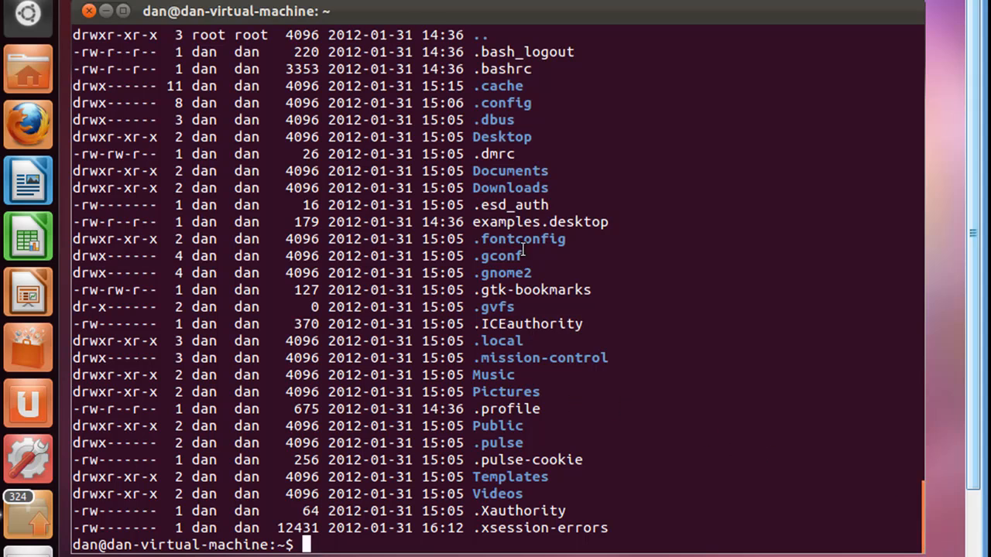
pyautogui.moveTo(476, 313)
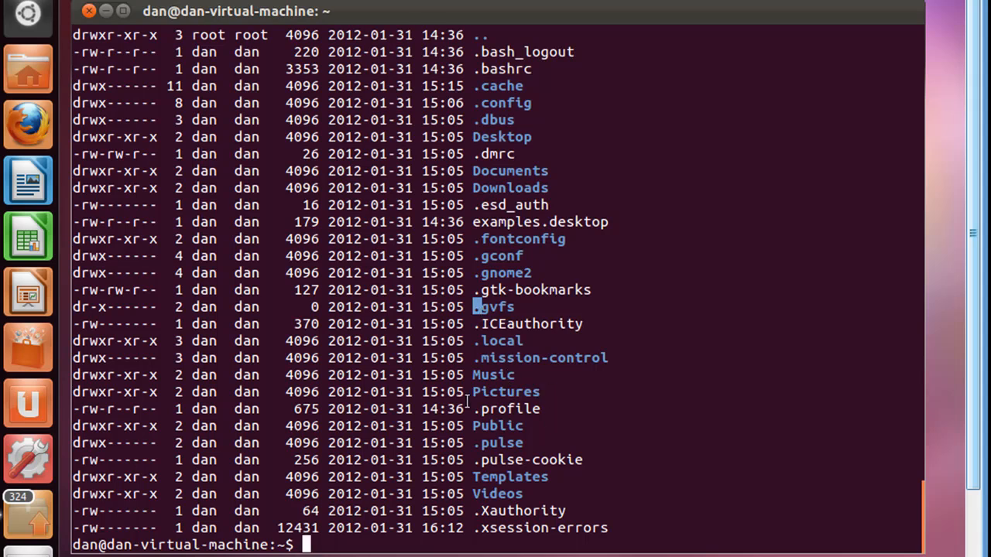
pyautogui.moveTo(468, 409)
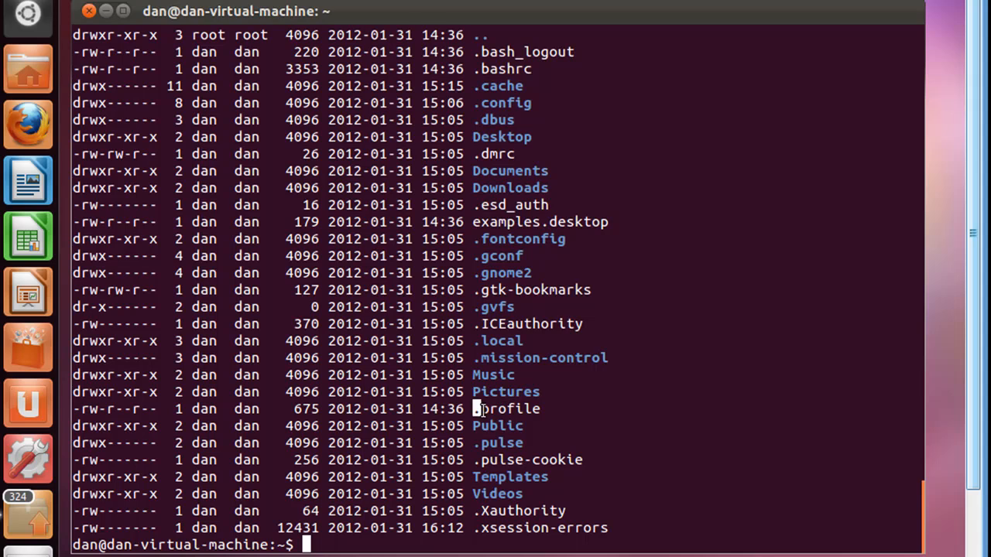
pyautogui.moveTo(522, 455)
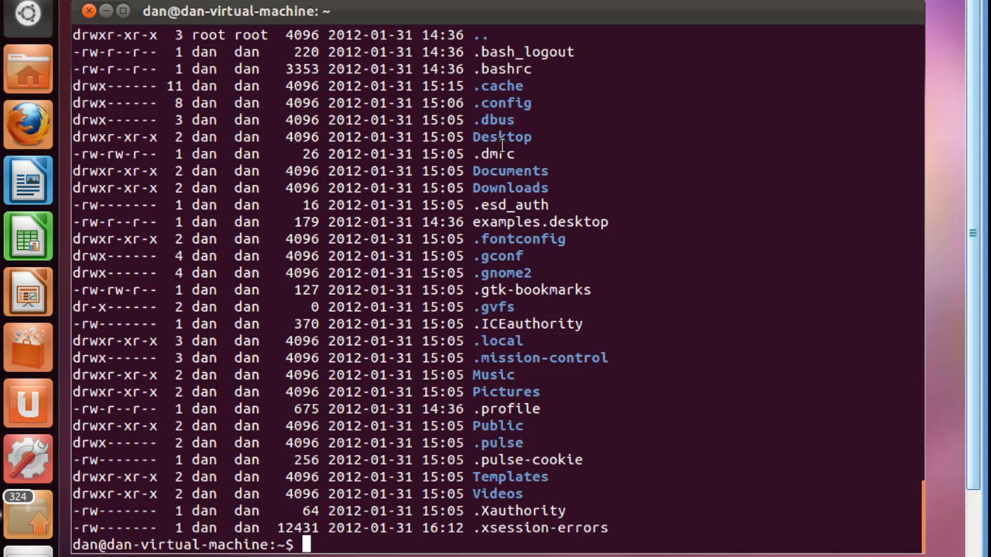
pyautogui.moveTo(500, 323)
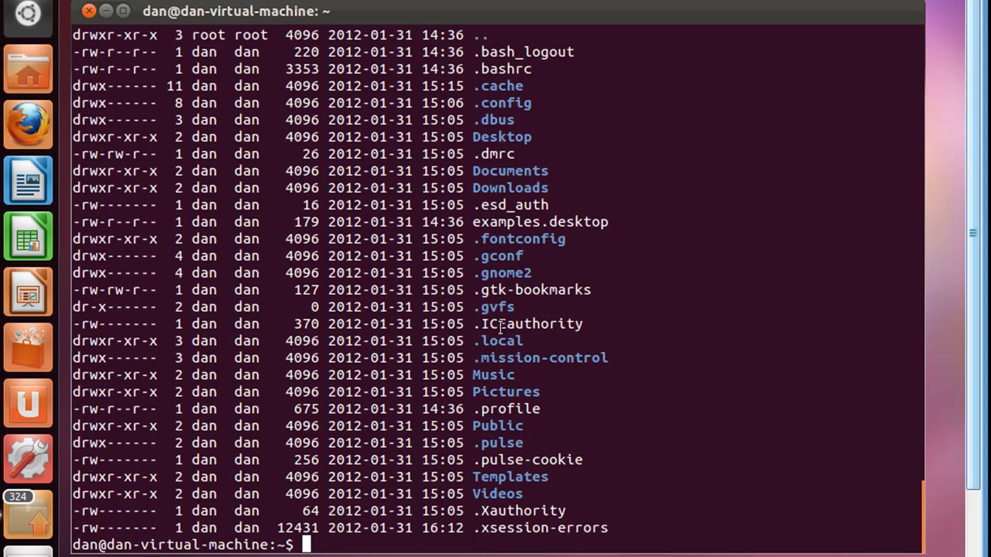
pyautogui.moveTo(505, 497)
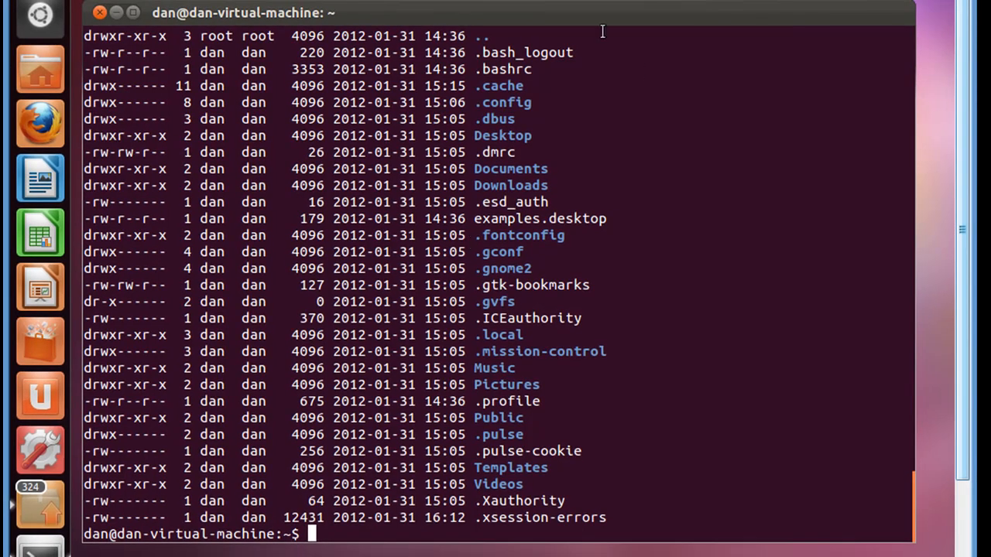
pyautogui.moveTo(393, 56)
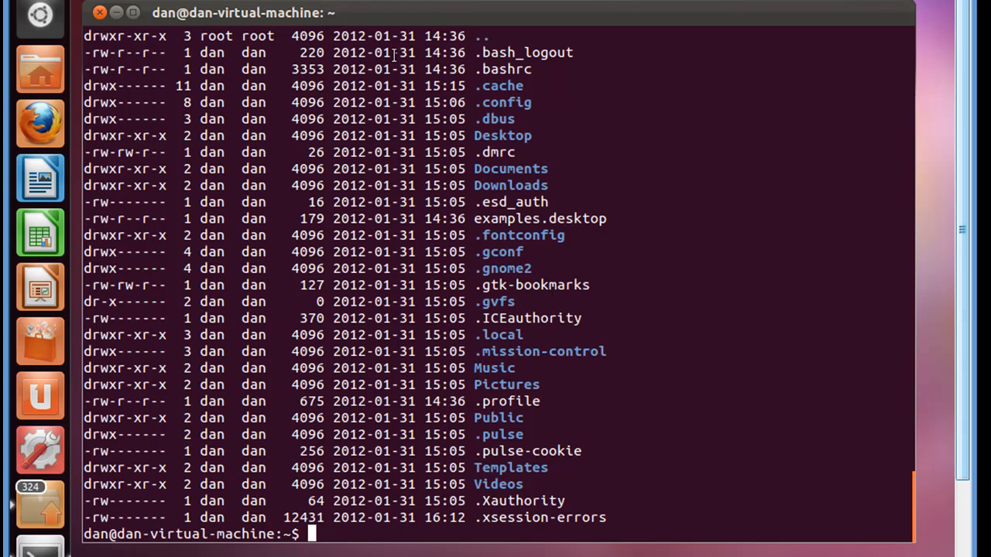
pyautogui.moveTo(220, 271)
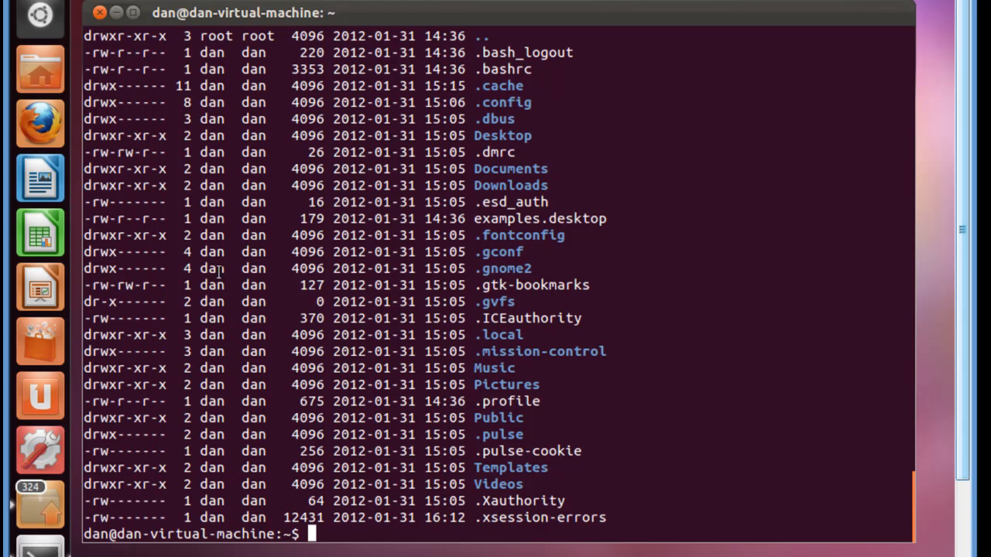
# Rerun ls -la to list the home folder with hidden files, then scroll up.
pyautogui.write('ls')
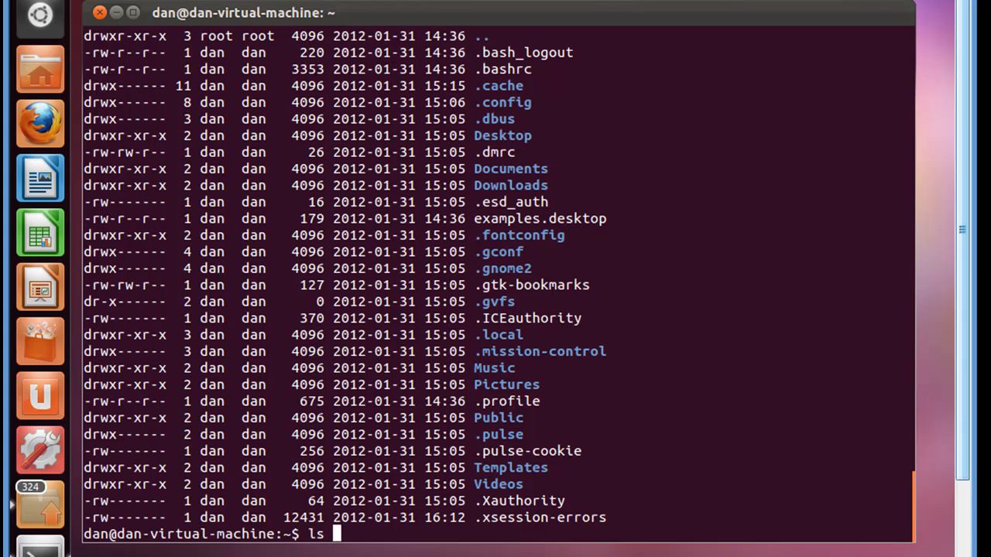
pyautogui.write('-la')
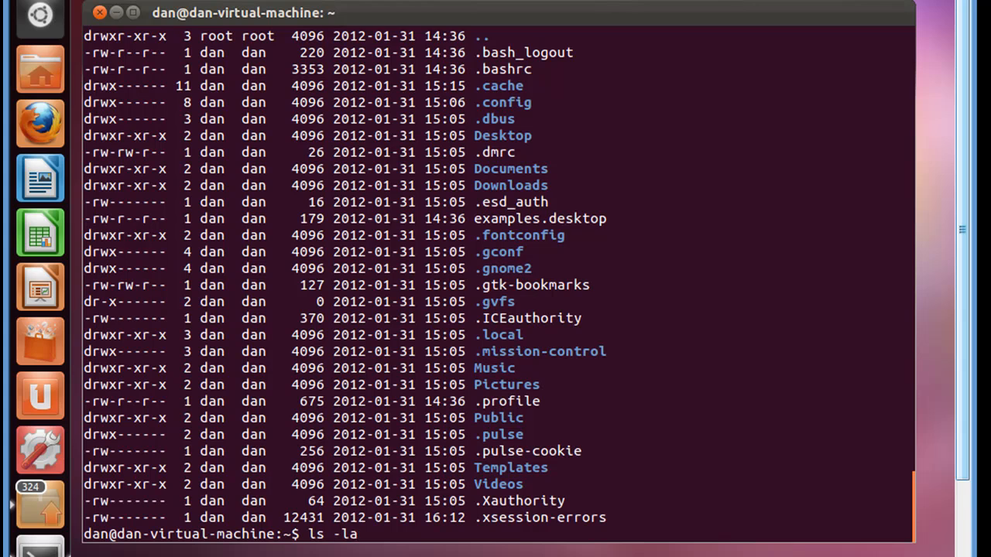
pyautogui.press('Return')
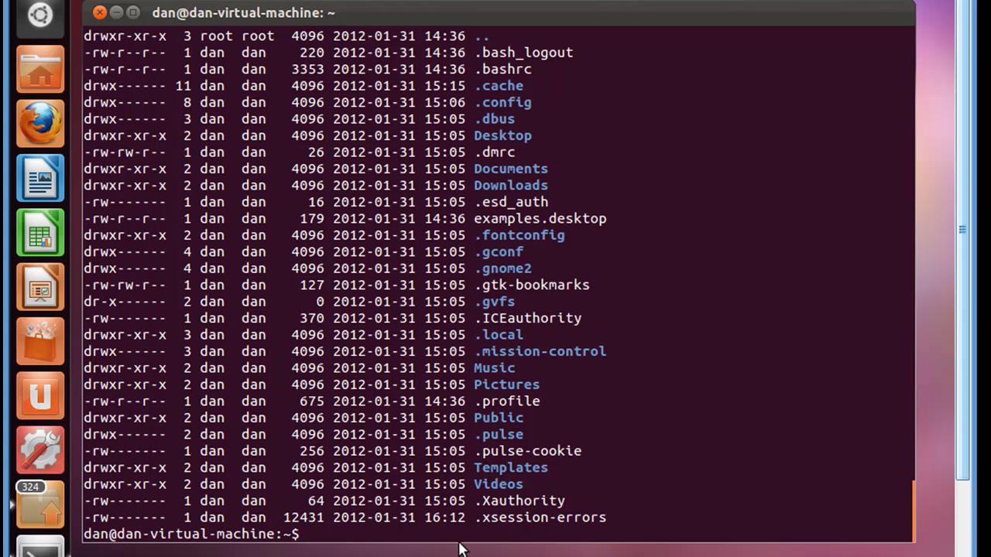
pyautogui.moveTo(912, 552)
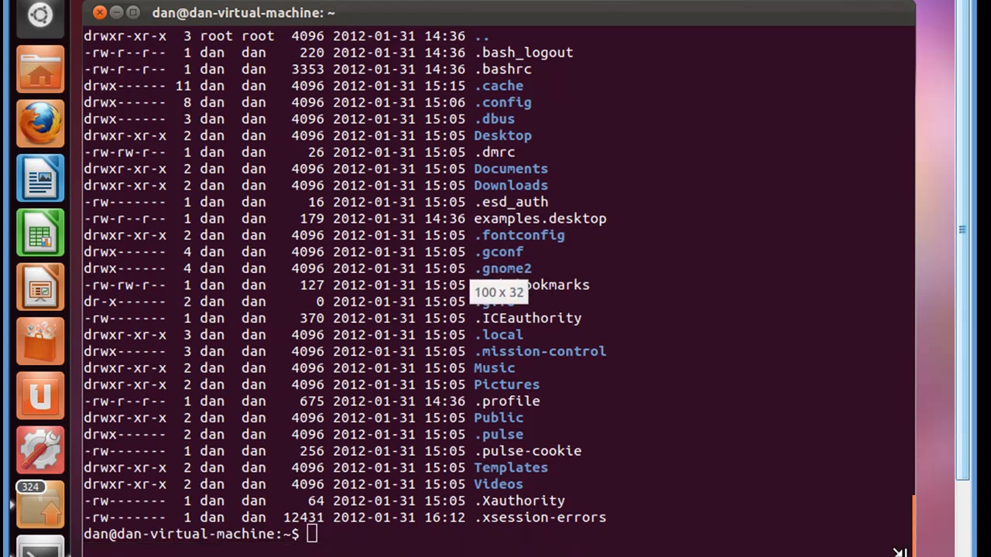
pyautogui.scroll(3)
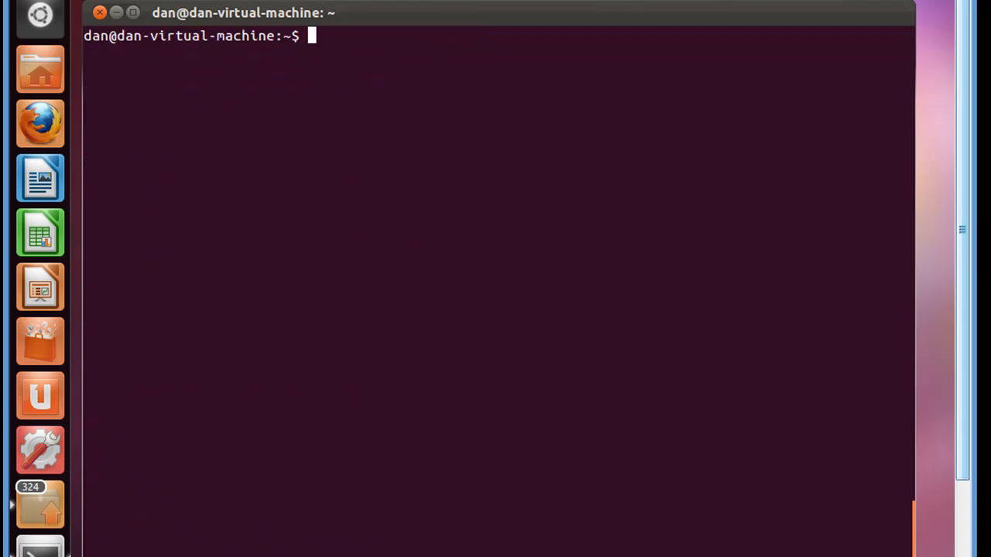
# Run ls -la | more to page the full home listing with hidden files.
pyautogui.write('l')
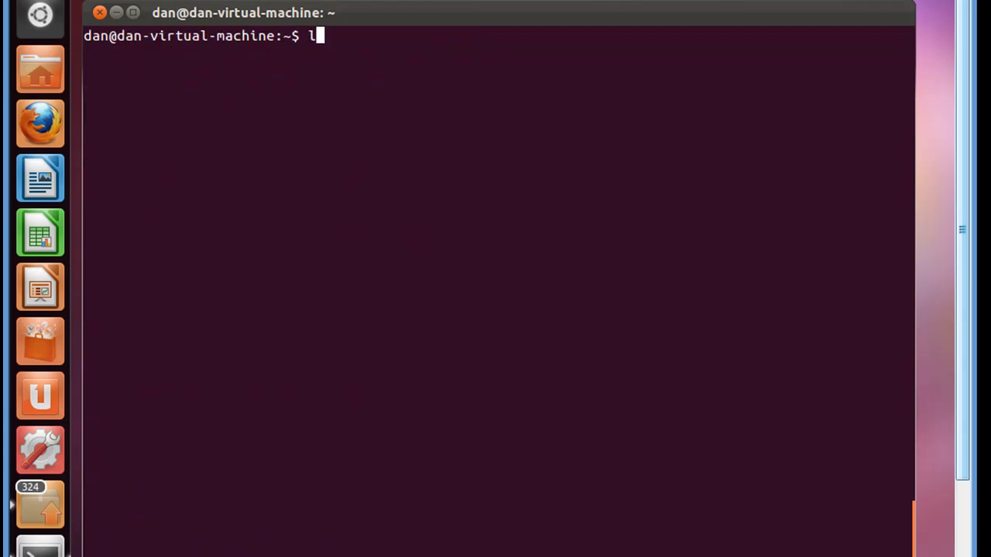
pyautogui.write('s -l')
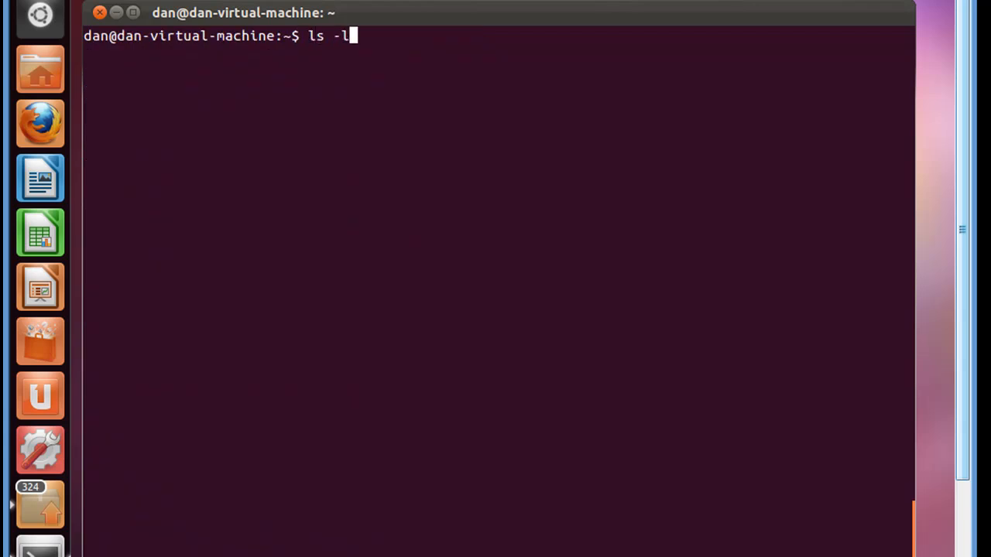
pyautogui.write('a | more')
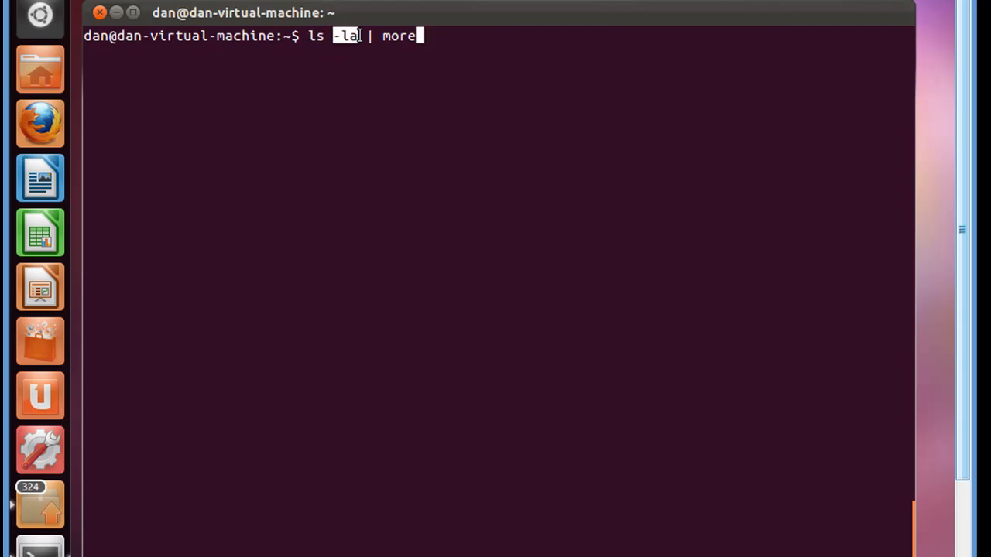
pyautogui.moveTo(422, 35)
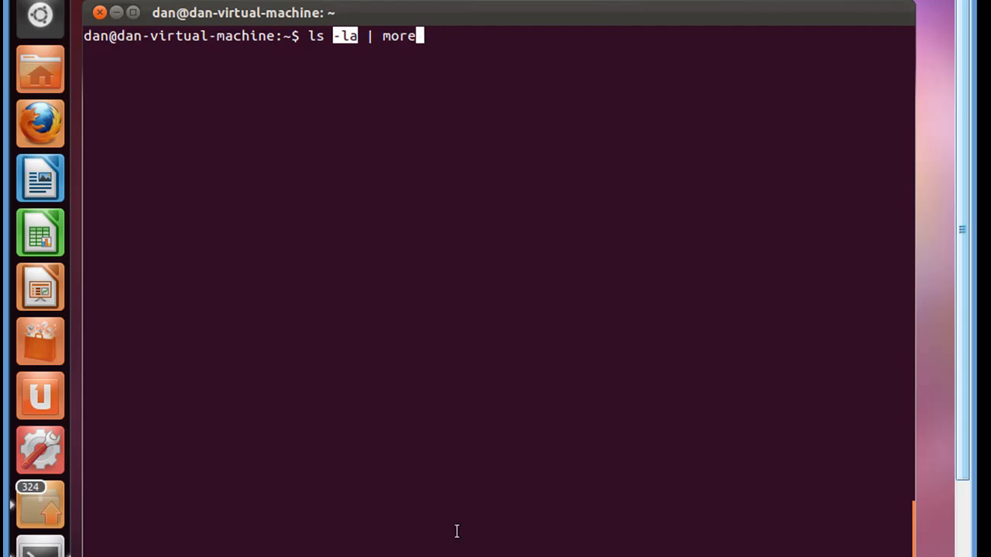
pyautogui.press('Return')
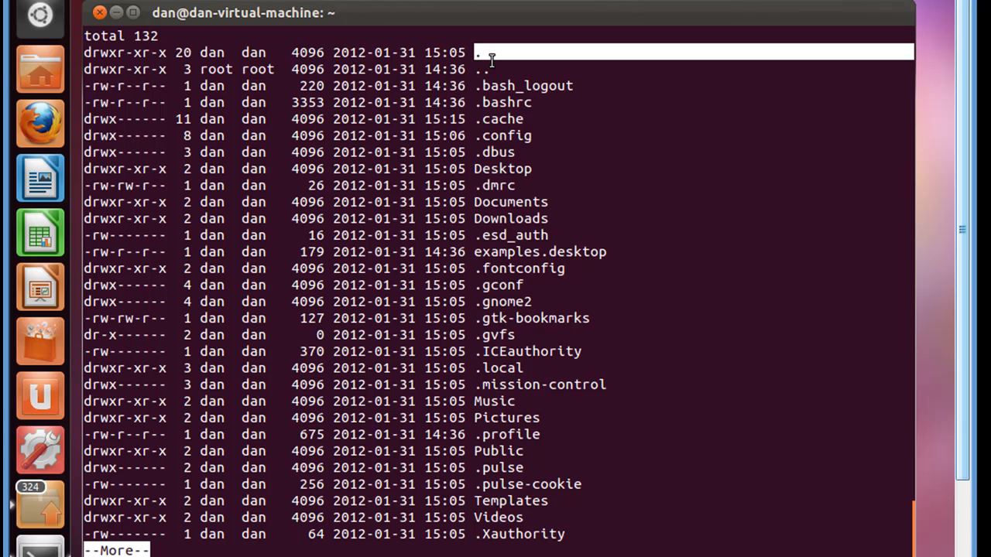
pyautogui.moveTo(143, 542)
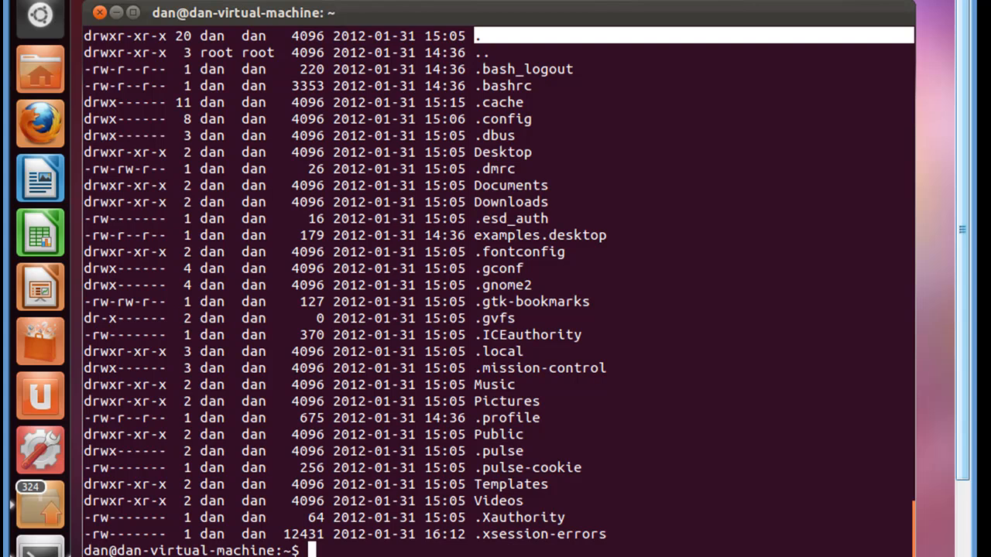
pyautogui.moveTo(454, 540)
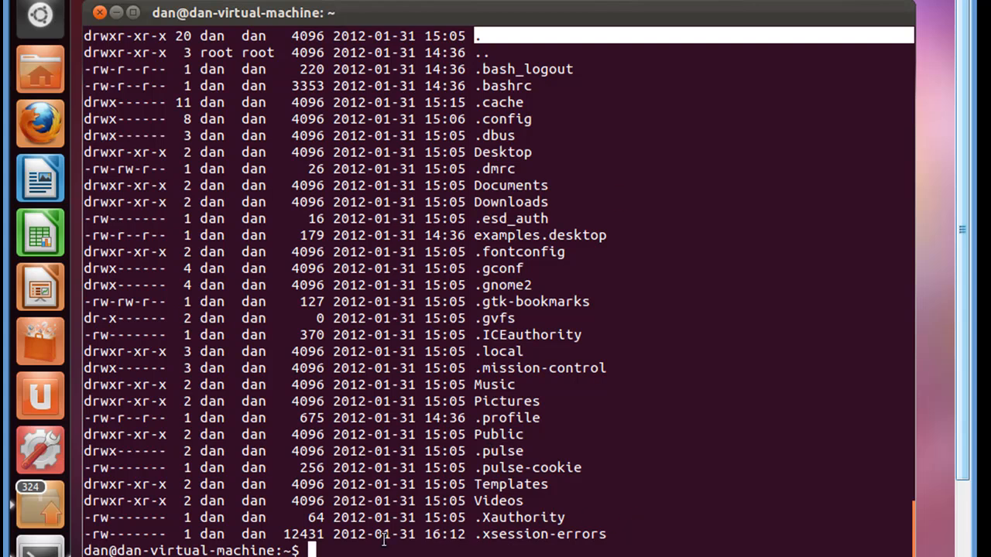
pyautogui.moveTo(440, 534)
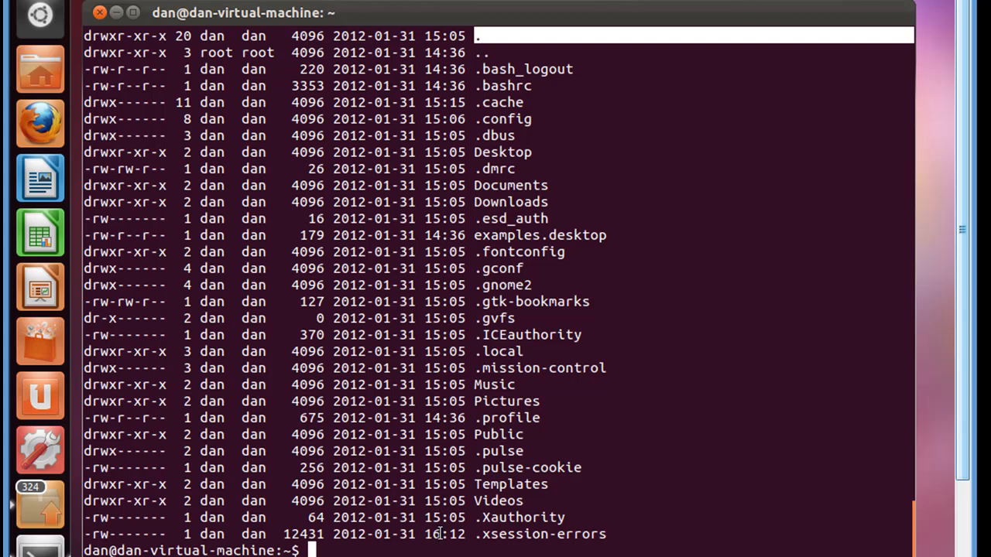
# Clear the screen and run the ll alias for the long listing with hidden files.
pyautogui.write('cle')
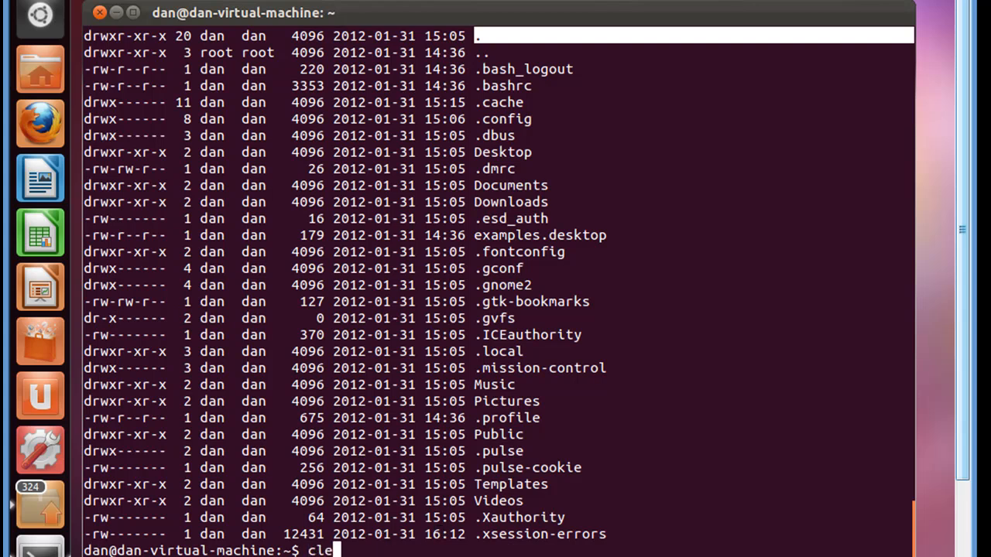
pyautogui.press('Return')
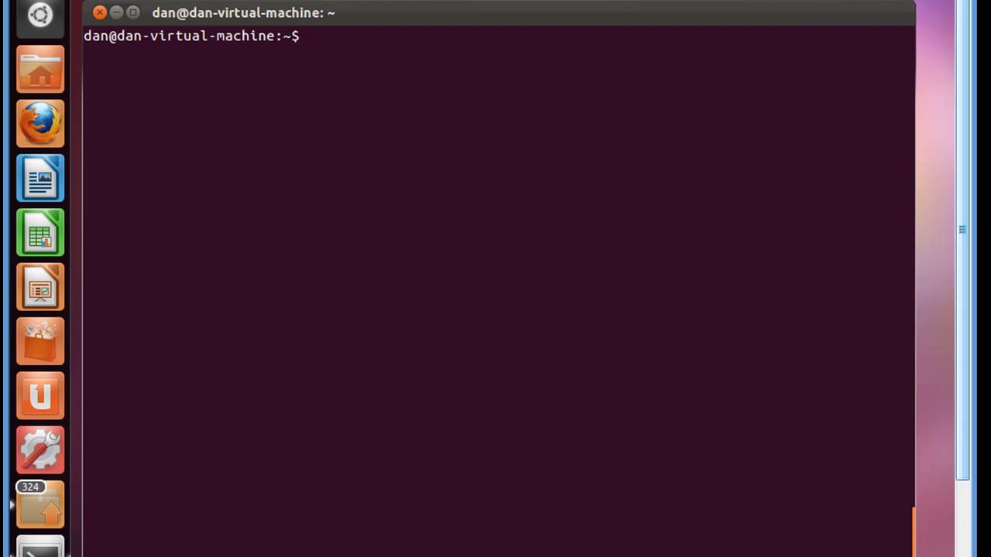
pyautogui.write('ls')
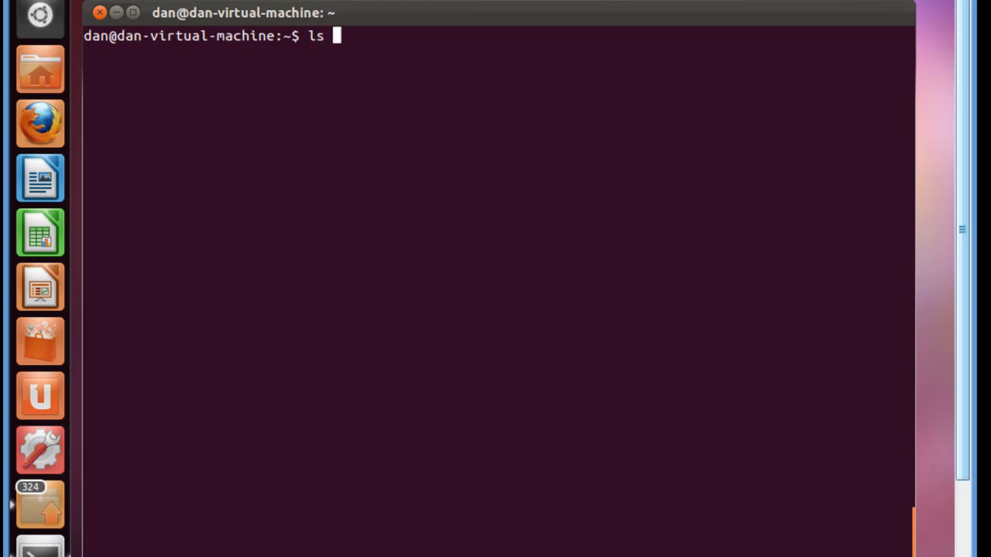
pyautogui.press('Backspace')
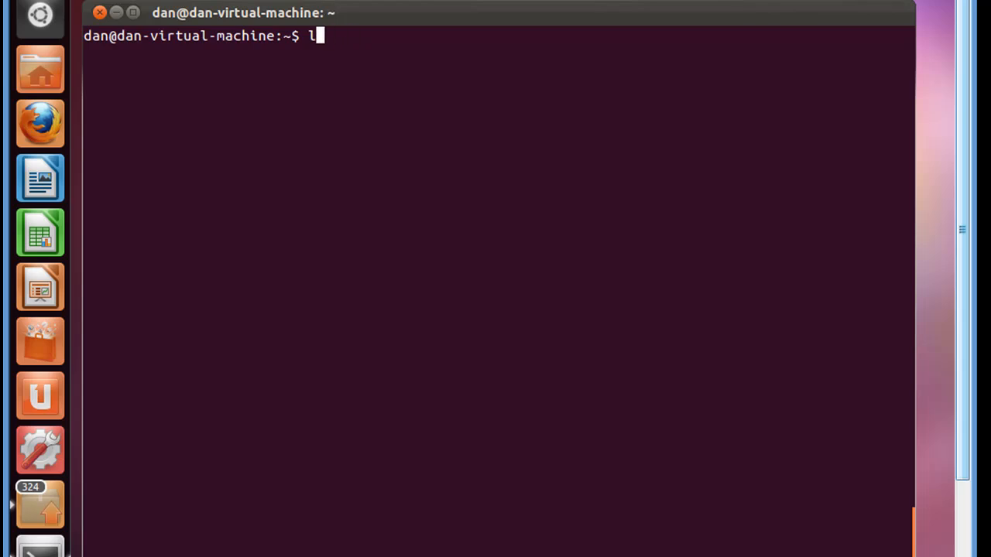
pyautogui.write('l')
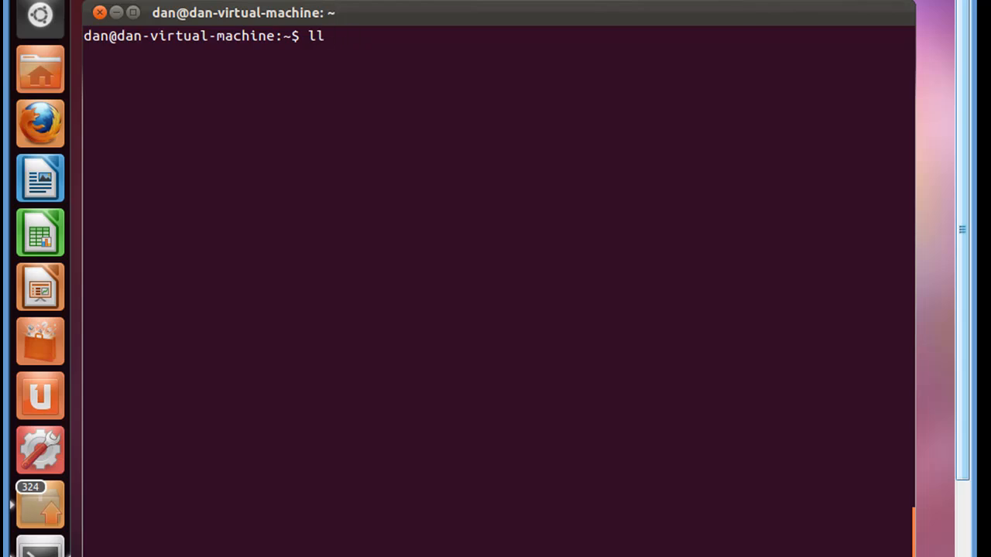
pyautogui.press('Return')
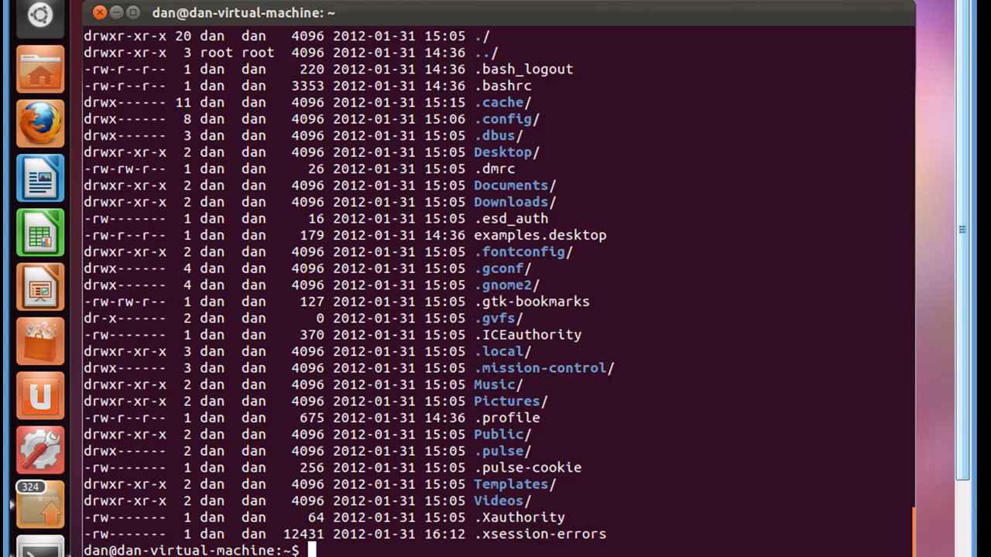
pyautogui.moveTo(885, 485)
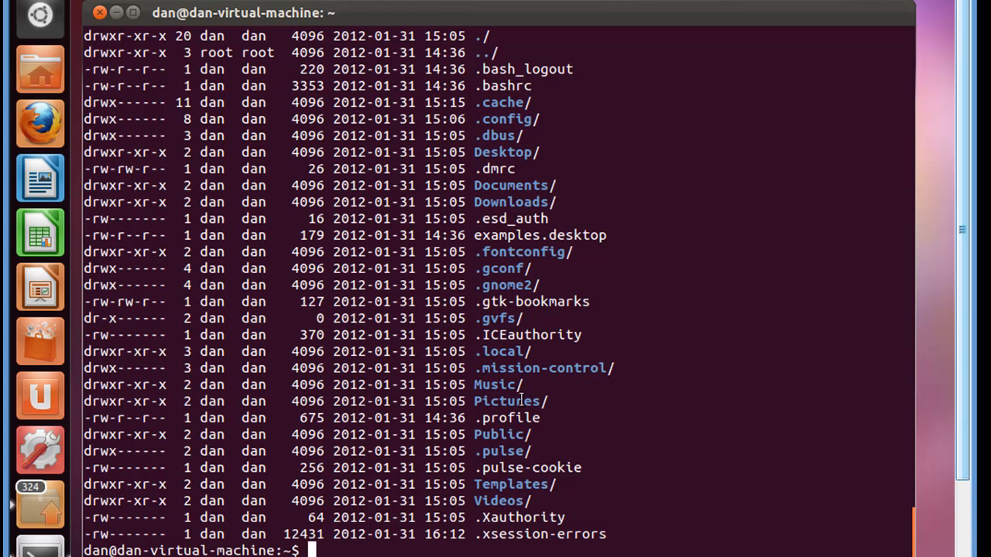
pyautogui.moveTo(500, 385)
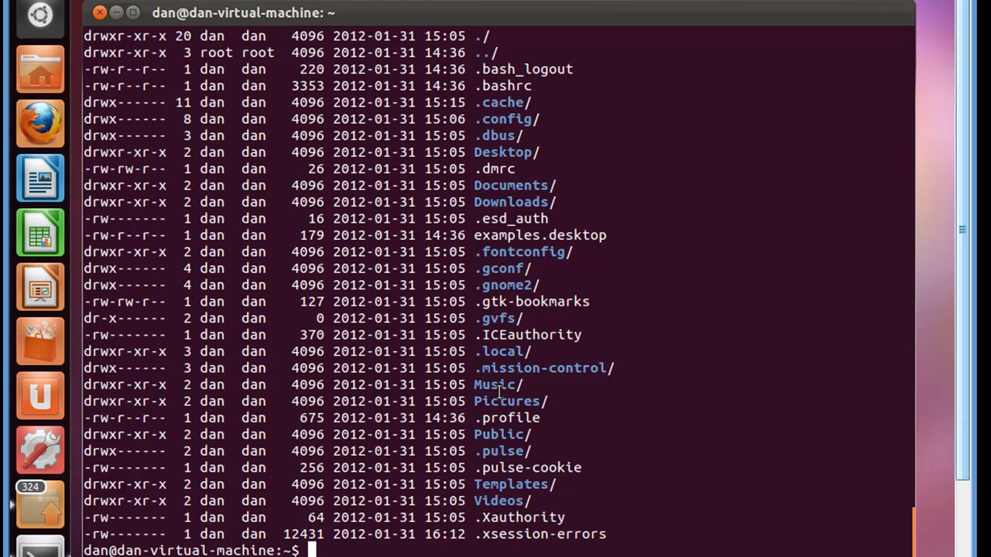
# Type another ls -la / ll command and discard it without running.
pyautogui.write('ls')
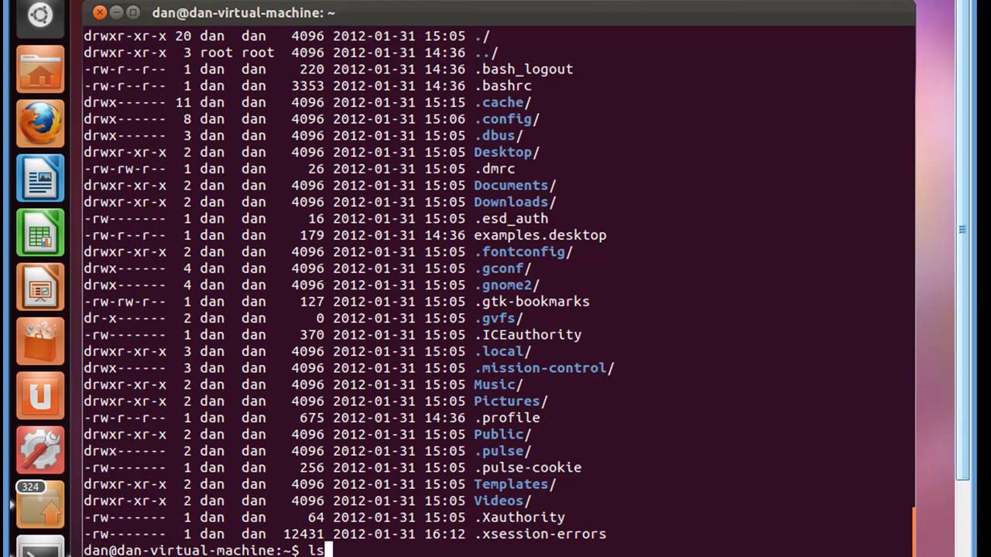
pyautogui.write('-la')
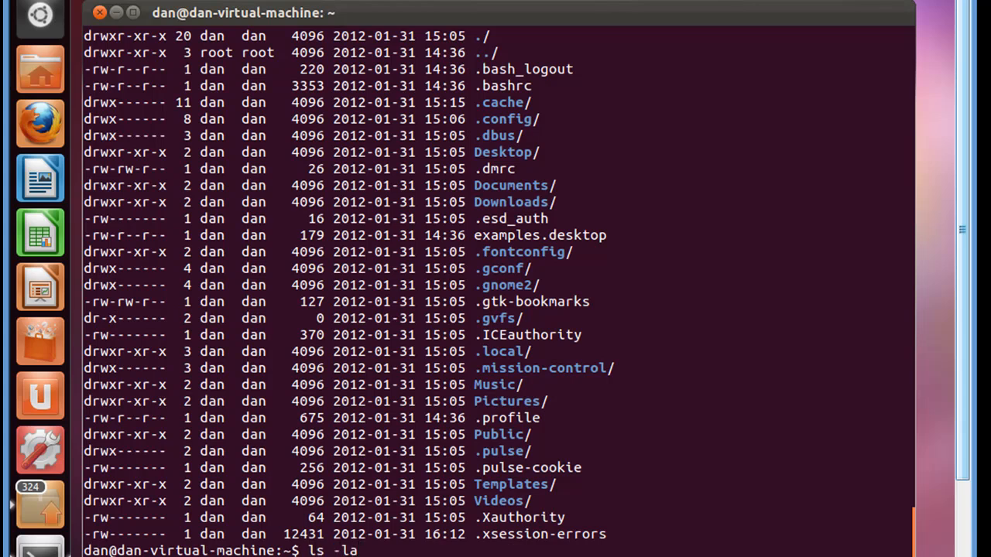
pyautogui.write('ll')
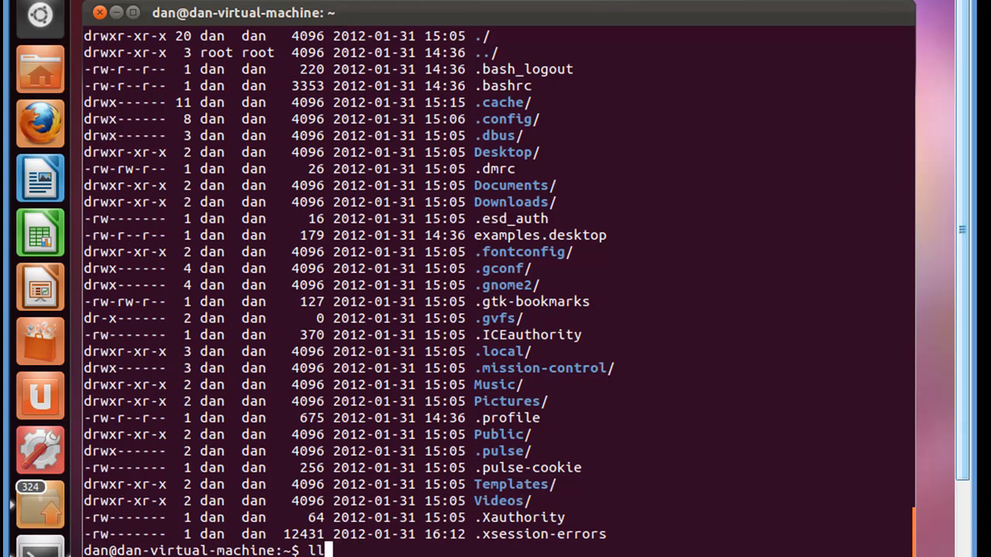
pyautogui.press('BackSpace')
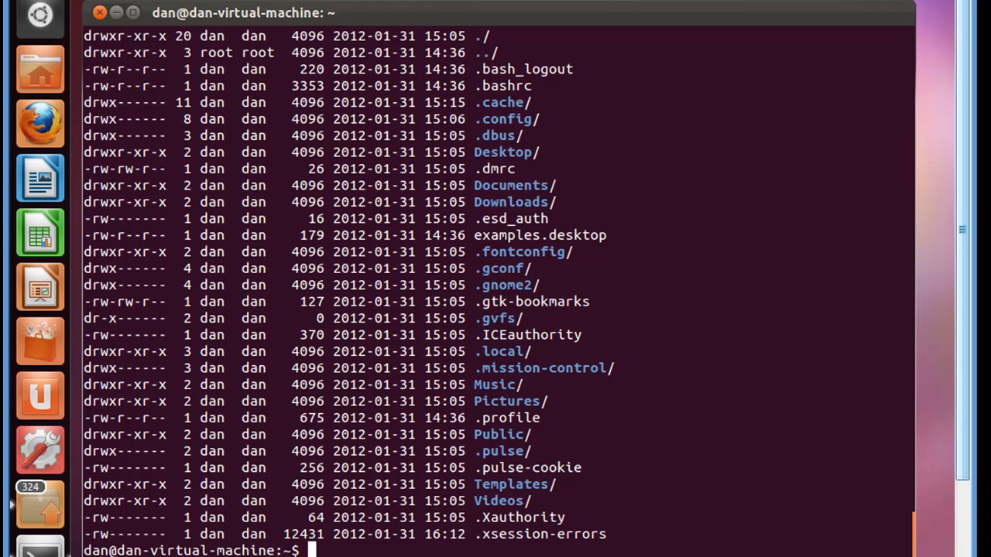